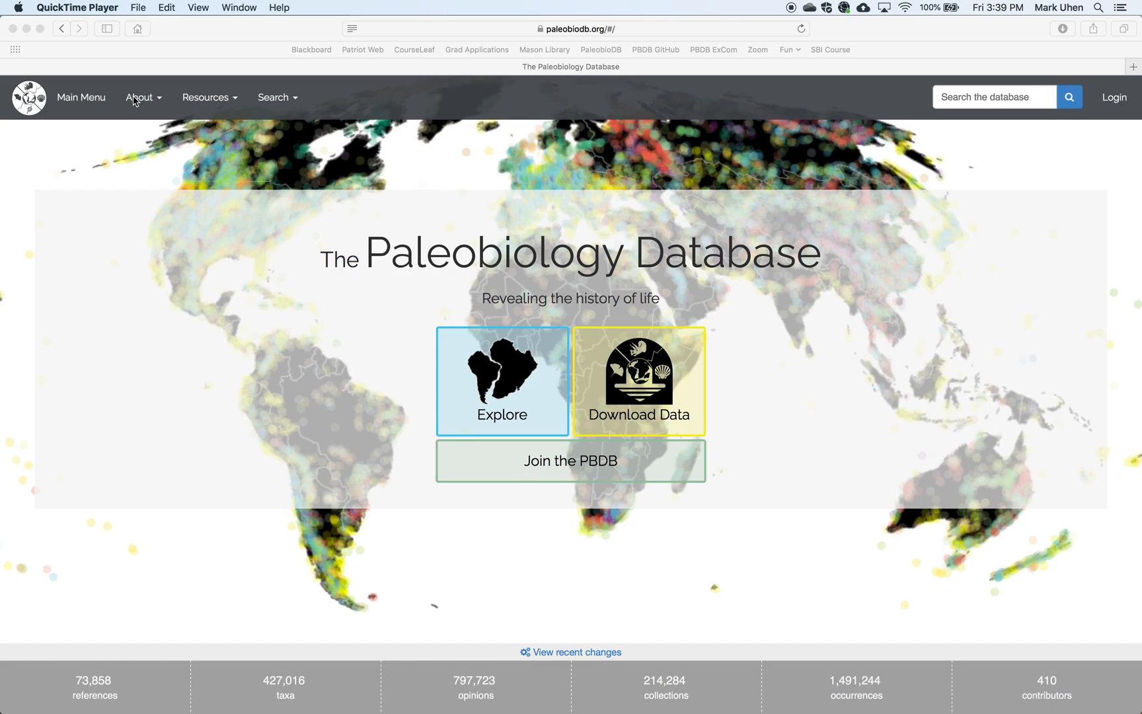
{"action": "mouse_move", "coordinate": [505, 385]}
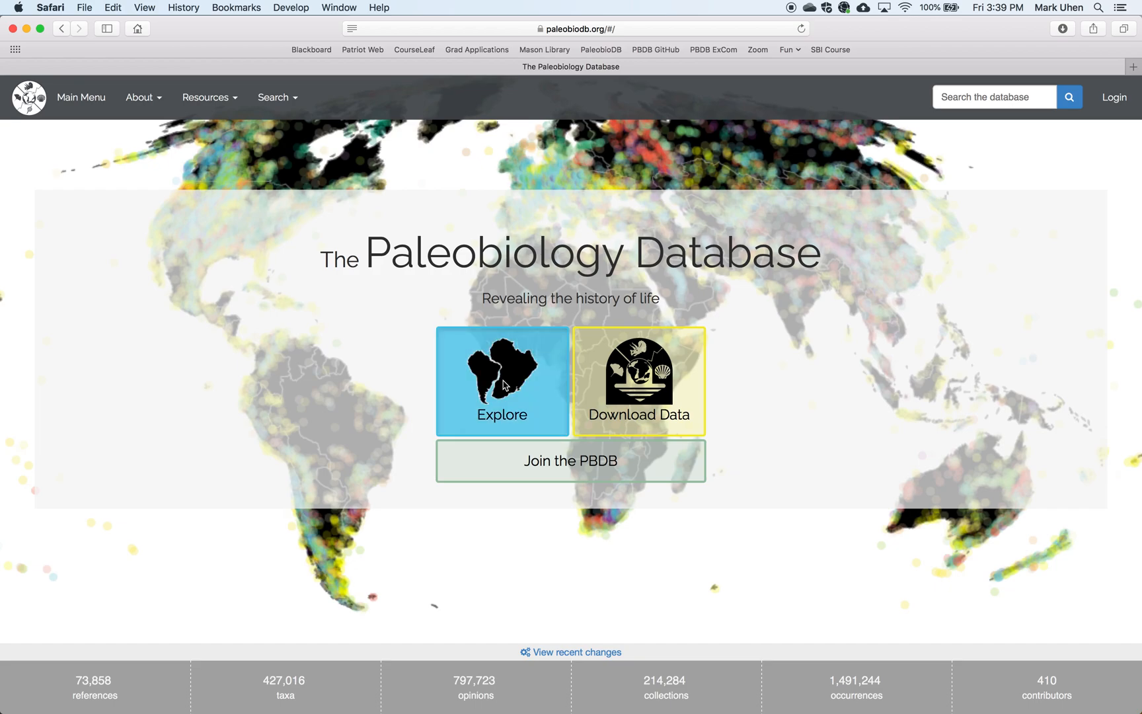
- Launch PBDB Navigator from the Explore tile to view the world map of fossil collections
{"action": "left_click", "coordinate": [501, 381]}
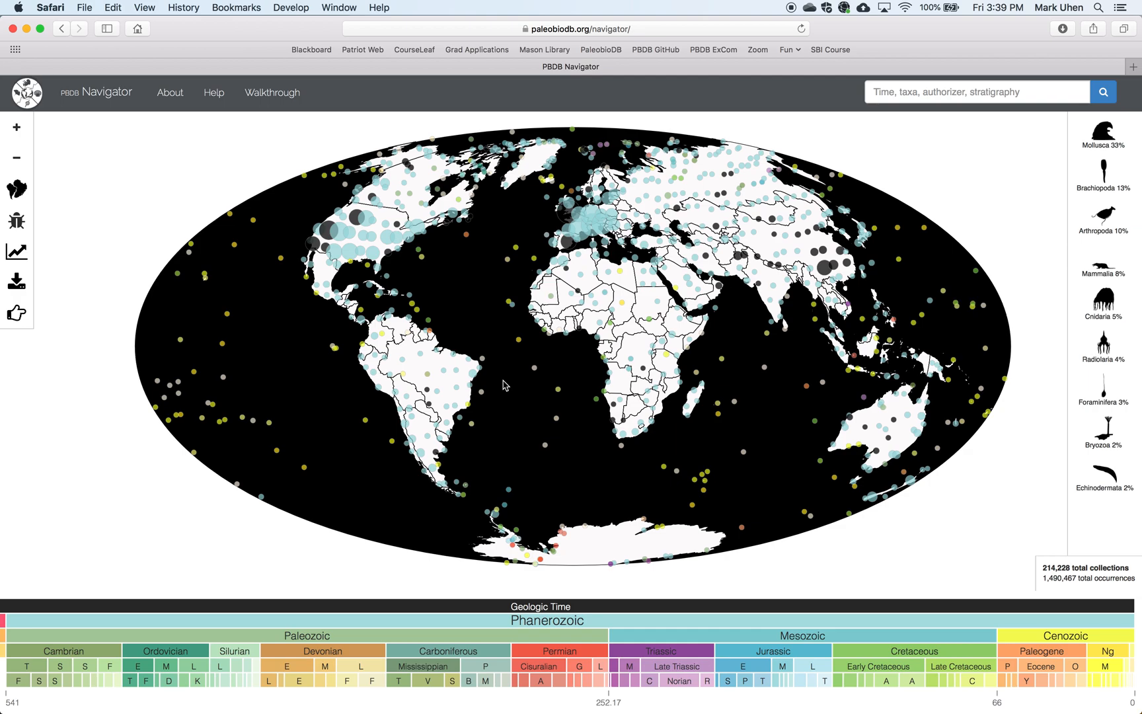
{"action": "mouse_move", "coordinate": [494, 623]}
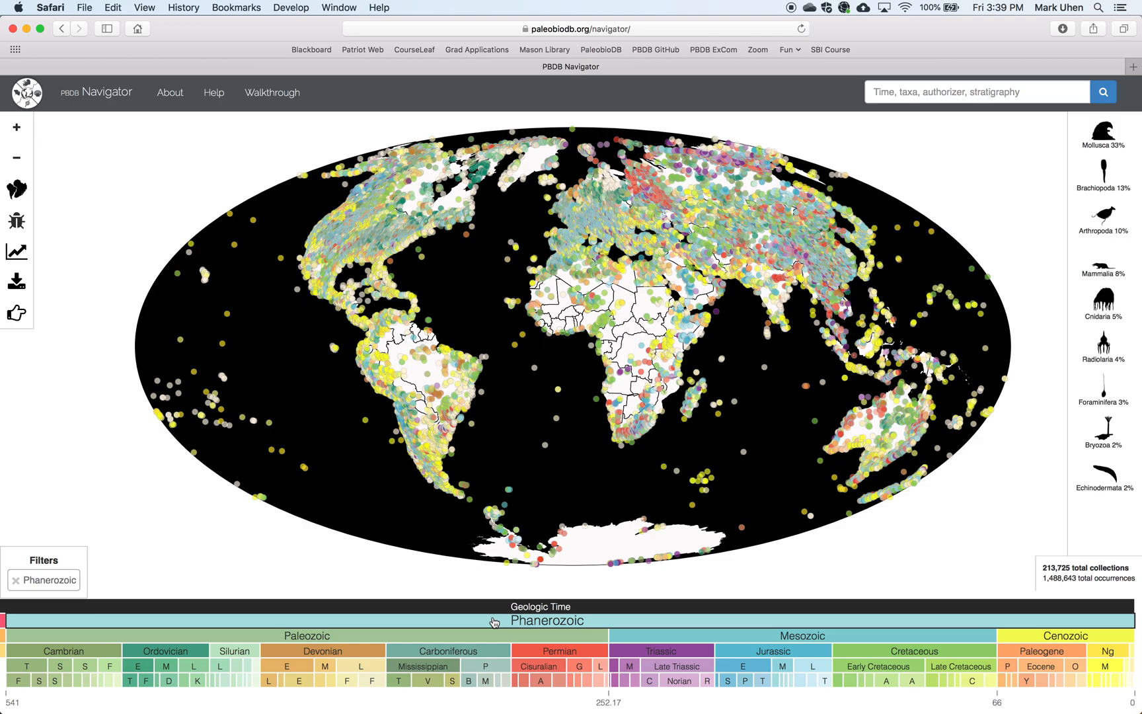
{"action": "mouse_move", "coordinate": [834, 203]}
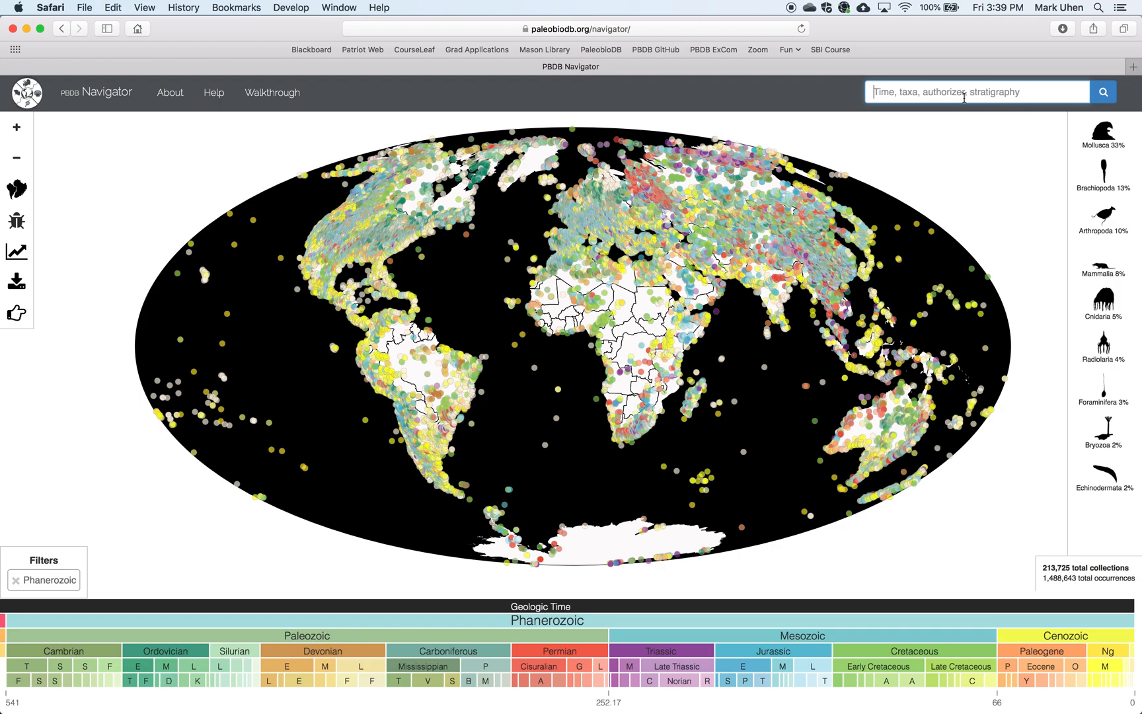
- Filter the Navigator map to the taxon Cetacea via the search box, leaving 2,652 collections
{"action": "type", "text": "Ce"}
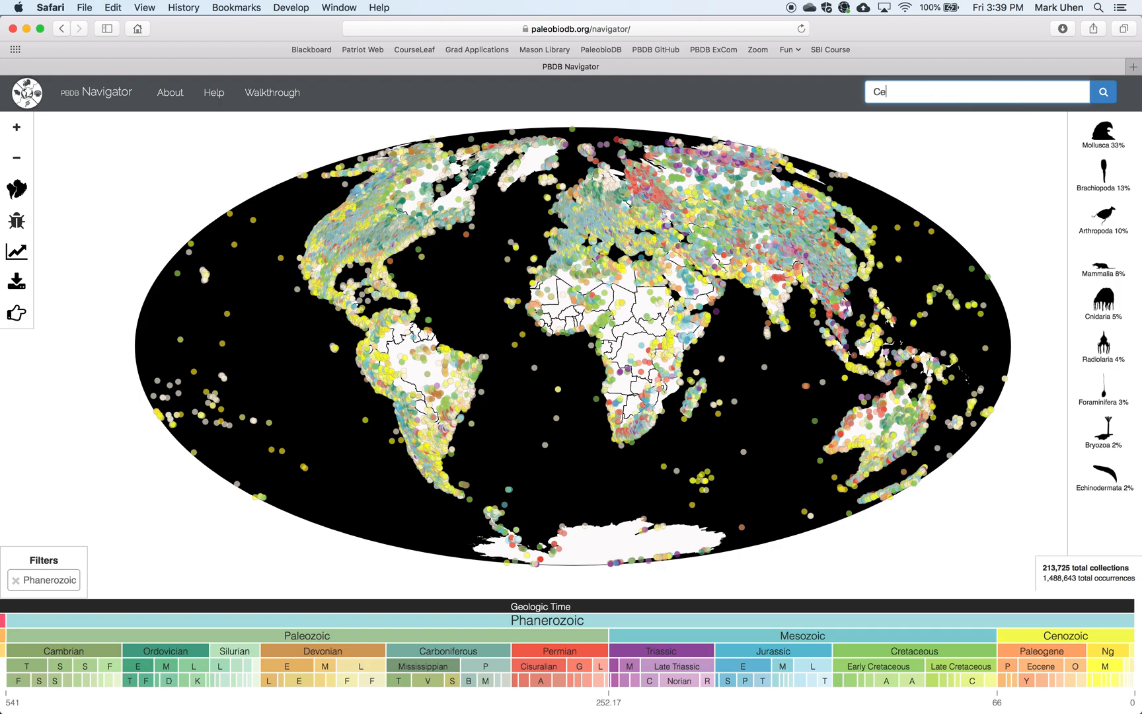
{"action": "type", "text": "tacea"}
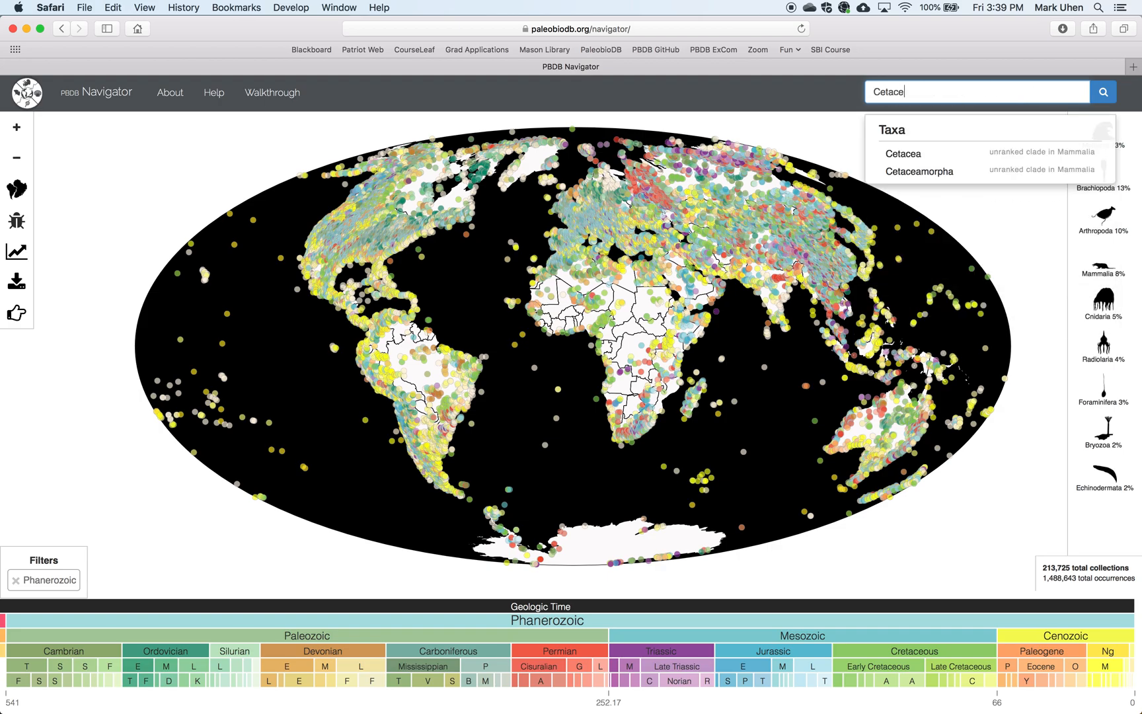
{"action": "type", "text": "a"}
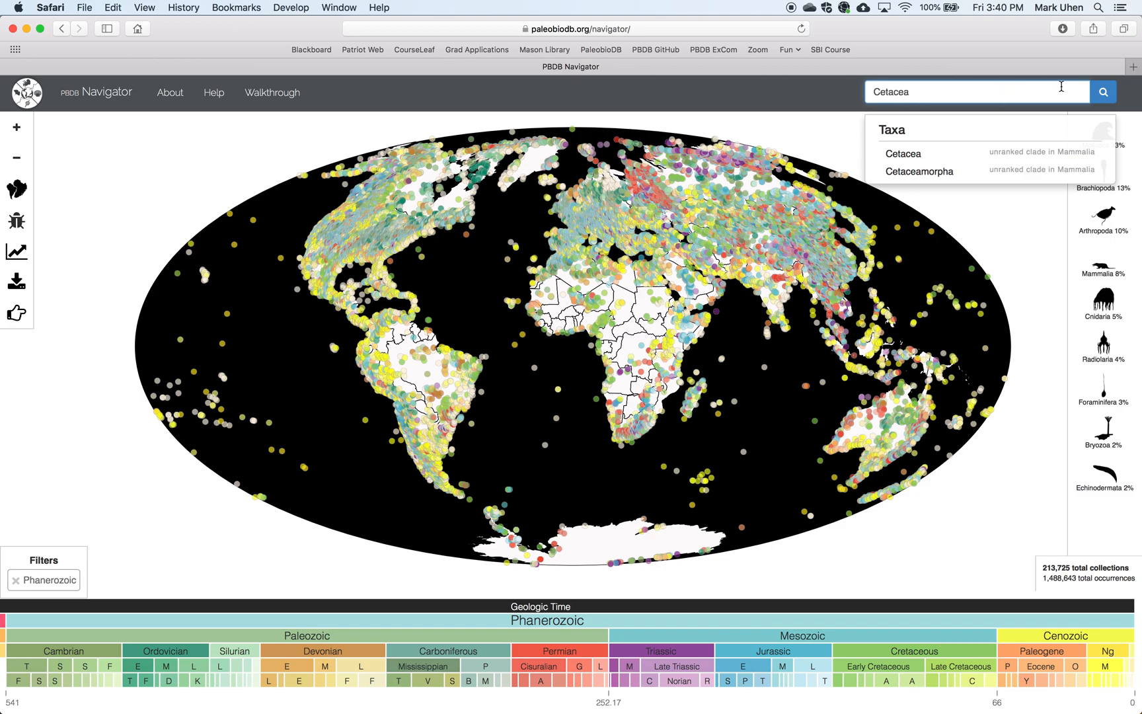
{"action": "left_click", "coordinate": [903, 154]}
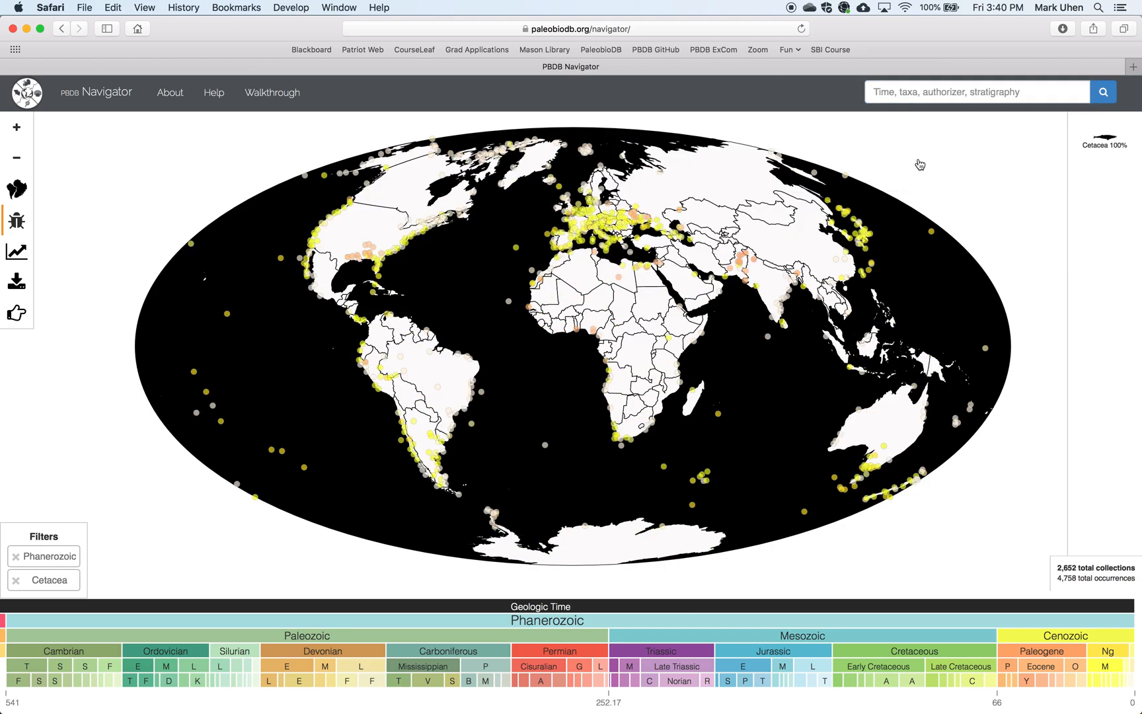
{"action": "mouse_move", "coordinate": [919, 162]}
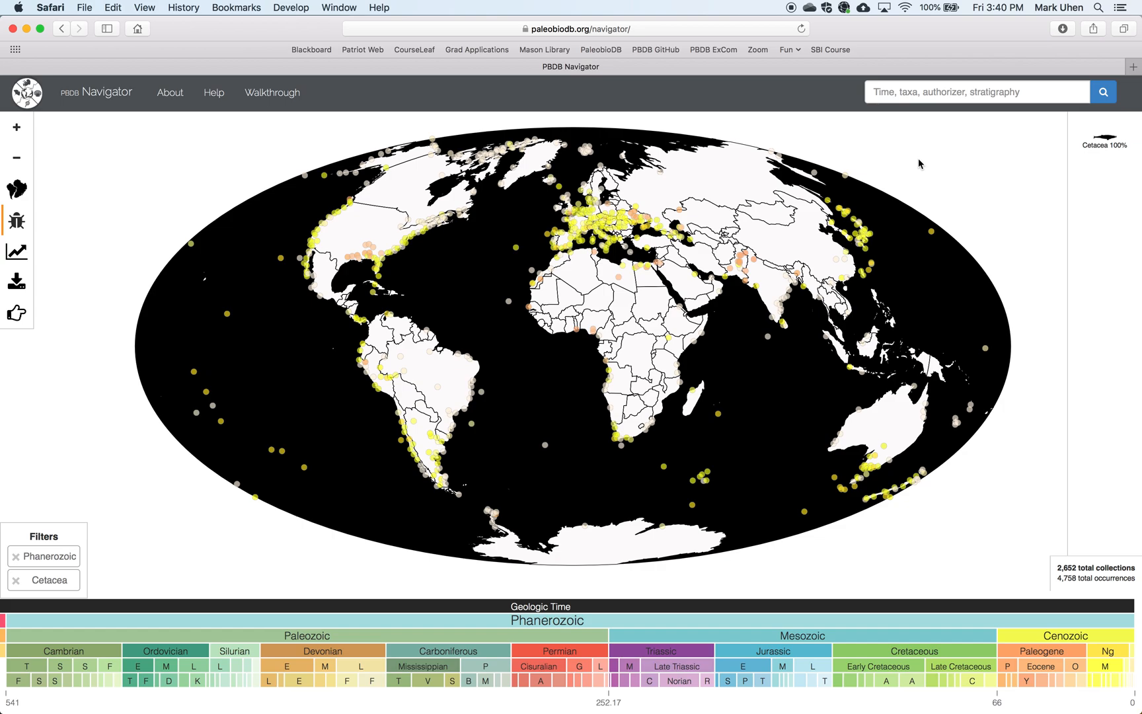
{"action": "mouse_move", "coordinate": [832, 621]}
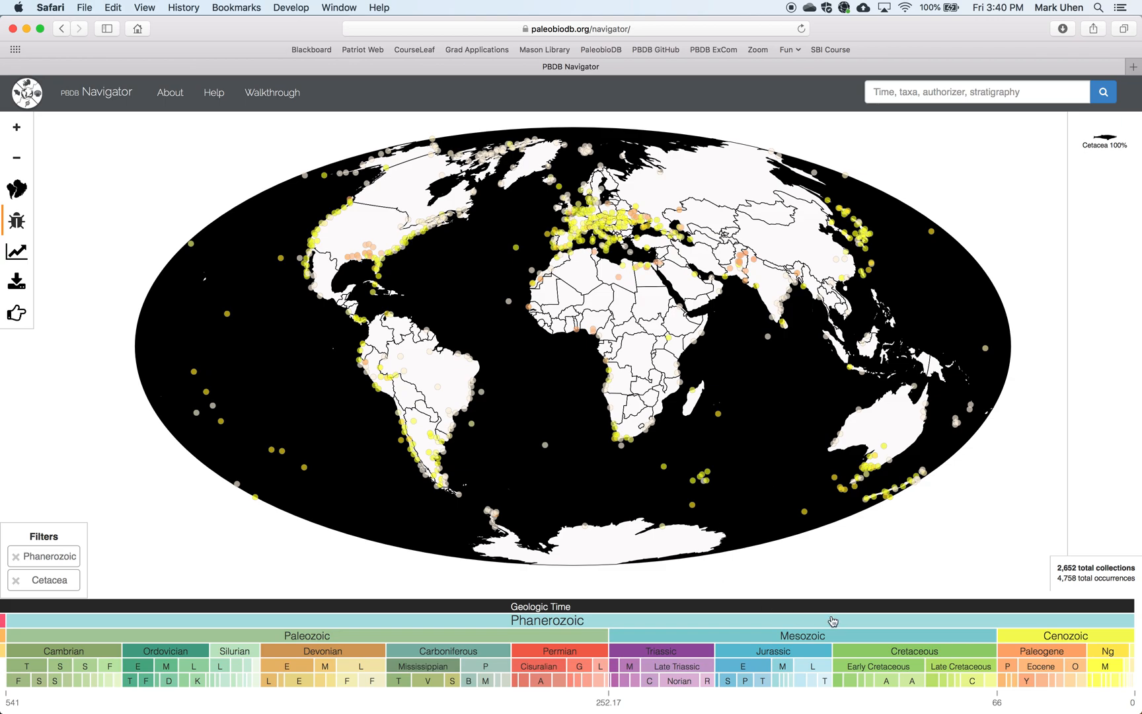
{"action": "mouse_move", "coordinate": [983, 634]}
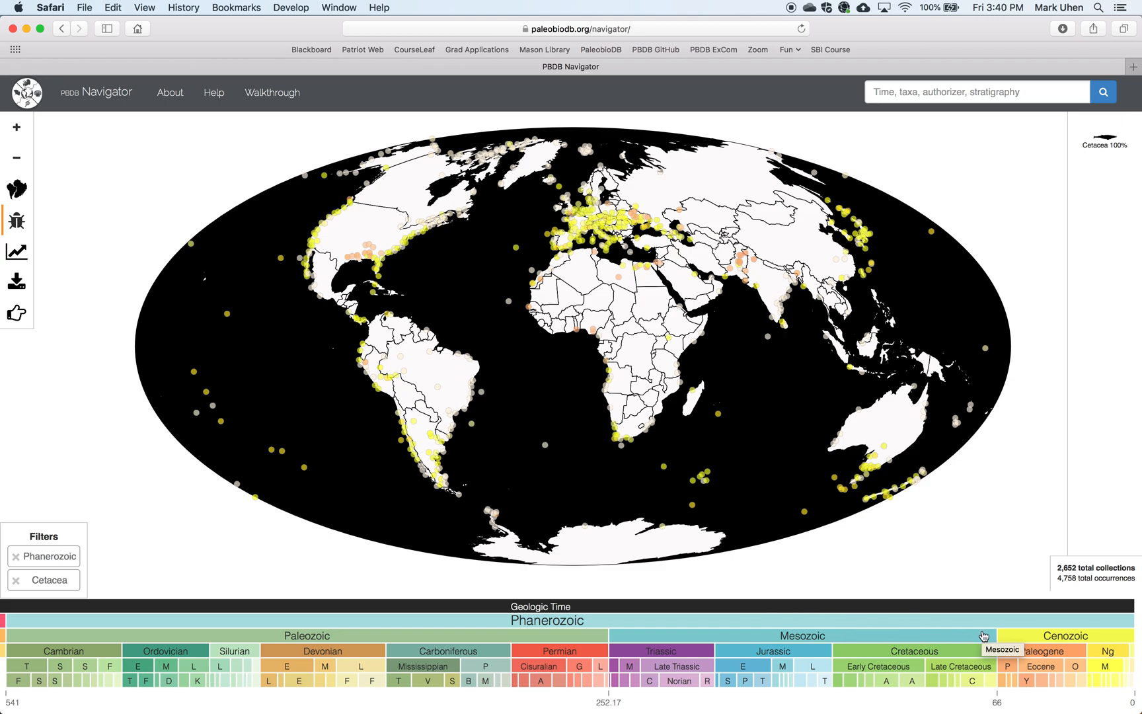
{"action": "mouse_move", "coordinate": [946, 610]}
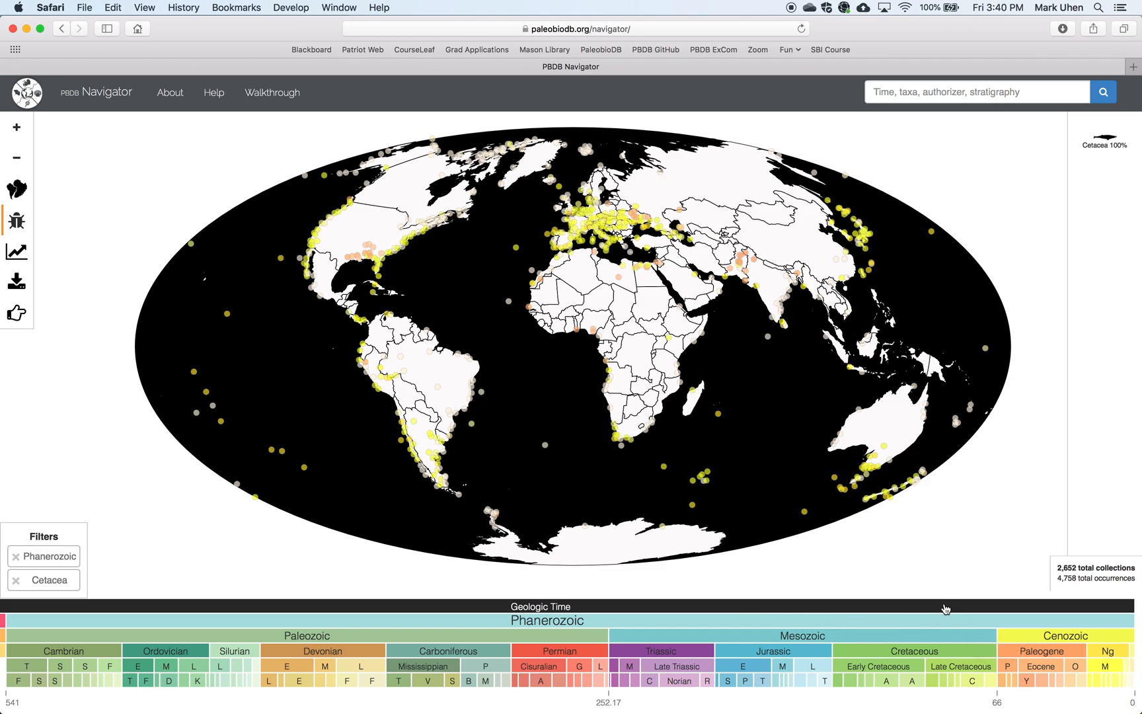
{"action": "mouse_move", "coordinate": [1047, 642]}
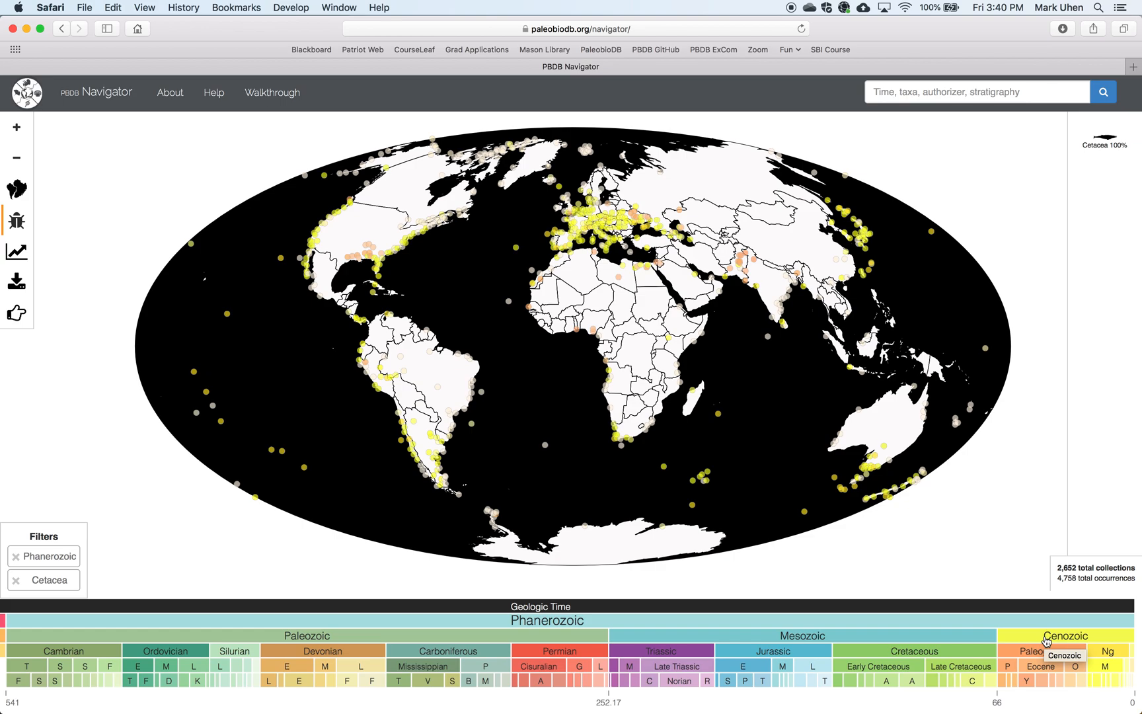
- Limit the time filter to the Eocene within the Cenozoic, showing 330 cetacean collections
{"action": "left_click", "coordinate": [1064, 635]}
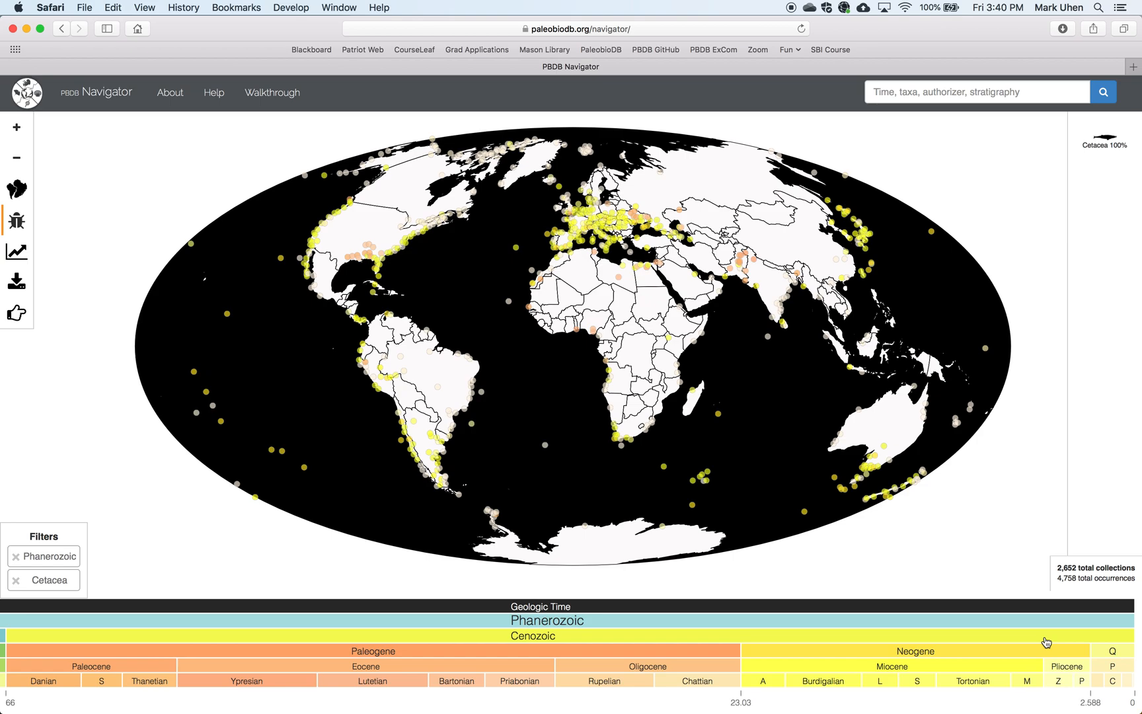
{"action": "mouse_move", "coordinate": [1132, 542]}
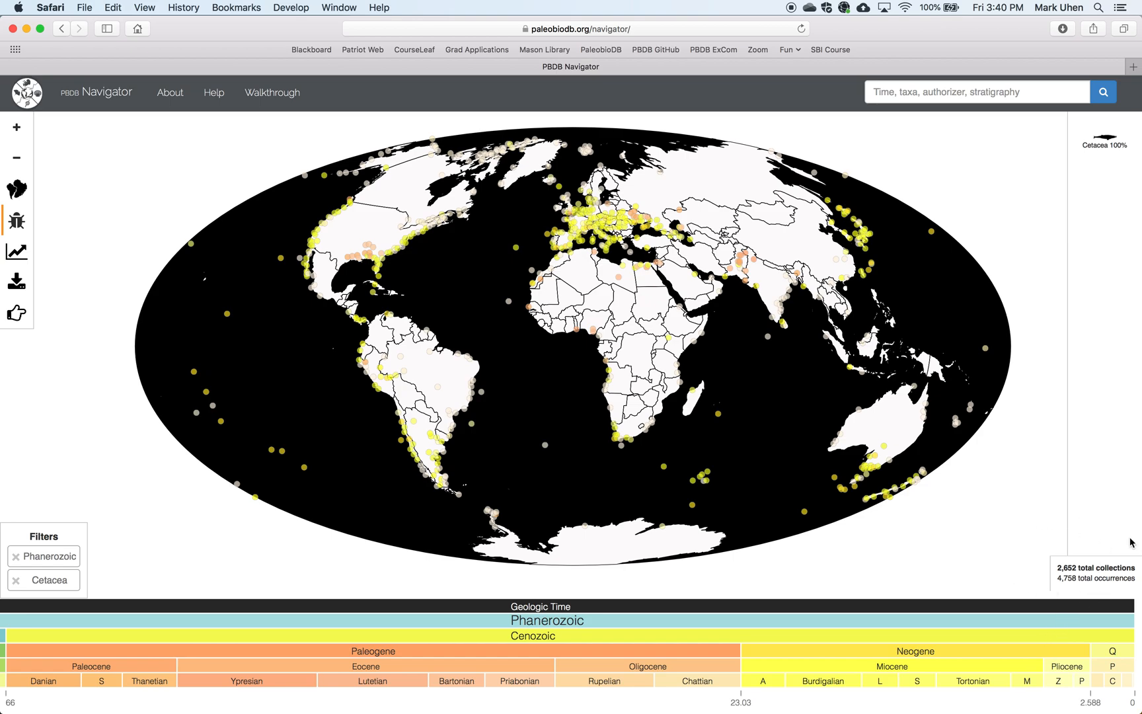
{"action": "mouse_move", "coordinate": [1030, 562]}
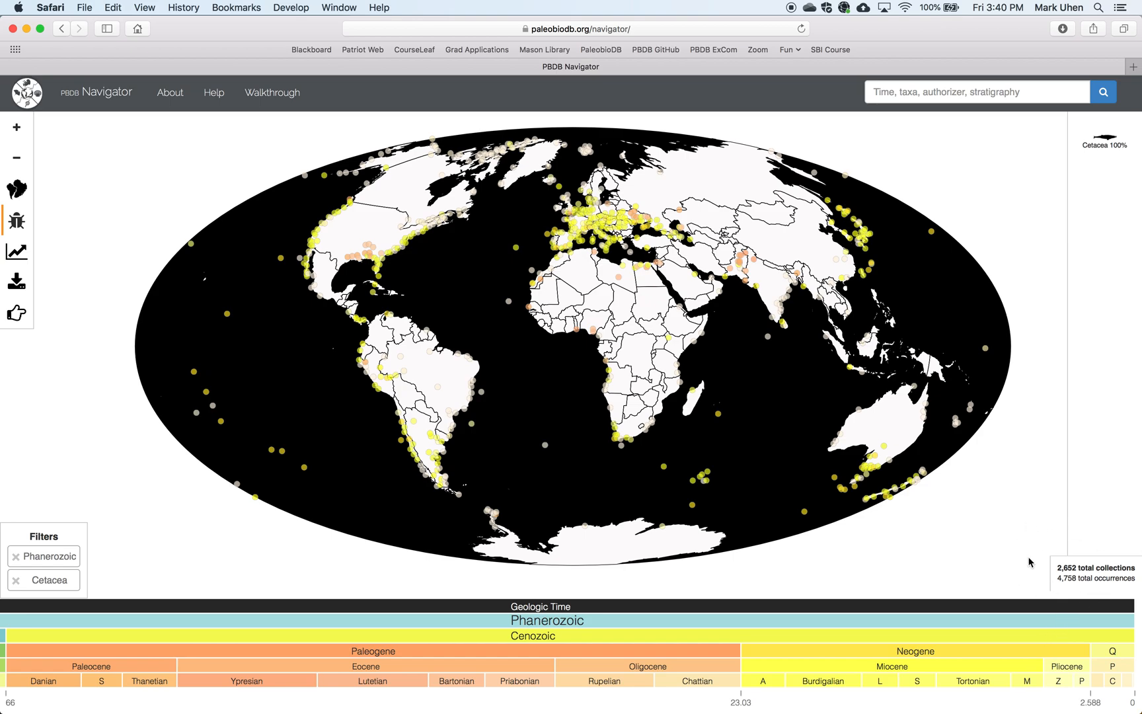
{"action": "mouse_move", "coordinate": [972, 556]}
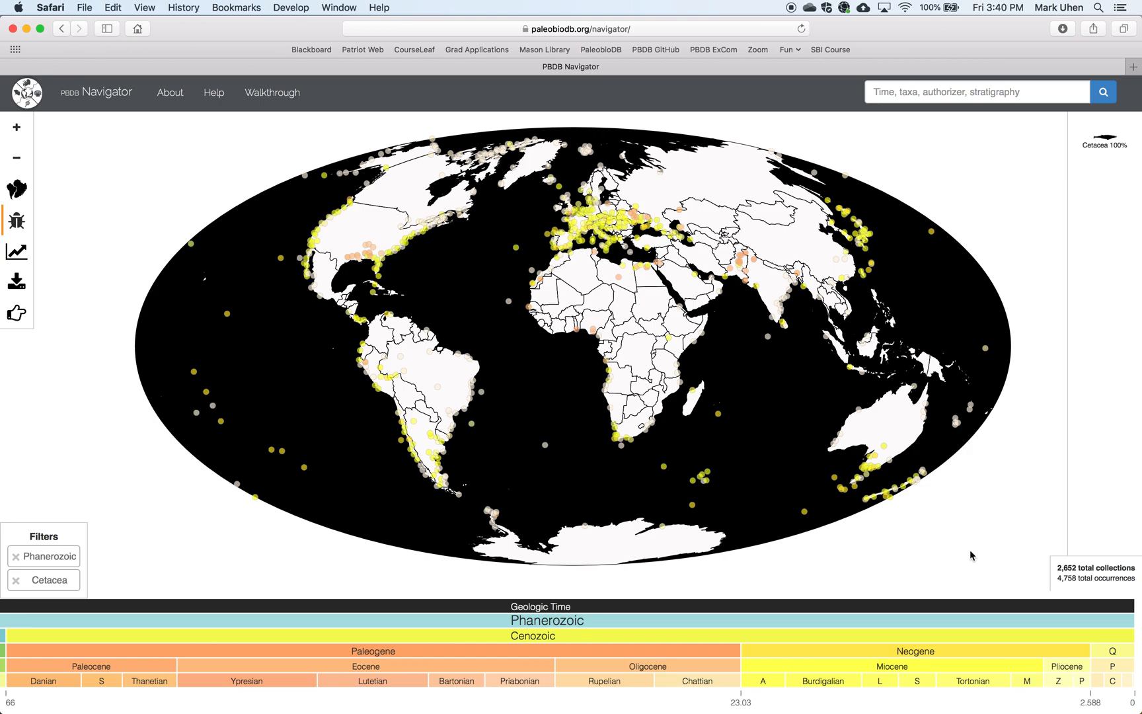
{"action": "mouse_move", "coordinate": [368, 667]}
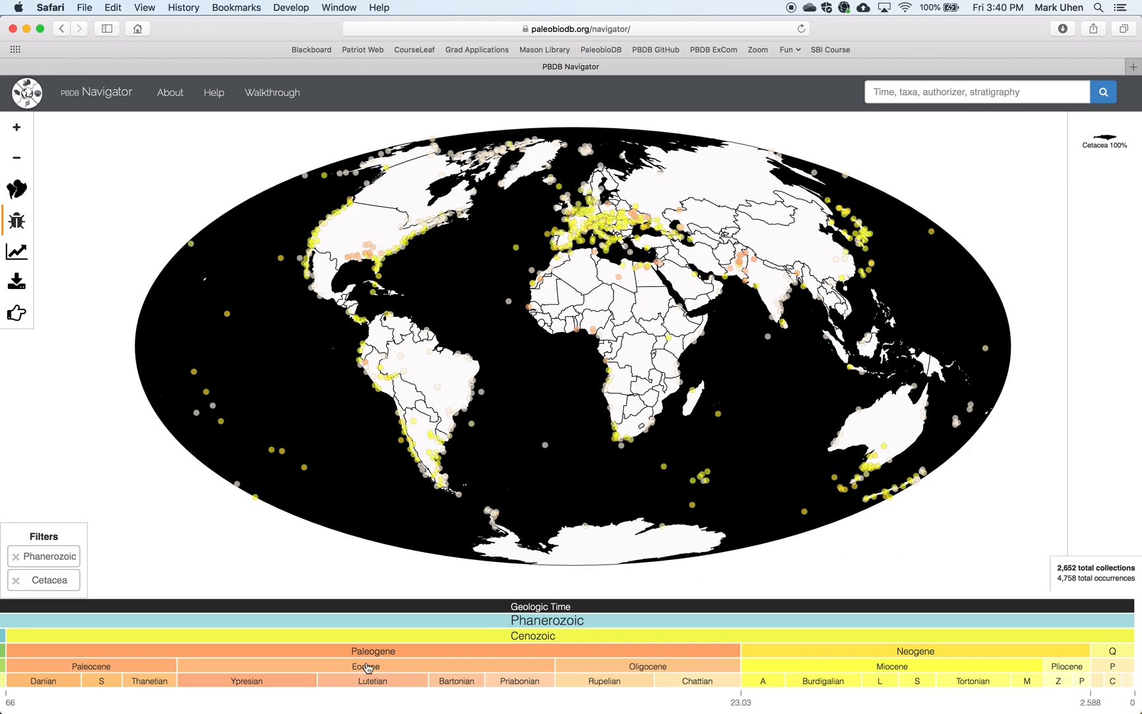
{"action": "left_click", "coordinate": [365, 666]}
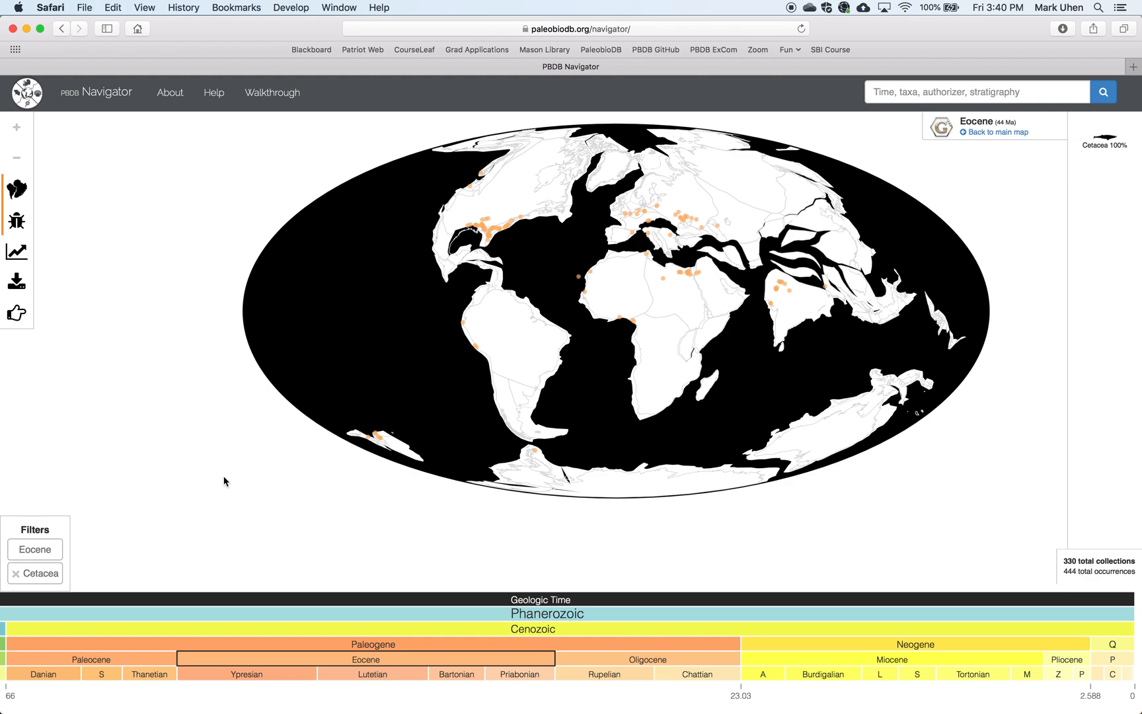
- Step the time filter through Ypresian and Middle Pleistocene, then set it to the whole Cenozoic
{"action": "left_click", "coordinate": [246, 673]}
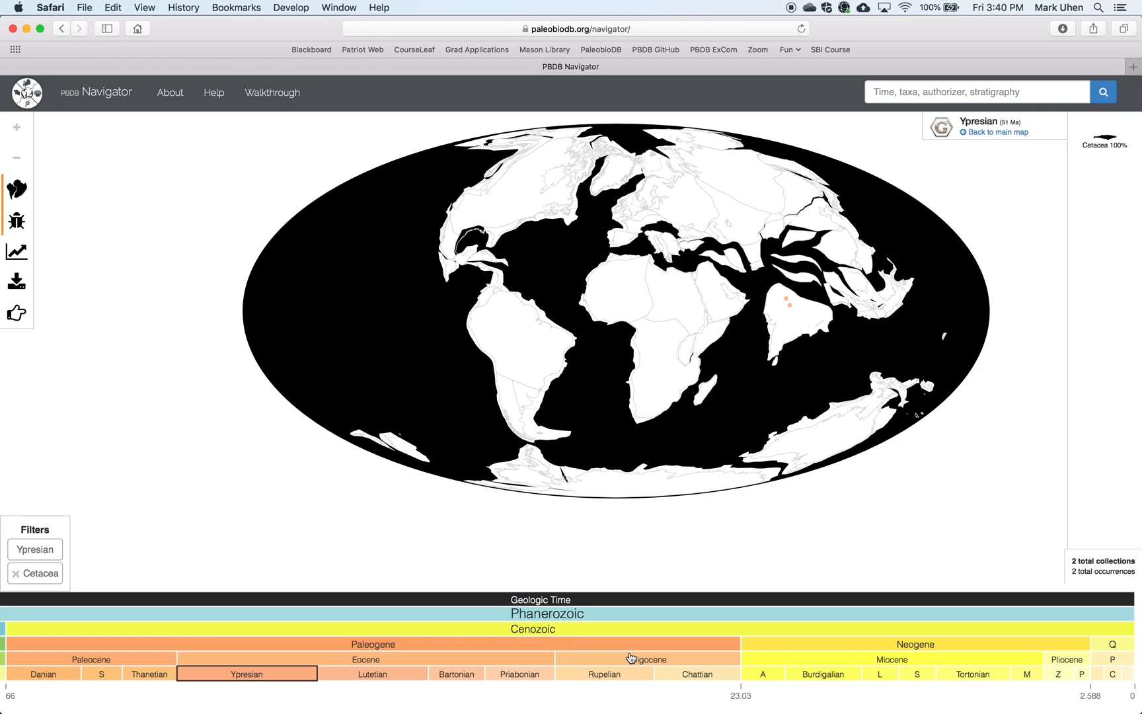
{"action": "mouse_move", "coordinate": [1130, 679]}
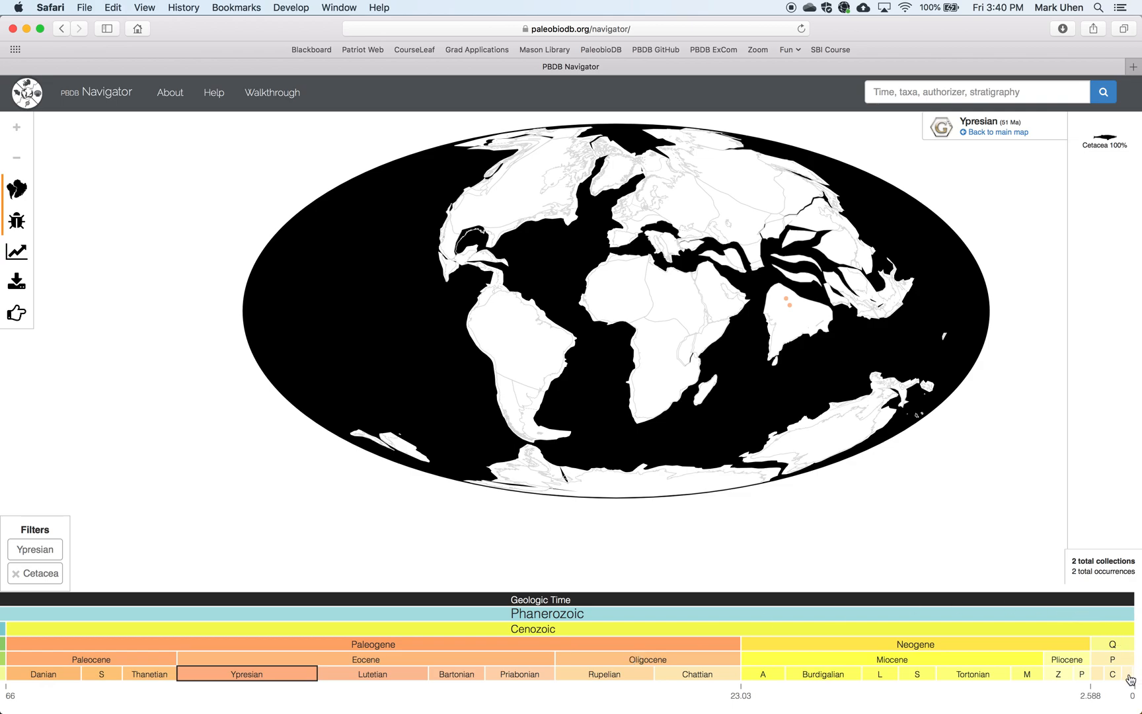
{"action": "left_click", "coordinate": [1112, 673]}
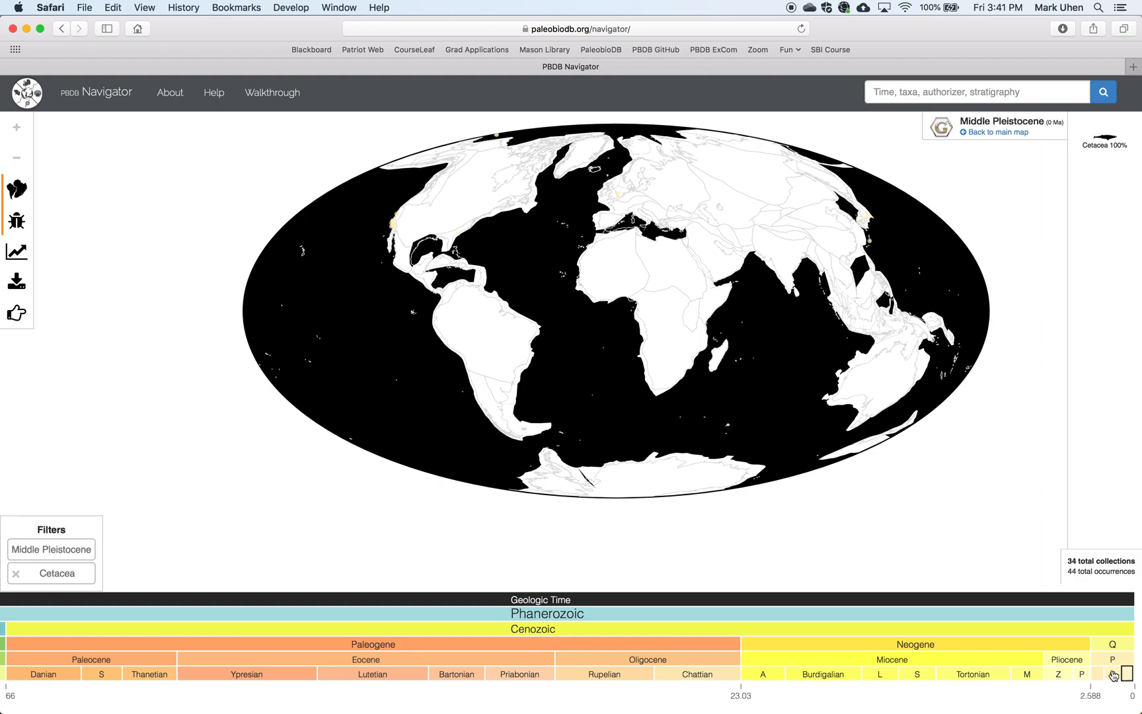
{"action": "mouse_move", "coordinate": [725, 611]}
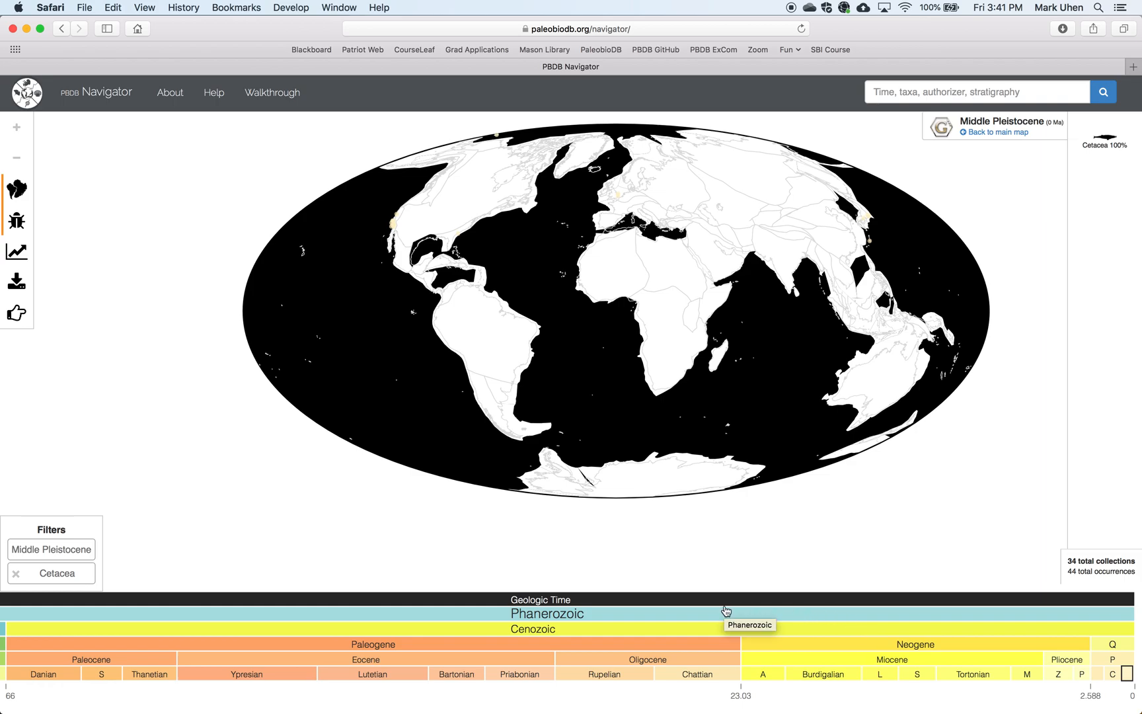
{"action": "mouse_move", "coordinate": [405, 520]}
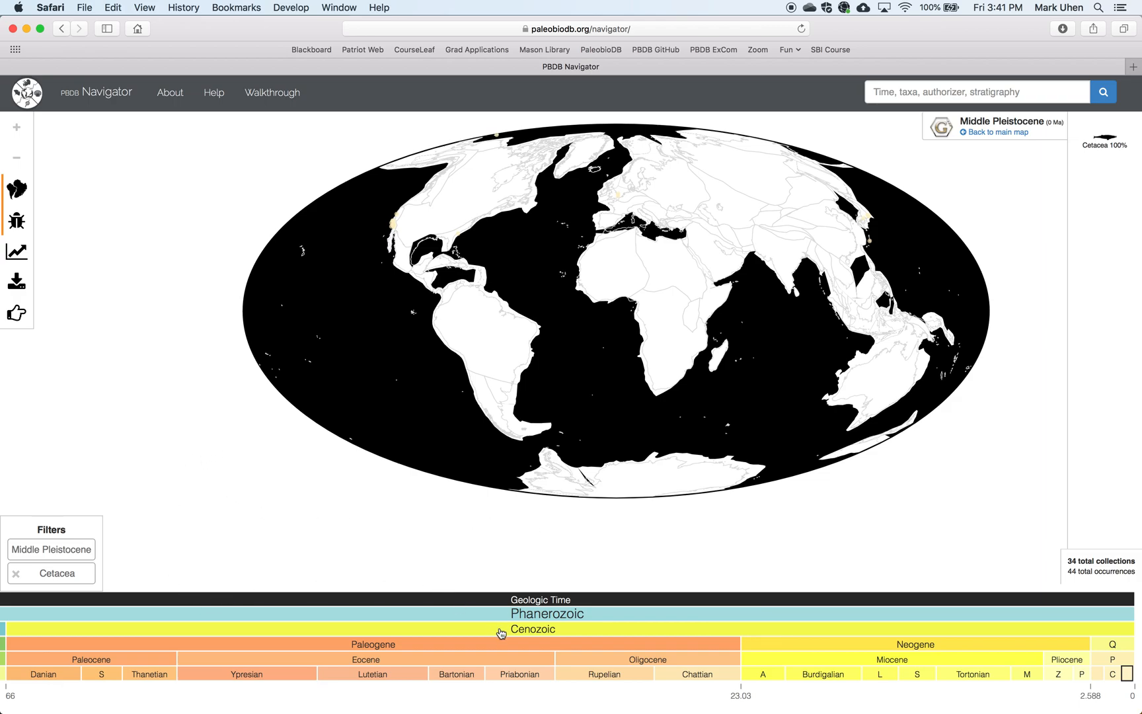
{"action": "left_click", "coordinate": [533, 630]}
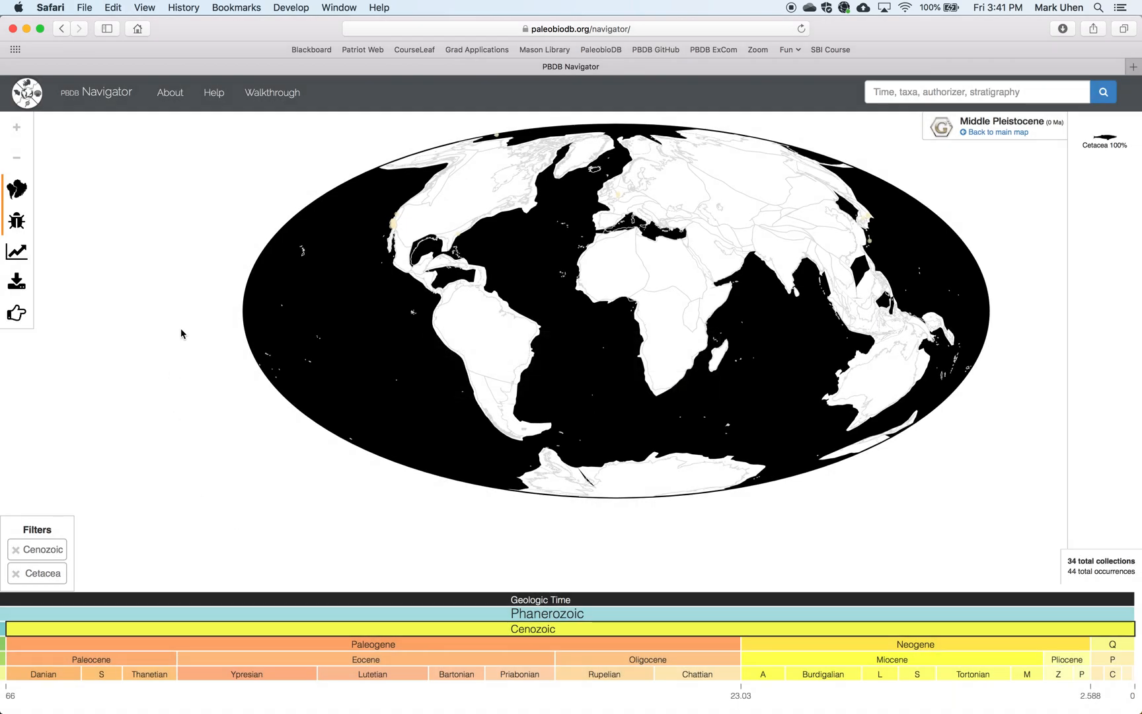
- Switch back to the present-day world map with all 2,652 Cenozoic cetacean collections
{"action": "left_click", "coordinate": [999, 132]}
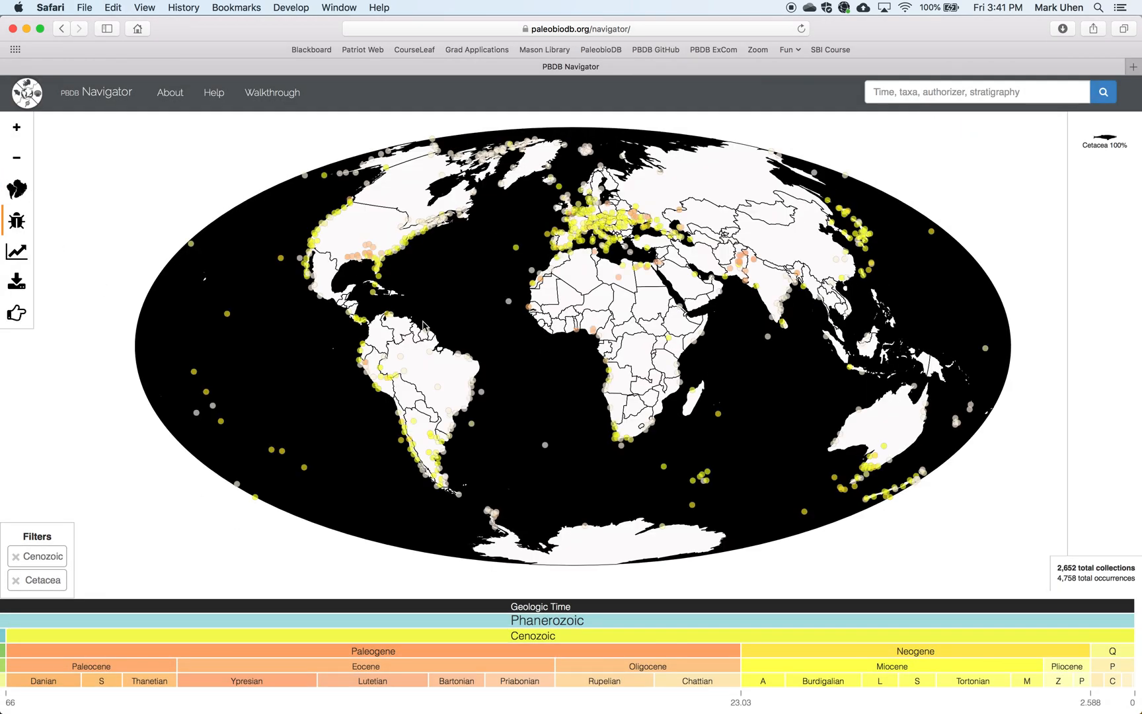
{"action": "mouse_move", "coordinate": [271, 526]}
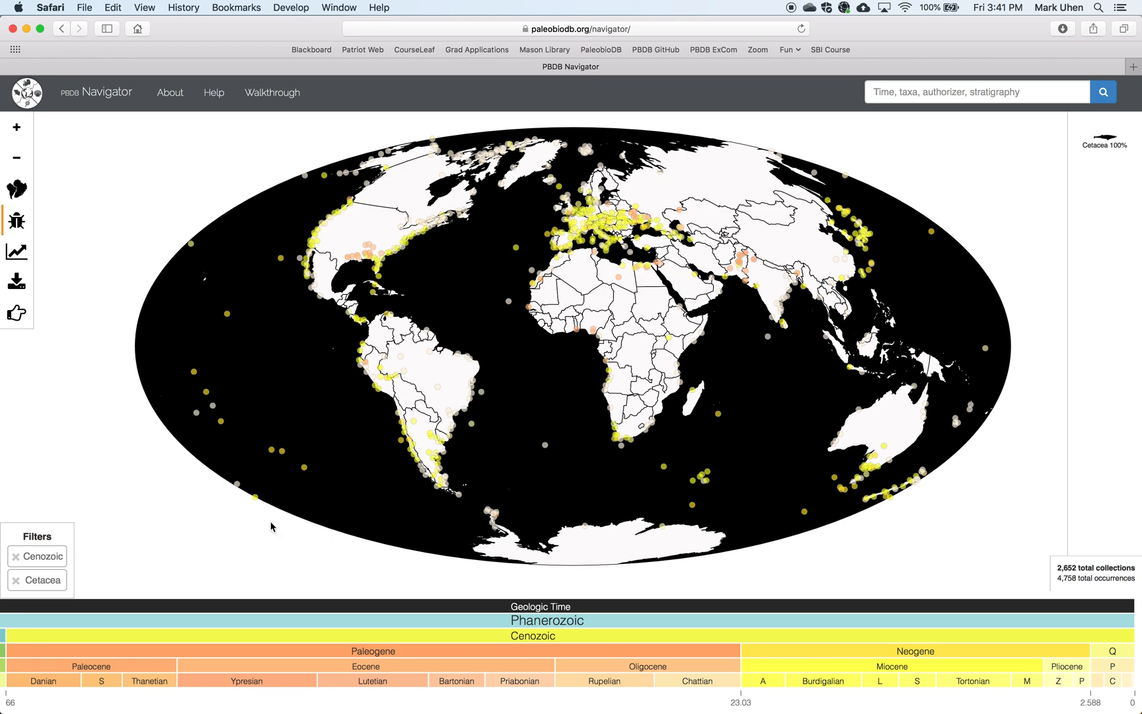
{"action": "mouse_move", "coordinate": [31, 400]}
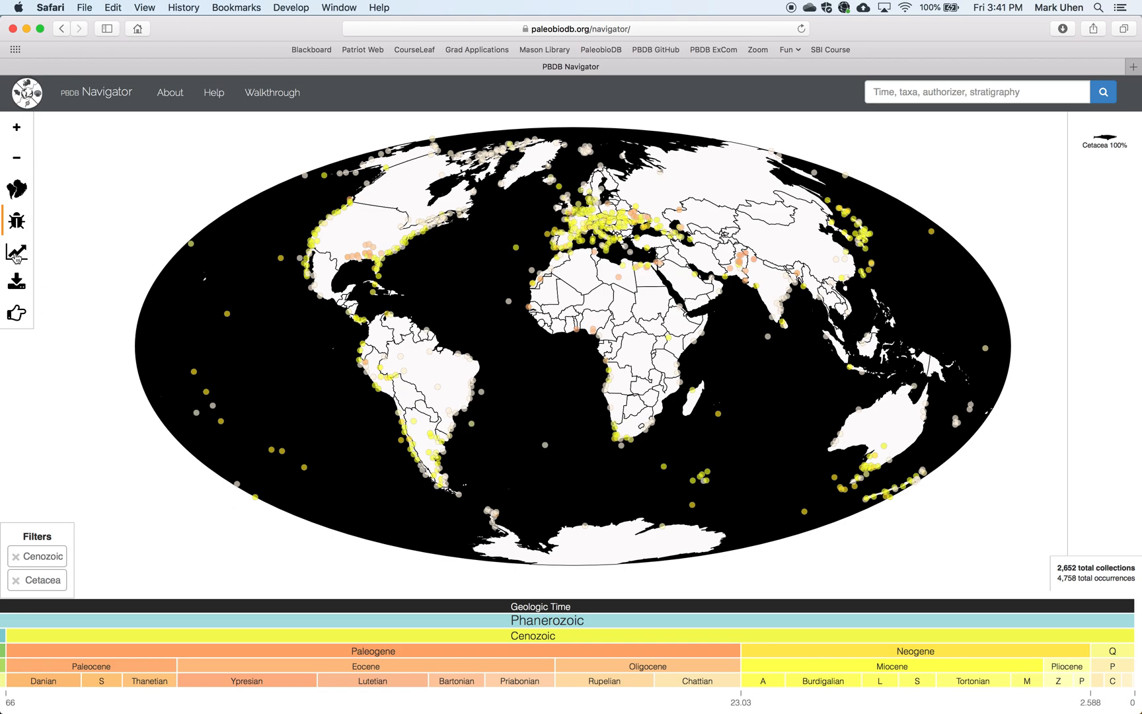
- View the genus-level diversity curve for Cenozoic Cetacea, then return to the map
{"action": "left_click", "coordinate": [16, 253]}
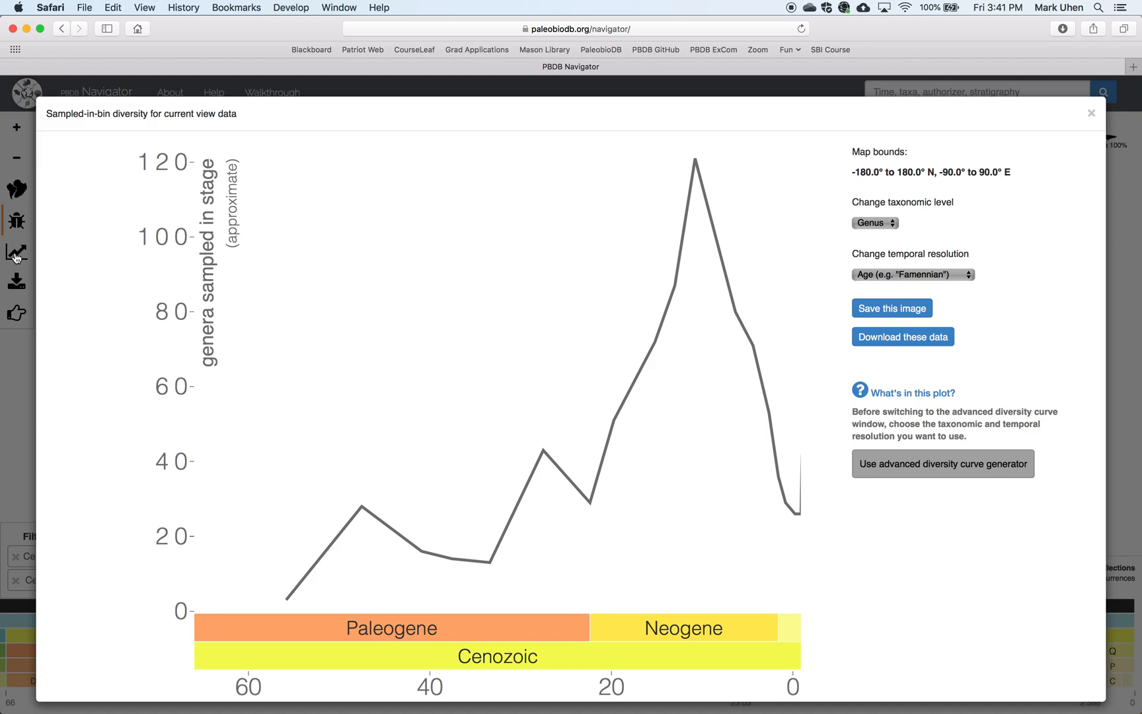
{"action": "mouse_move", "coordinate": [797, 80]}
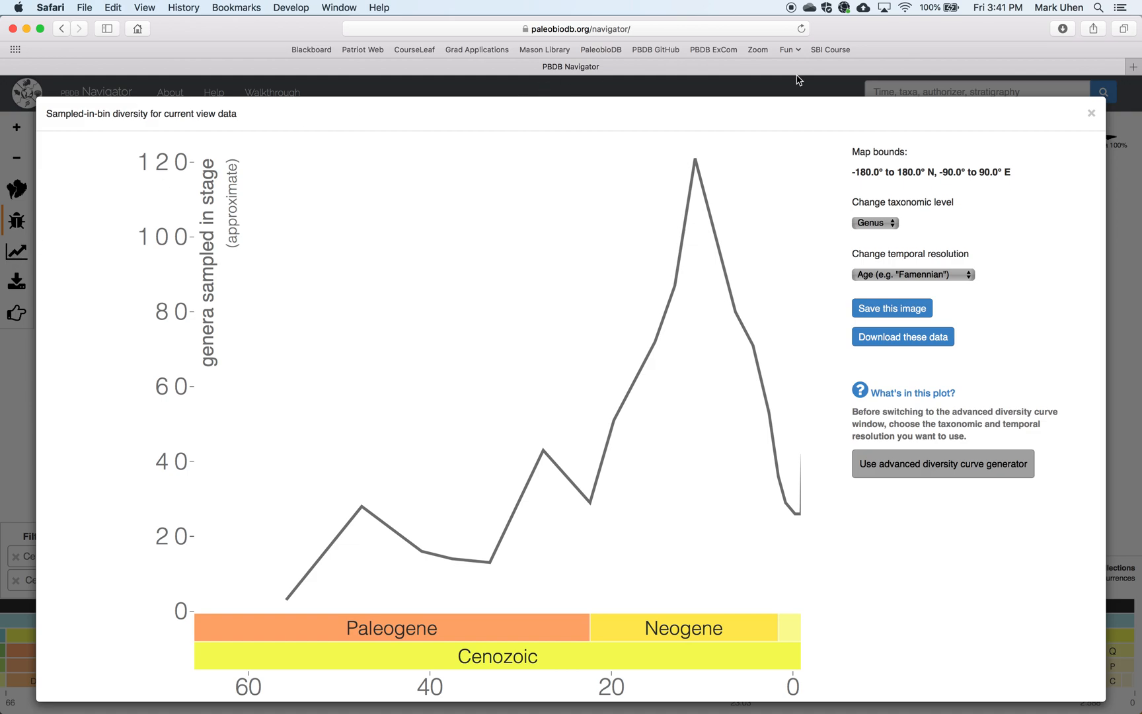
{"action": "left_click", "coordinate": [1091, 112]}
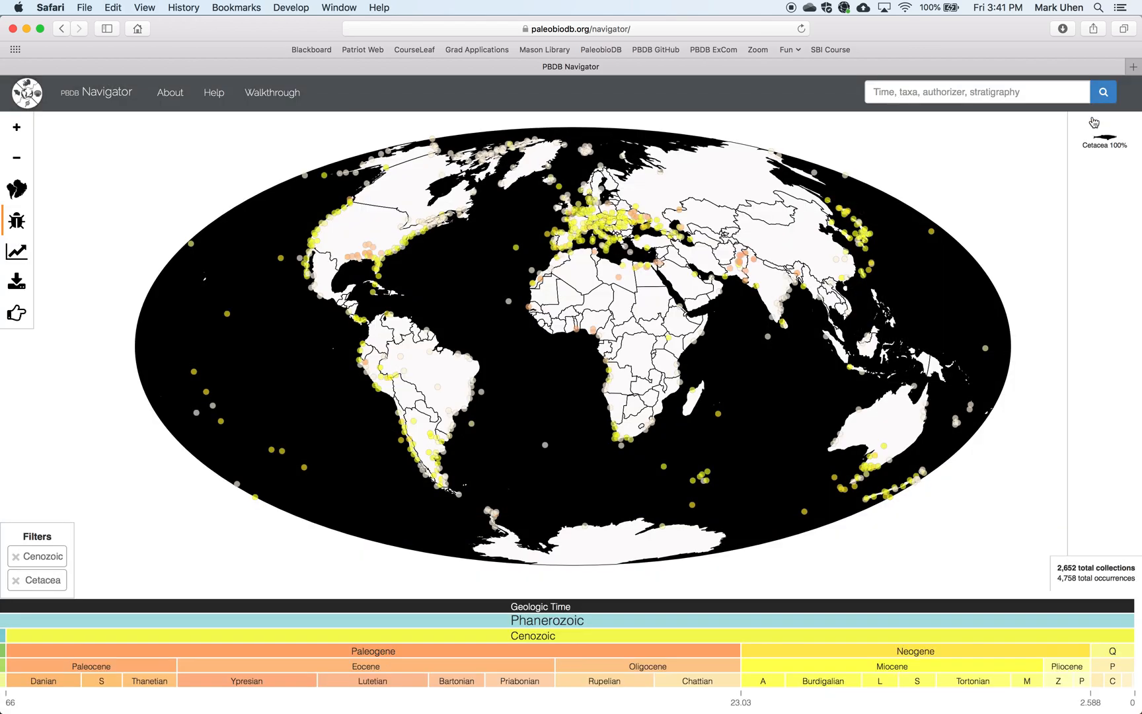
{"action": "mouse_move", "coordinate": [227, 525]}
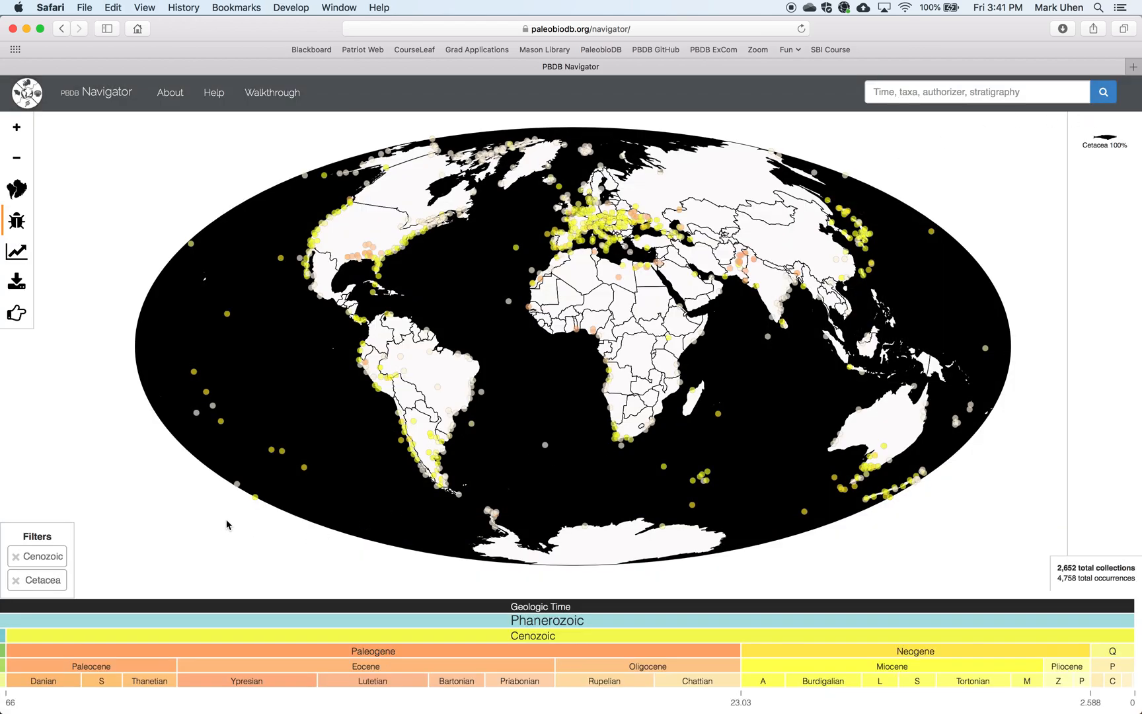
{"action": "mouse_move", "coordinate": [648, 308]}
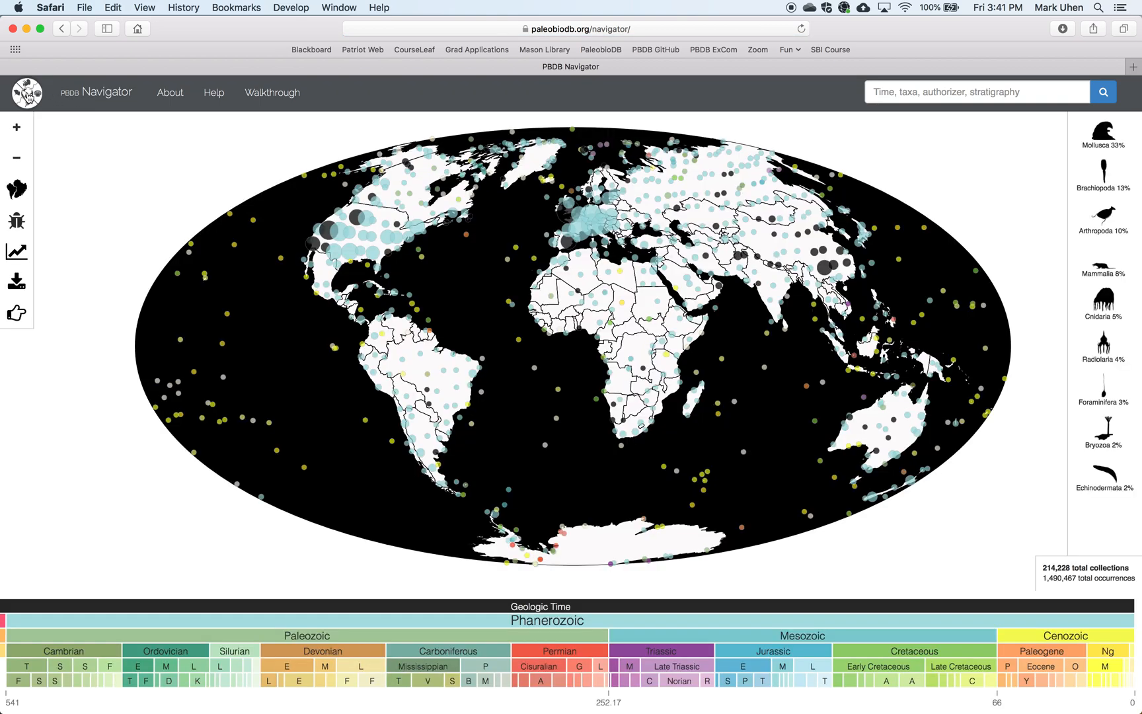
- Return from the Navigator to the PBDB home page via the logo
{"action": "left_click", "coordinate": [28, 91]}
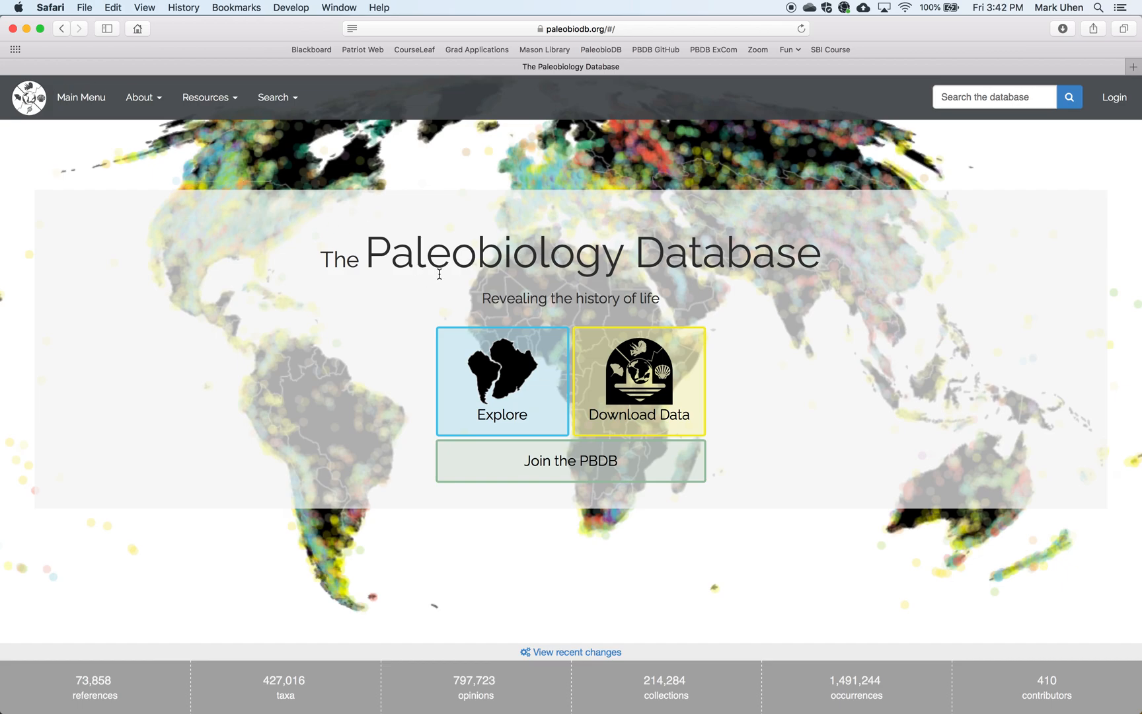
{"action": "mouse_move", "coordinate": [376, 447]}
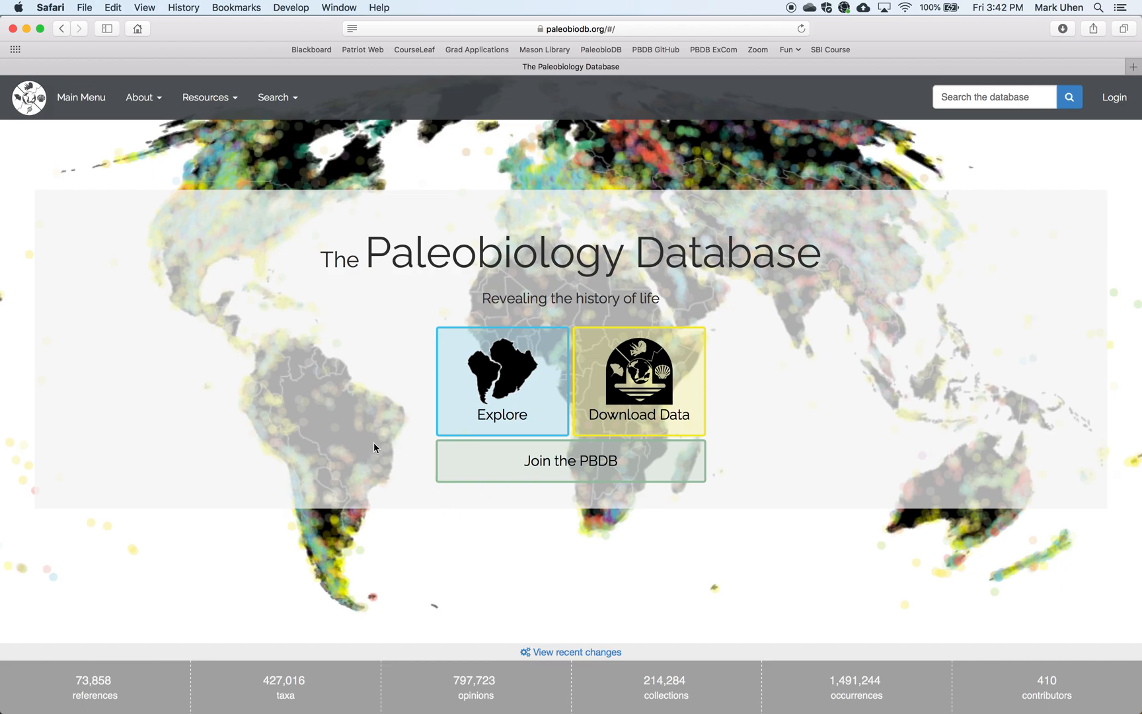
{"action": "mouse_move", "coordinate": [86, 101]}
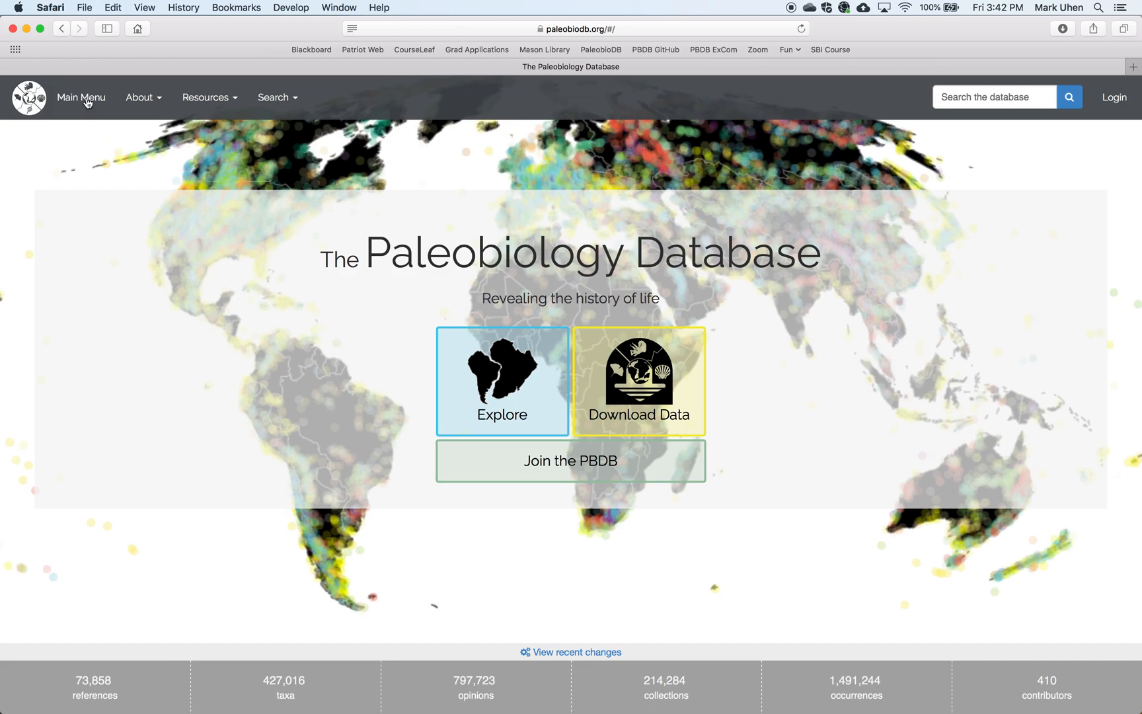
- Open the classic Guest Menu listing search and download functions
{"action": "left_click", "coordinate": [81, 96]}
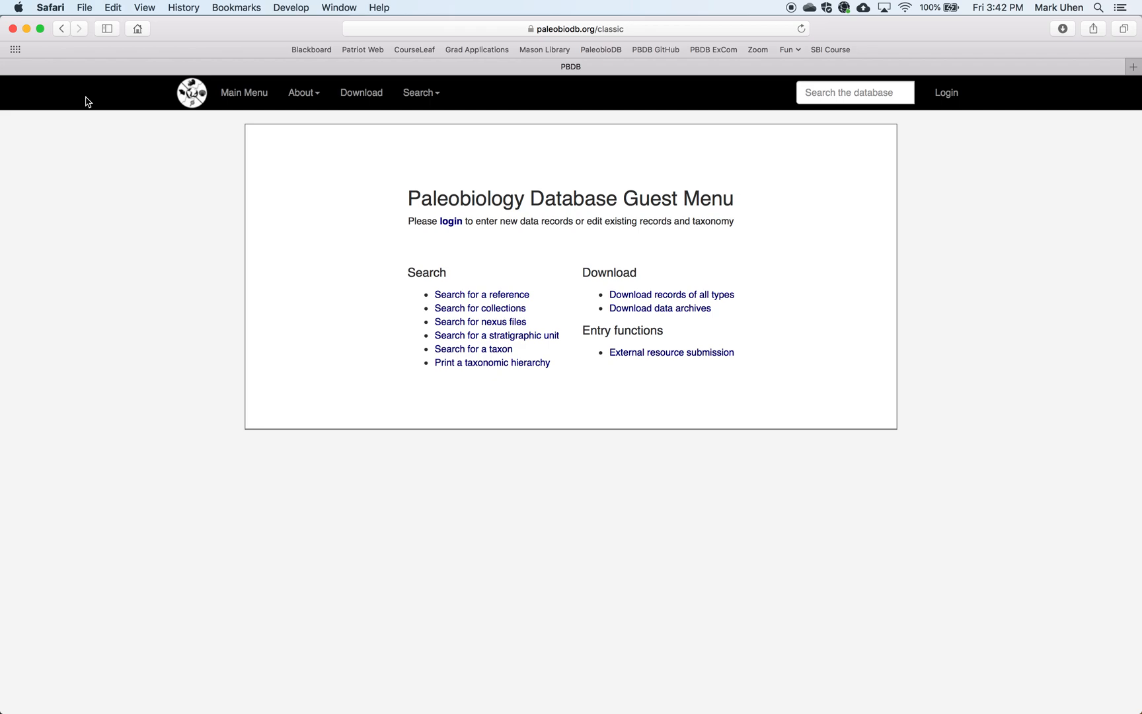
{"action": "mouse_move", "coordinate": [130, 89]}
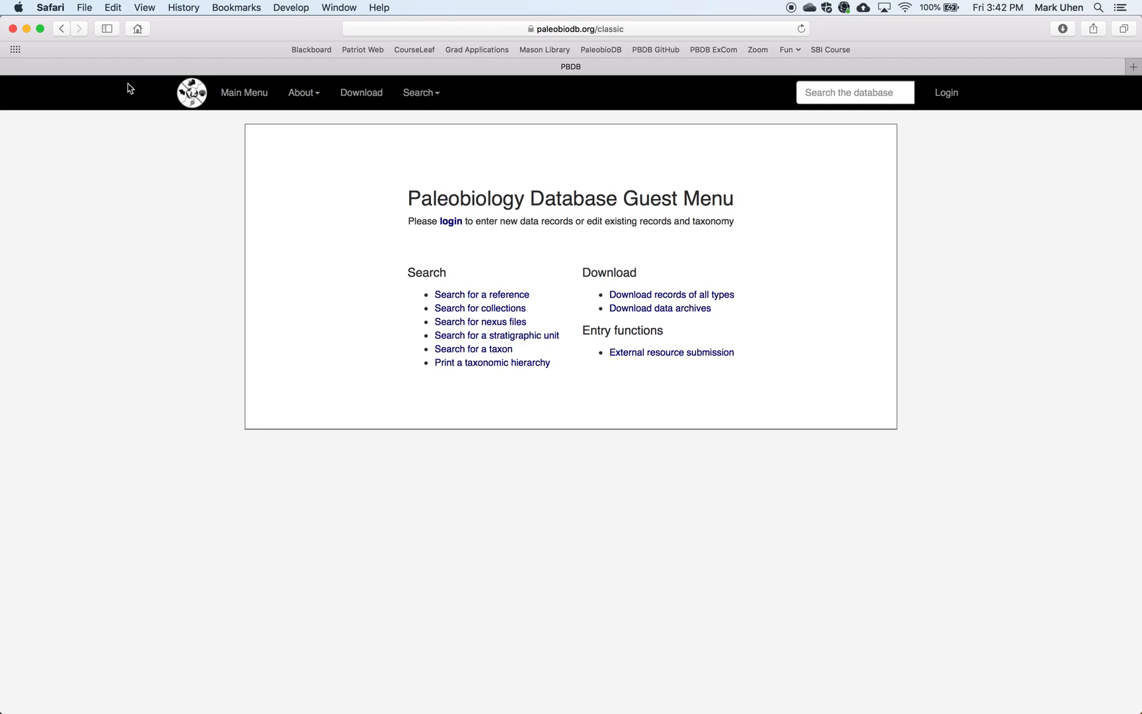
{"action": "mouse_move", "coordinate": [474, 349]}
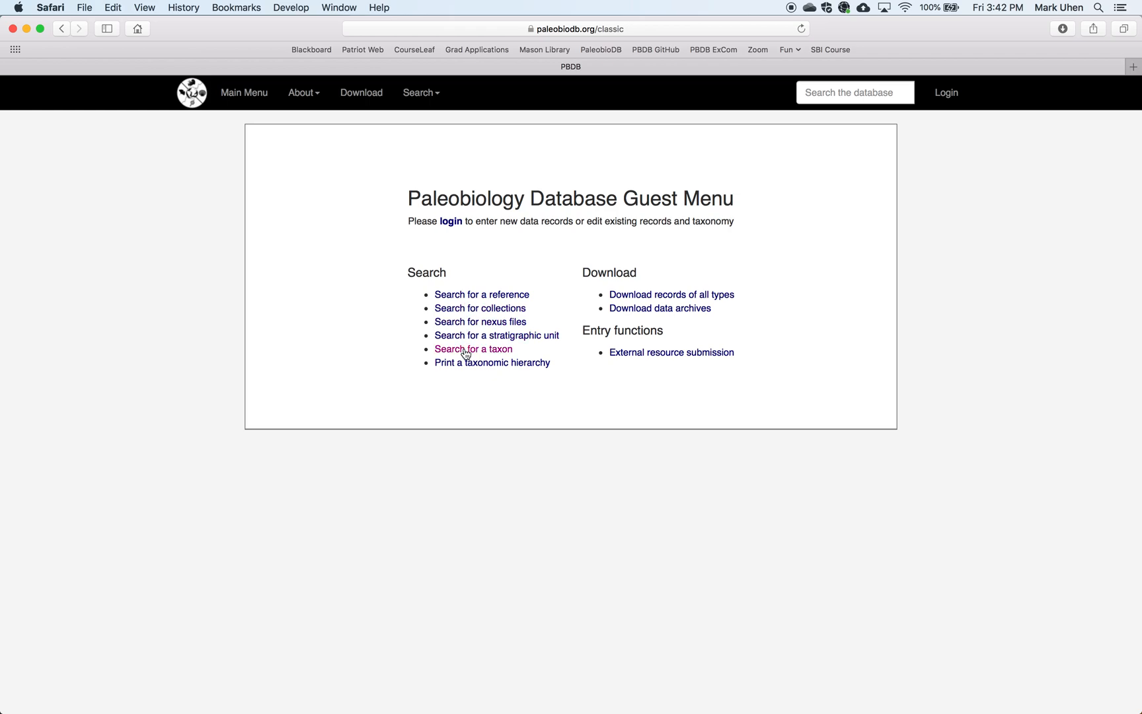
- Search the taxonomic name Dorudon and display its taxon information page
{"action": "left_click", "coordinate": [473, 349]}
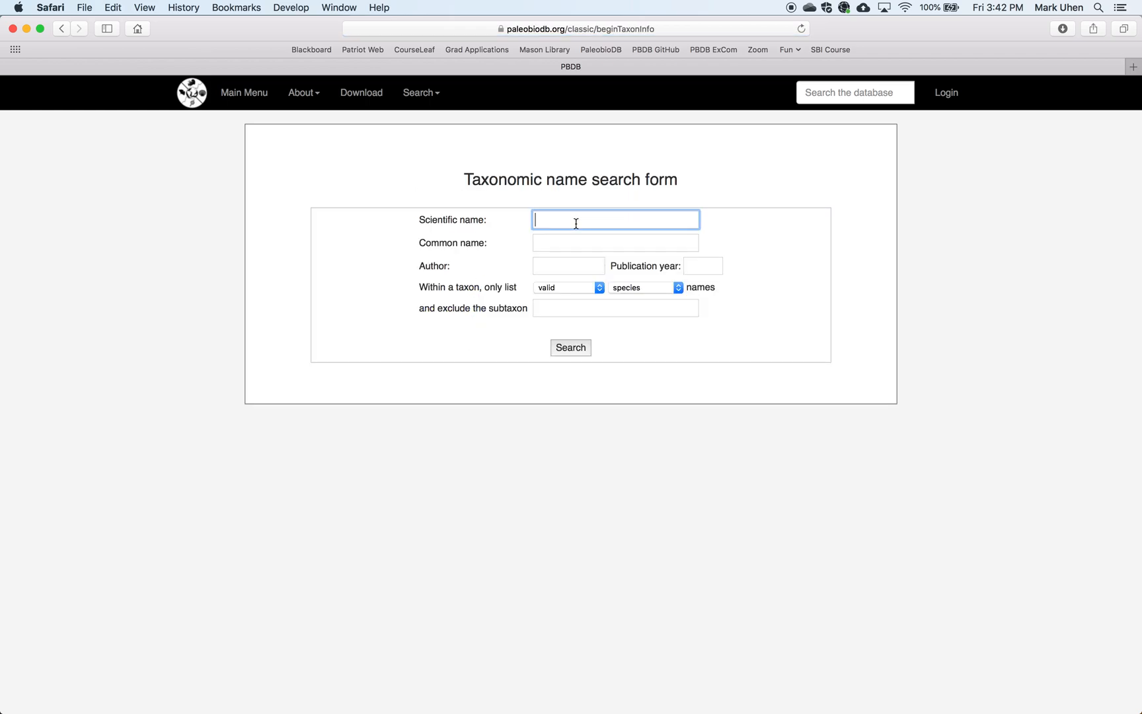
{"action": "type", "text": "Doru"}
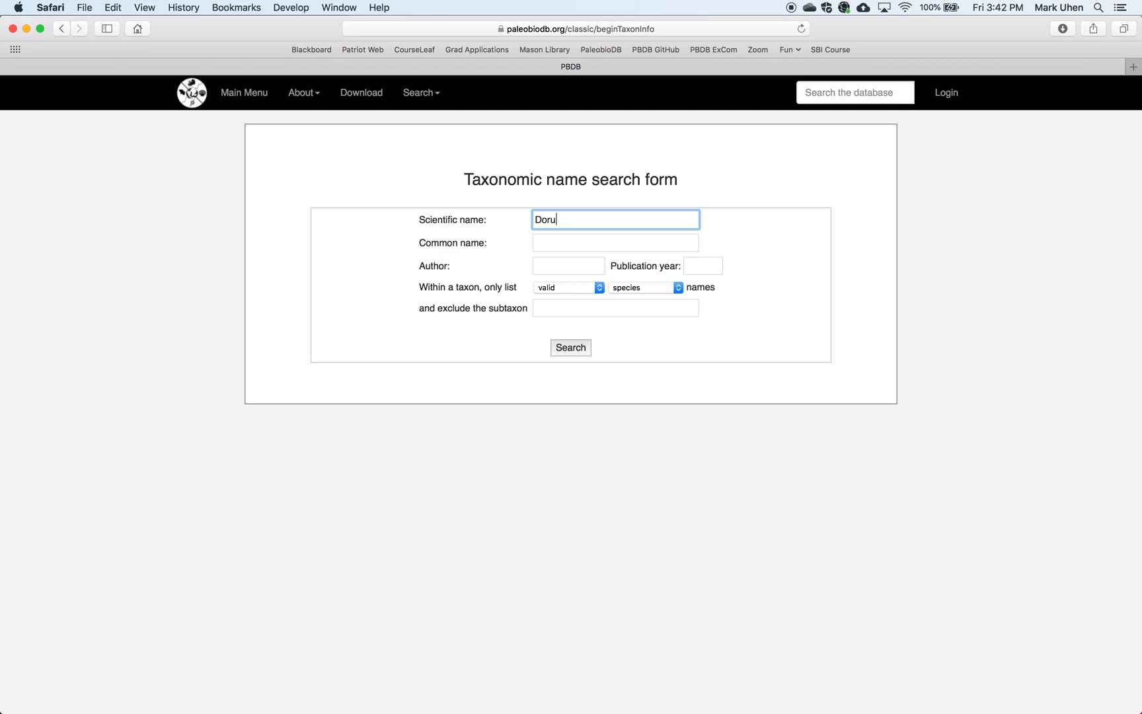
{"action": "type", "text": "don"}
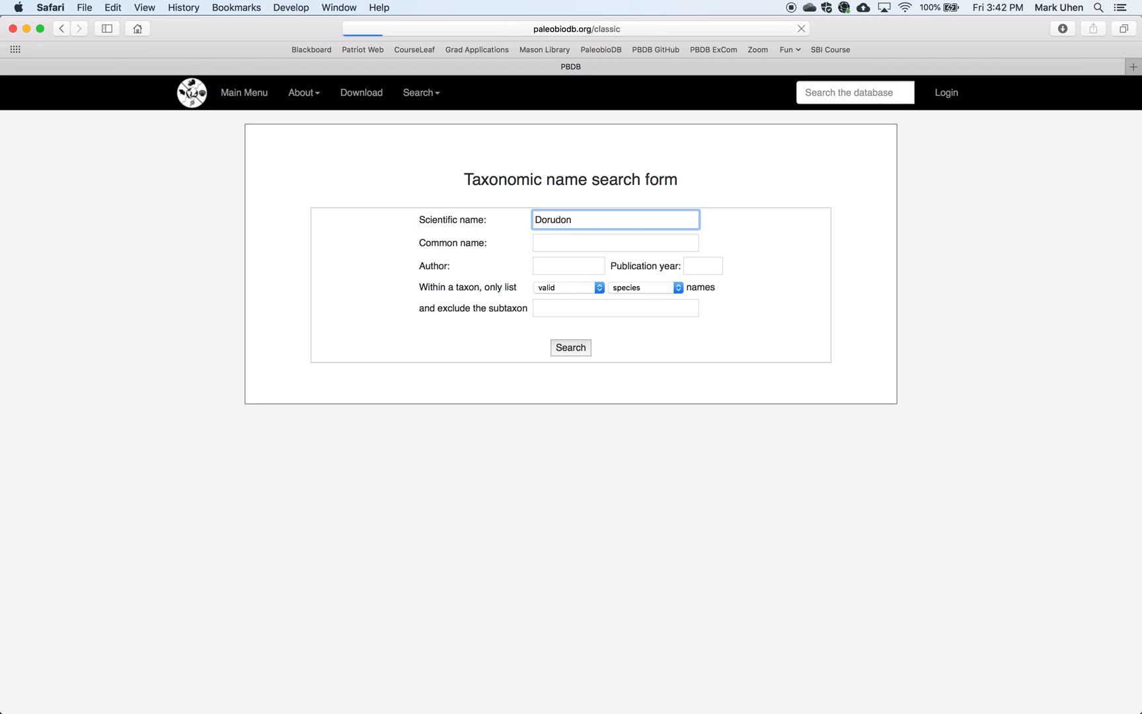
{"action": "left_click", "coordinate": [570, 346]}
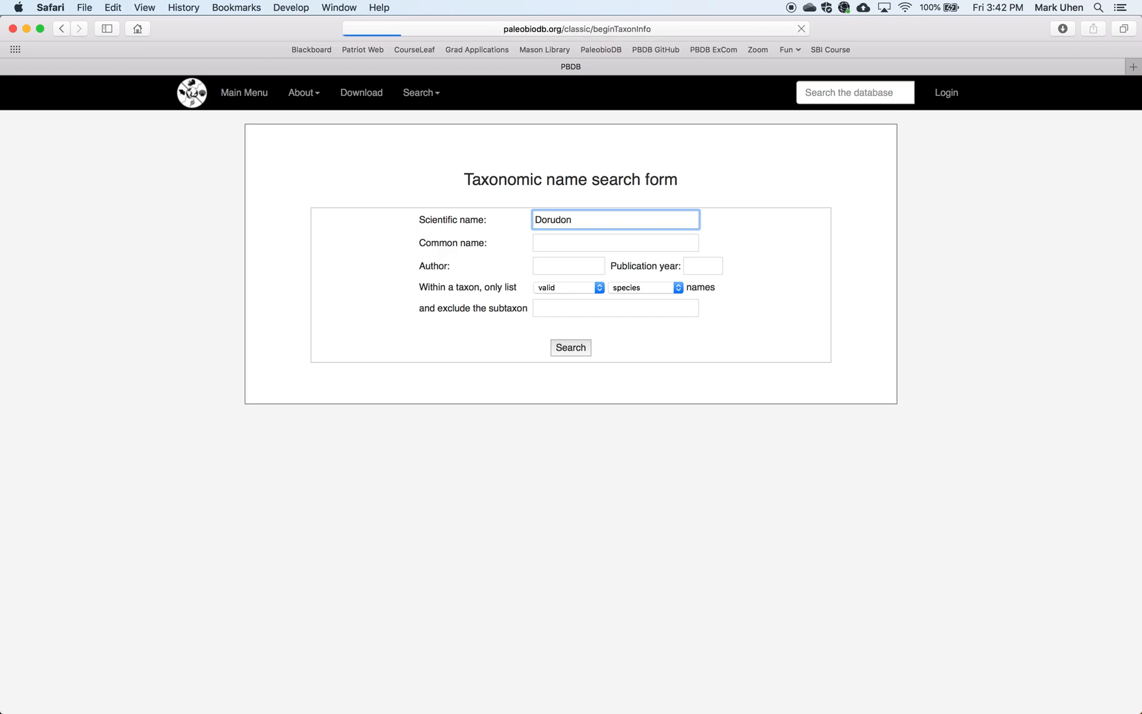
{"action": "left_click", "coordinate": [570, 347]}
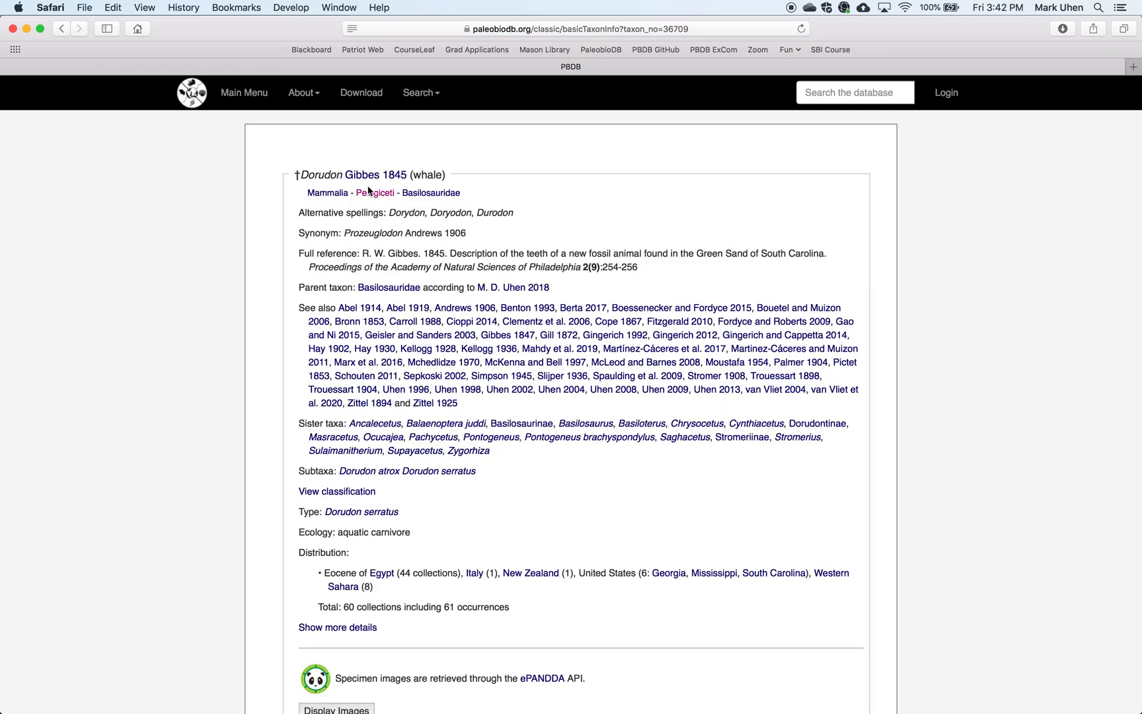
{"action": "mouse_move", "coordinate": [605, 219]}
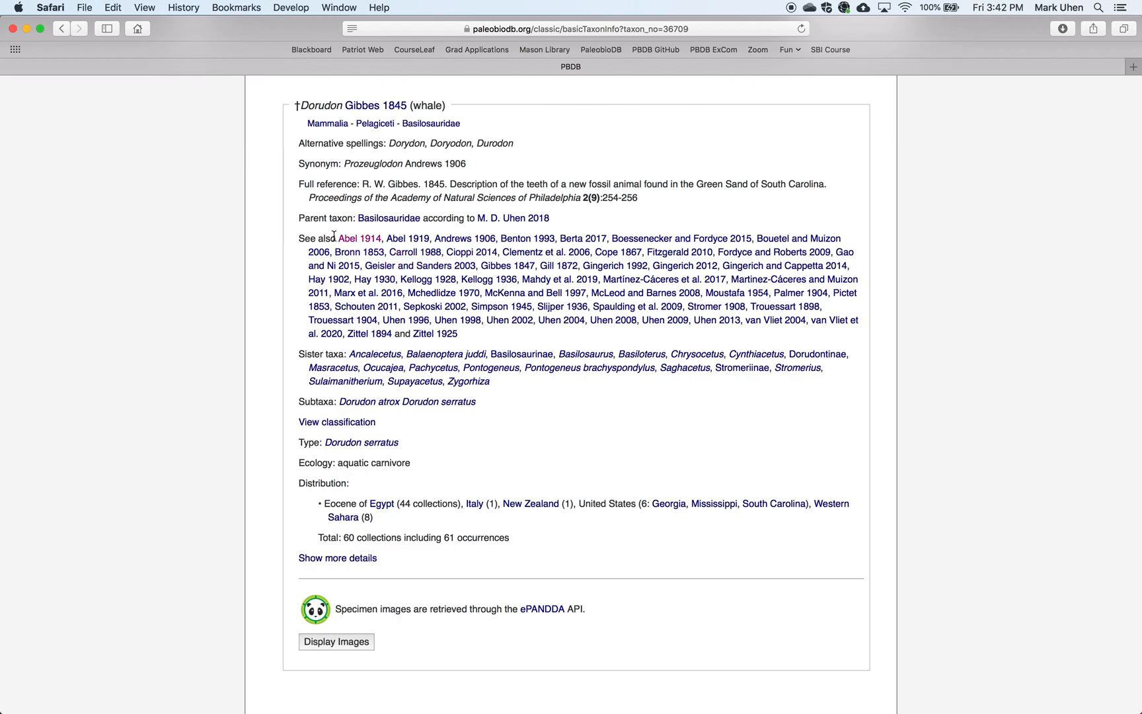
{"action": "mouse_move", "coordinate": [326, 175]}
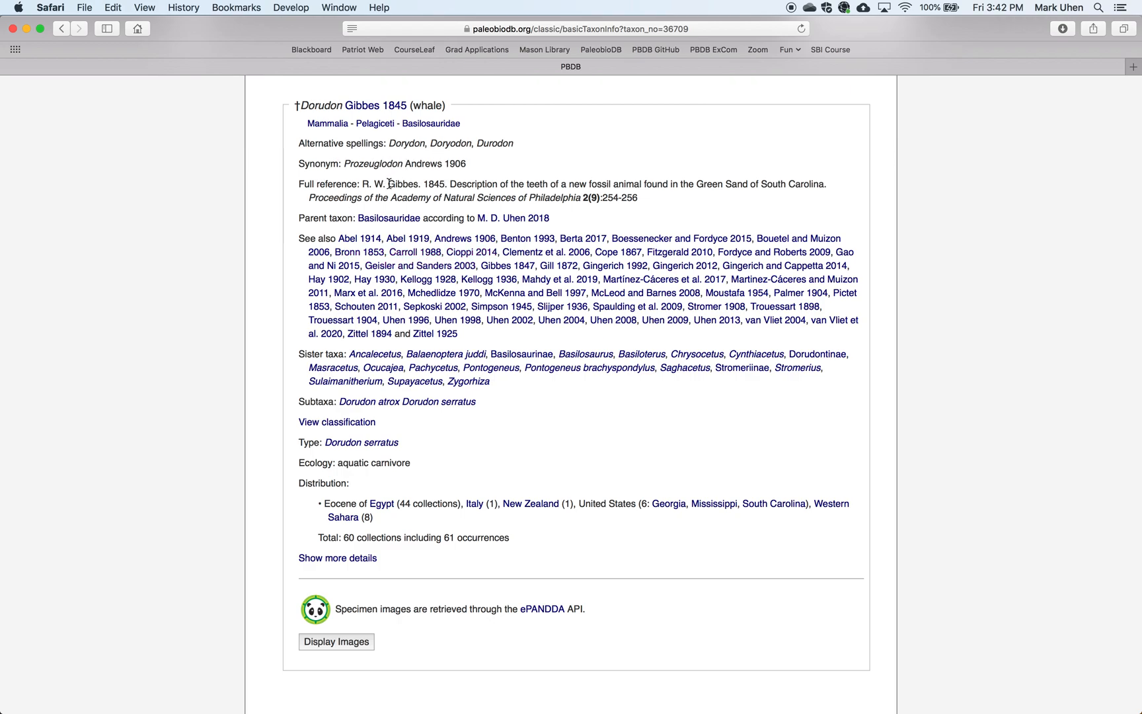
{"action": "mouse_move", "coordinate": [282, 382]}
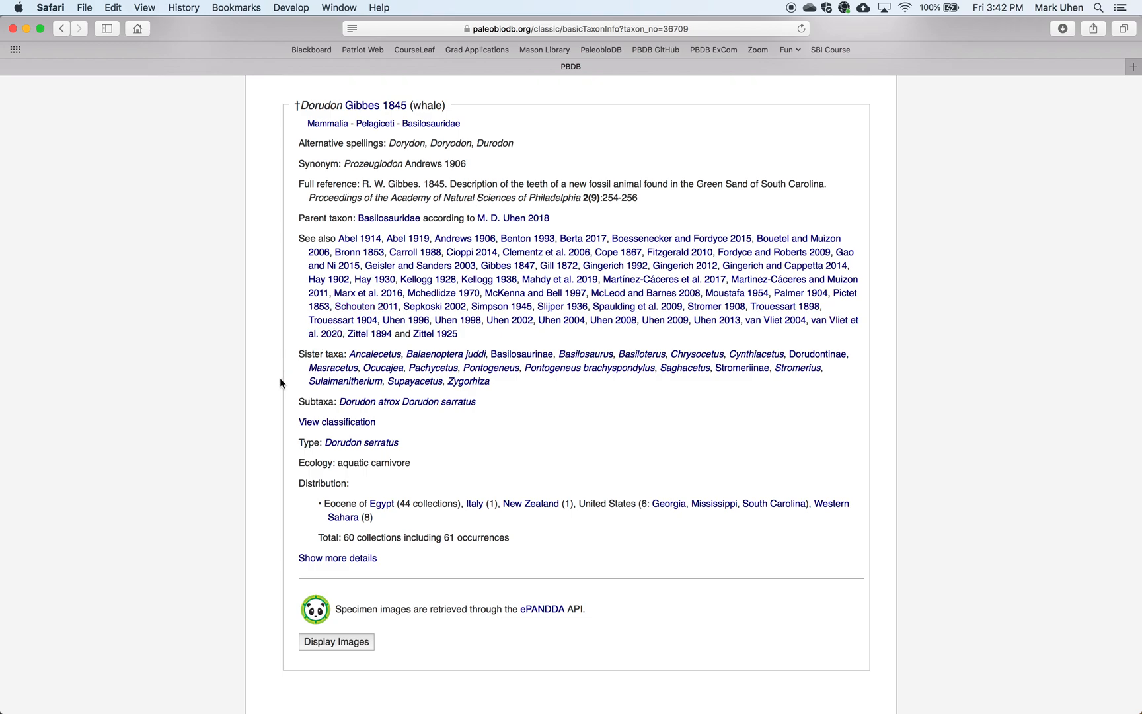
{"action": "mouse_move", "coordinate": [453, 471]}
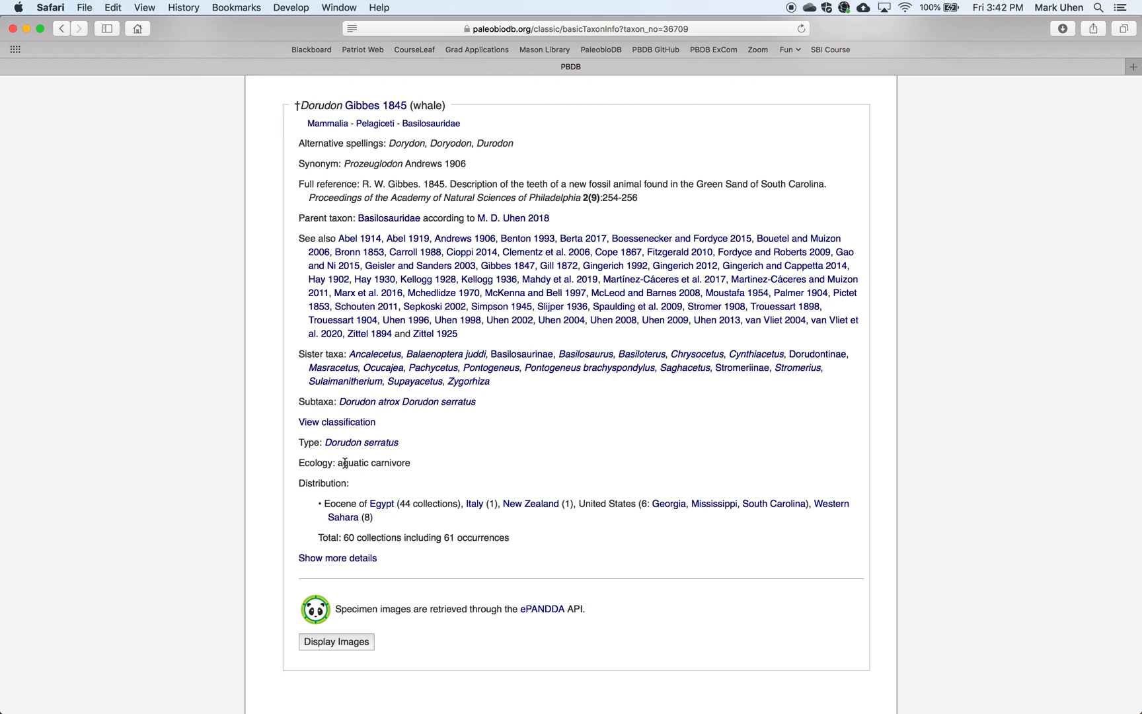
{"action": "mouse_move", "coordinate": [414, 466]}
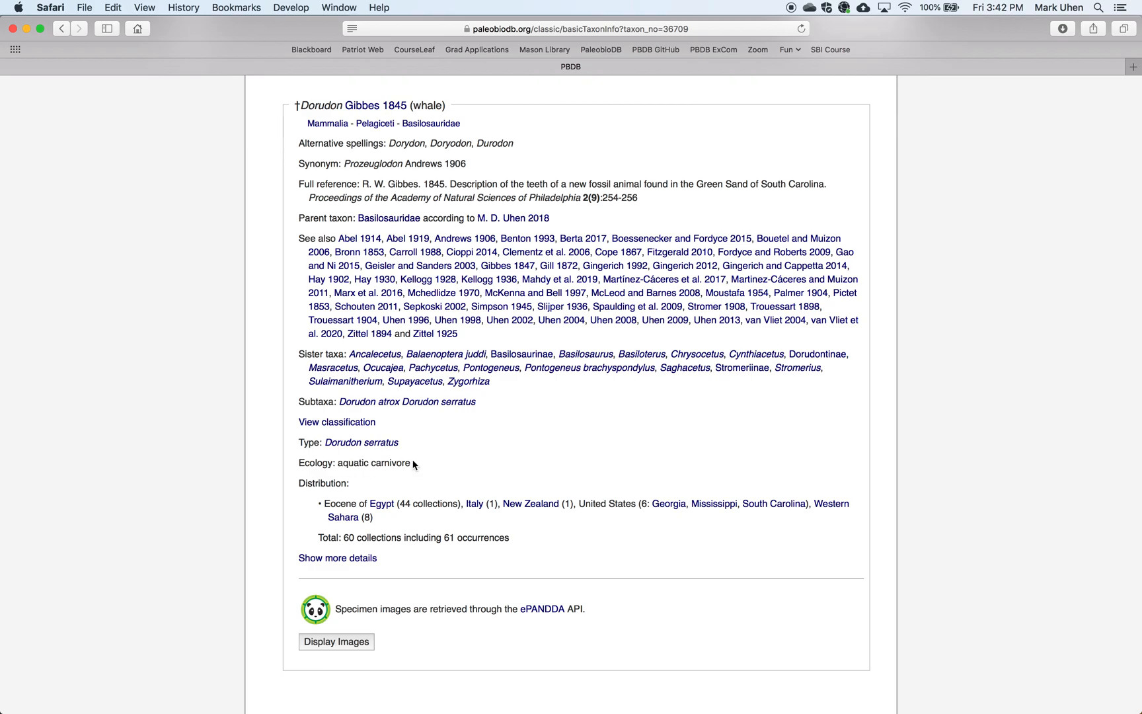
- Display the ePANDDA specimen images for Dorudon and open one skull photo full size in a new tab
{"action": "scroll", "scroll_direction": "down", "scroll_amount": 3}
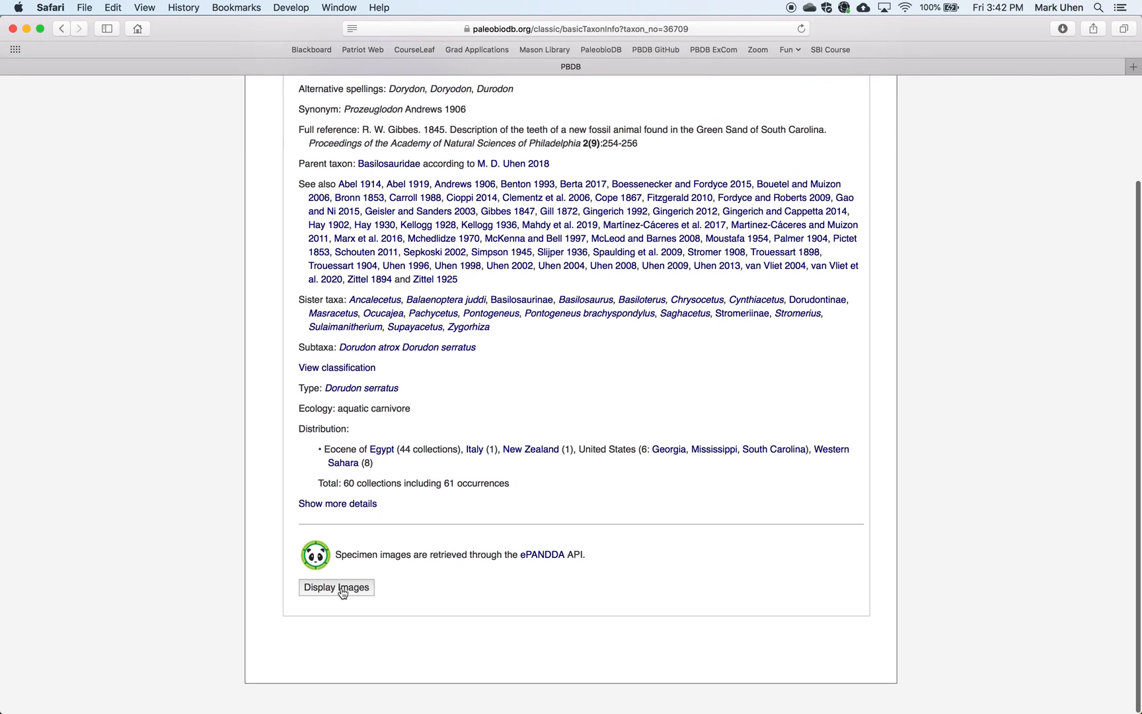
{"action": "left_click", "coordinate": [336, 587]}
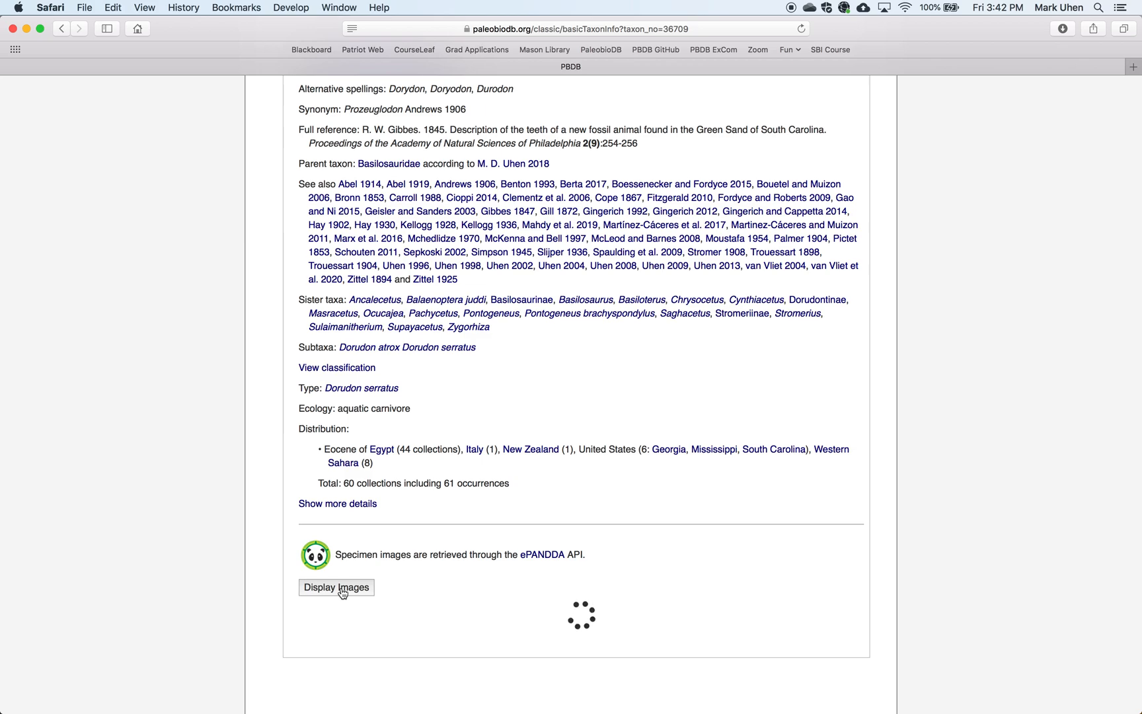
{"action": "left_click", "coordinate": [336, 587]}
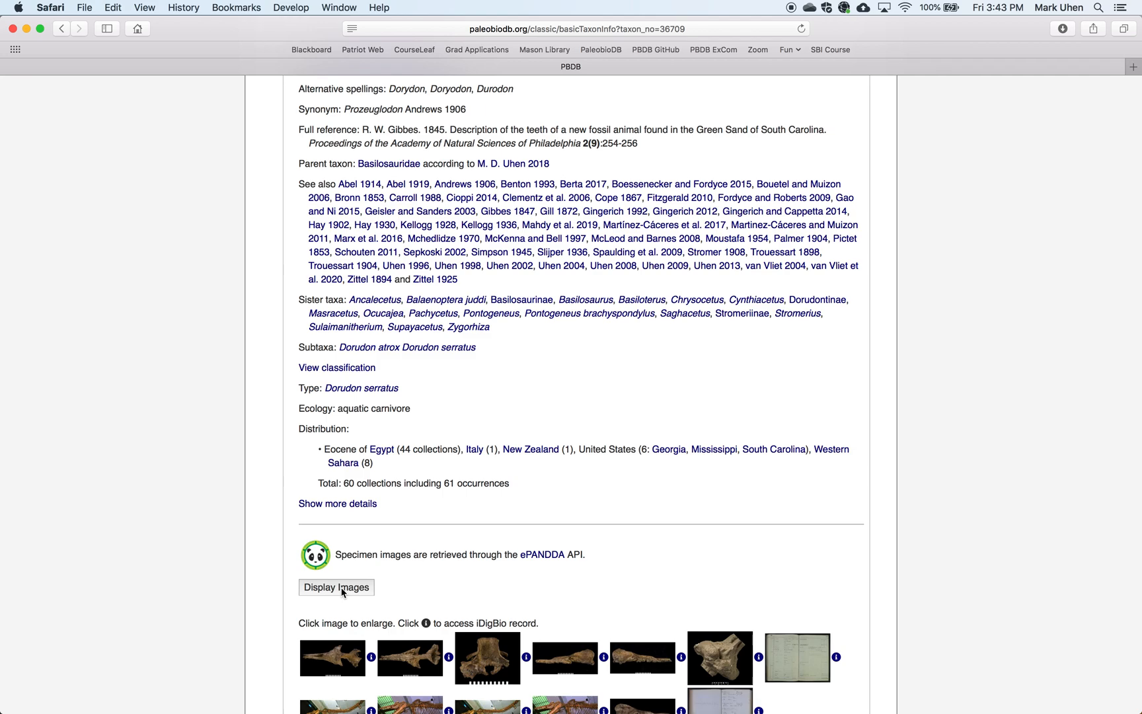
{"action": "scroll", "scroll_direction": "down", "scroll_amount": 3}
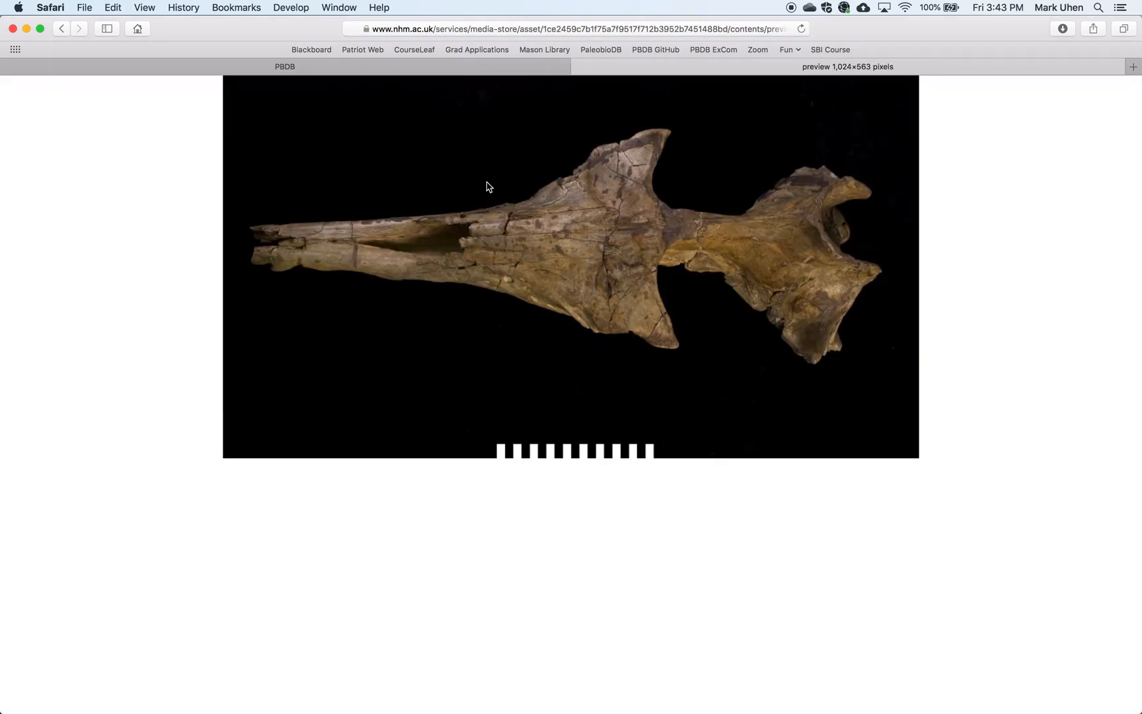
{"action": "left_click", "coordinate": [61, 28]}
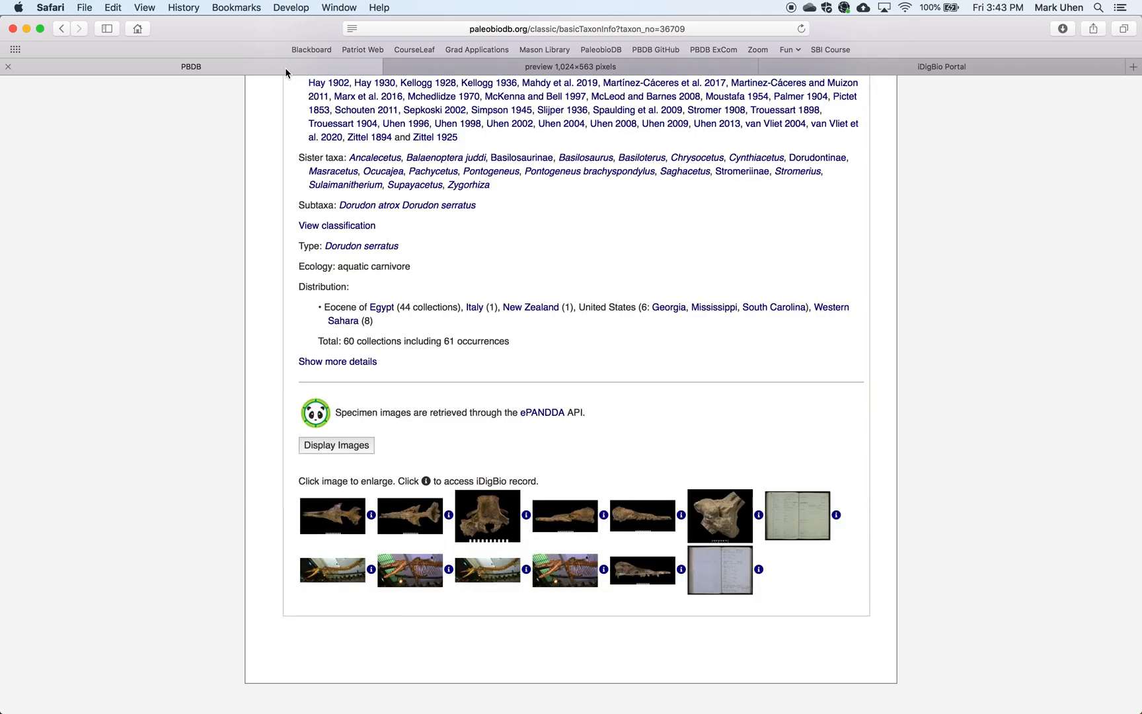
- Show Dorudon's detailed report, its classification, then its Bartonian–Late Eocene age range with 60 collections
{"action": "scroll", "scroll_direction": "up", "scroll_amount": 3}
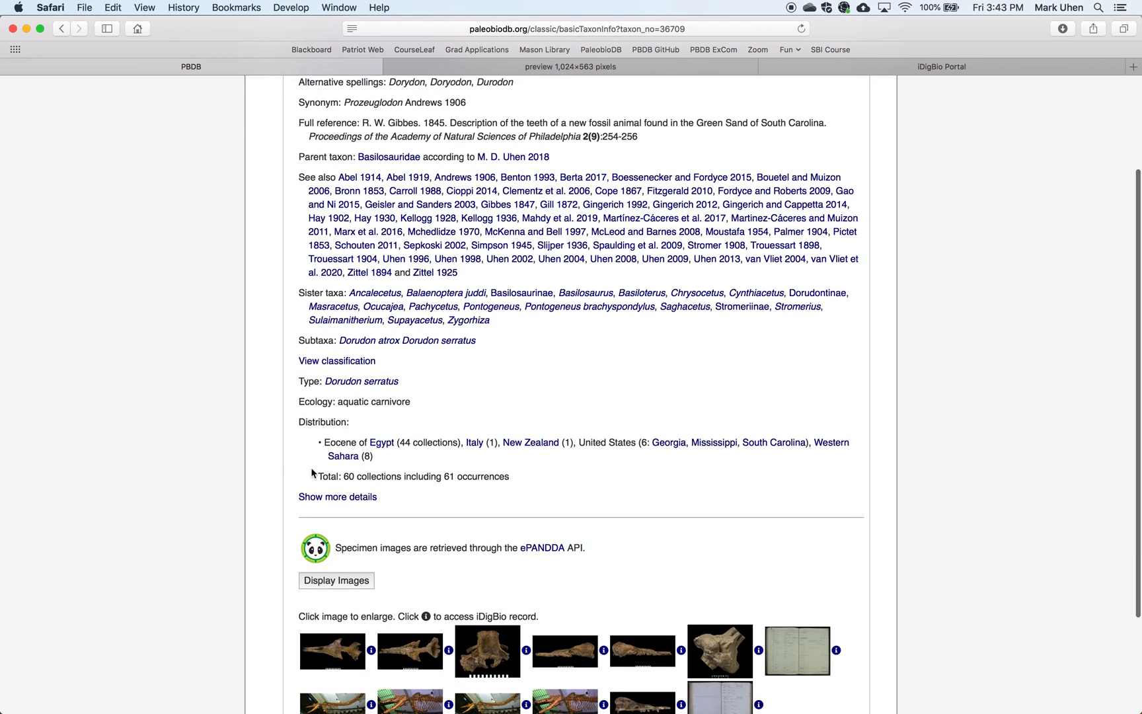
{"action": "left_click", "coordinate": [337, 497]}
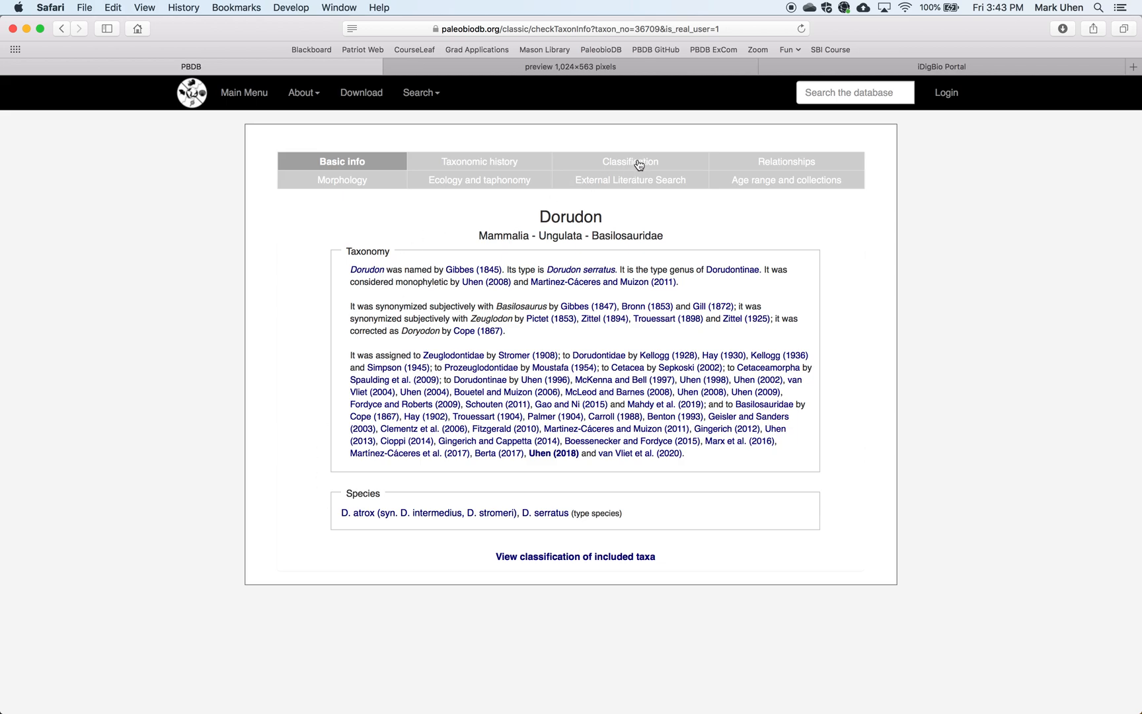
{"action": "left_click", "coordinate": [630, 162]}
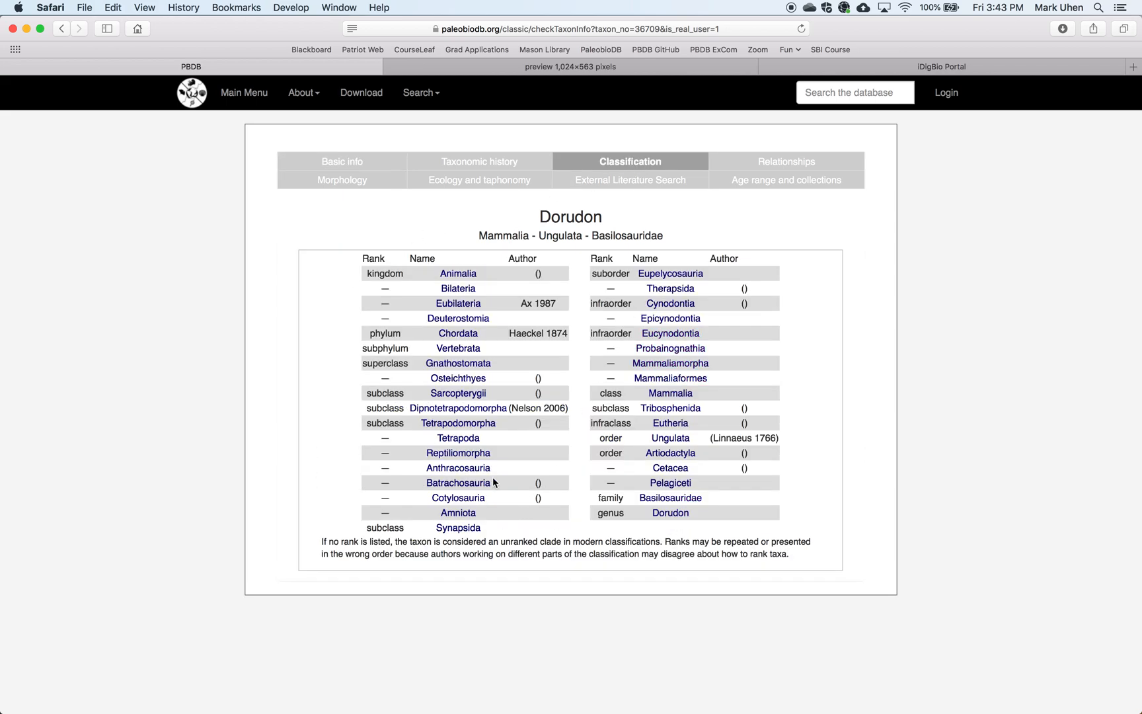
{"action": "mouse_move", "coordinate": [625, 199]}
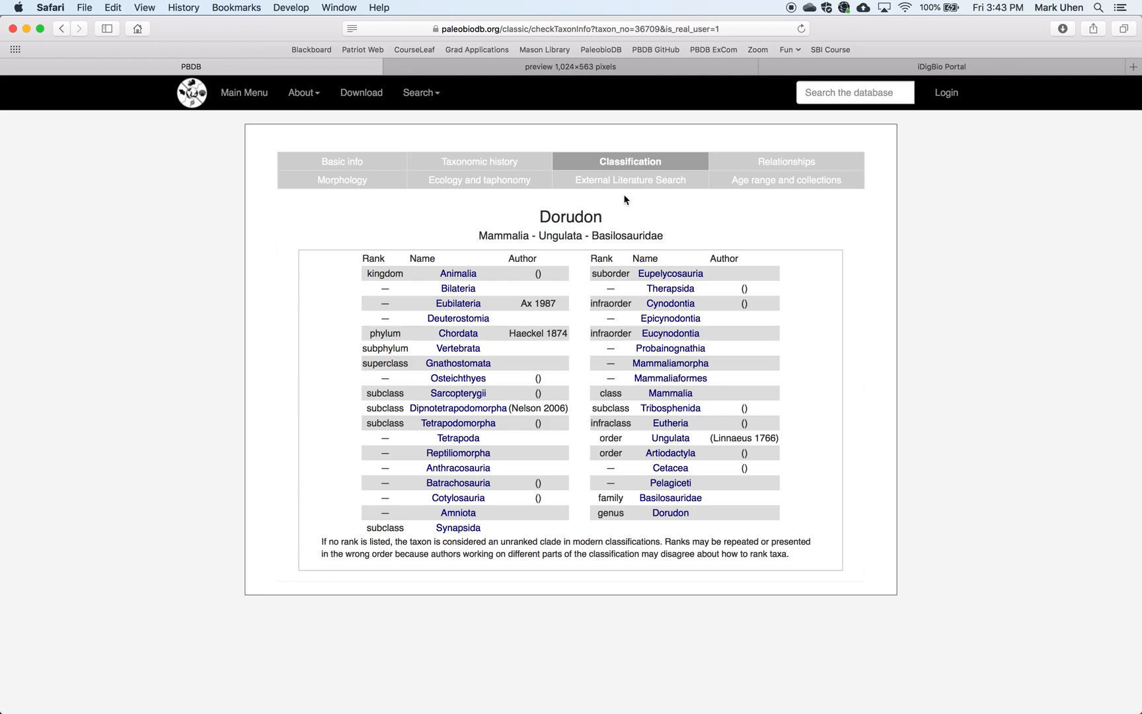
{"action": "left_click", "coordinate": [781, 180]}
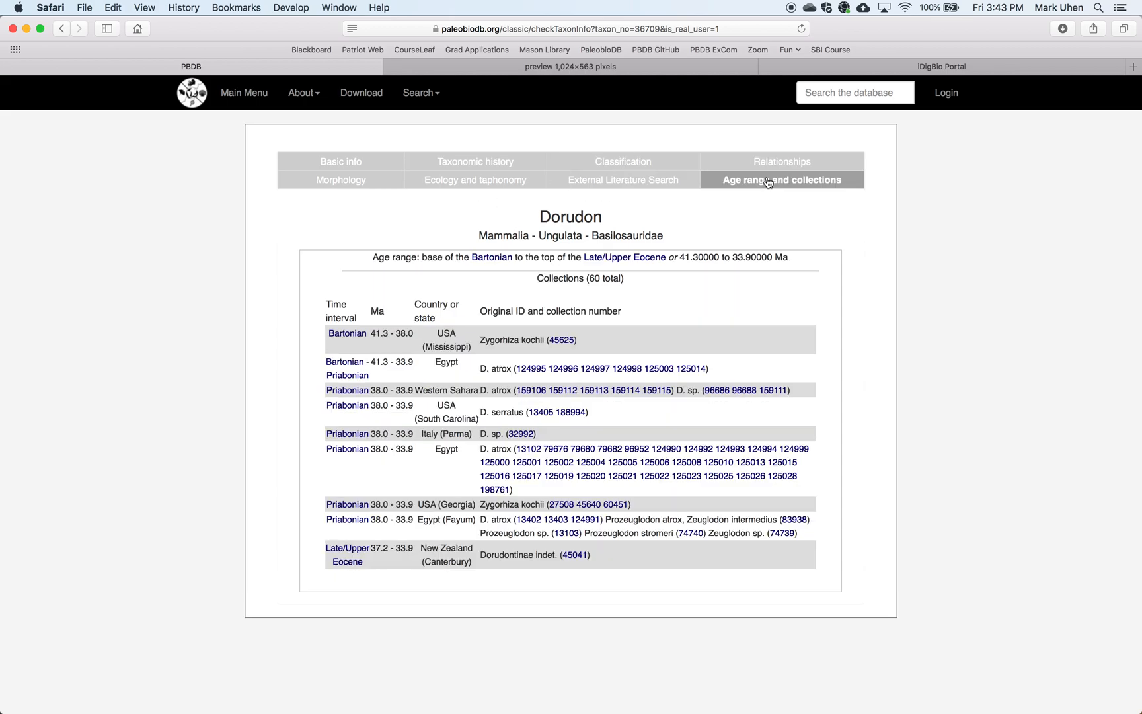
{"action": "mouse_move", "coordinate": [815, 278]}
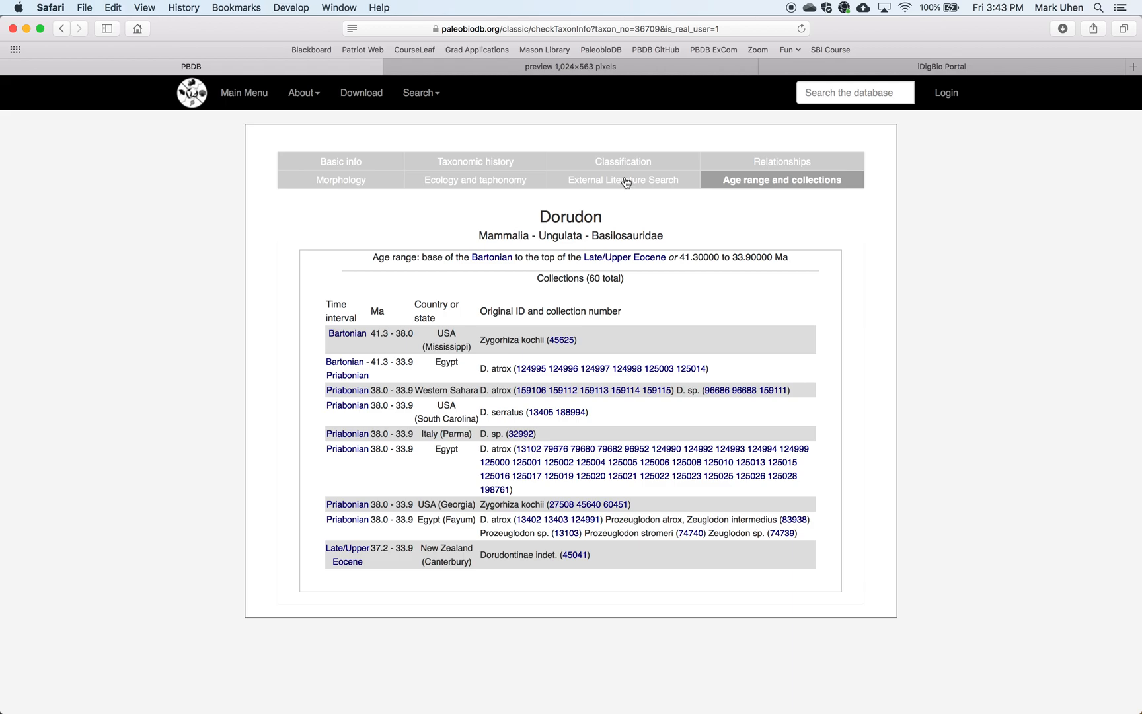
- View Dorudon's external literature search: 140 GeoDeepDive documents from 48 journals
{"action": "left_click", "coordinate": [628, 179]}
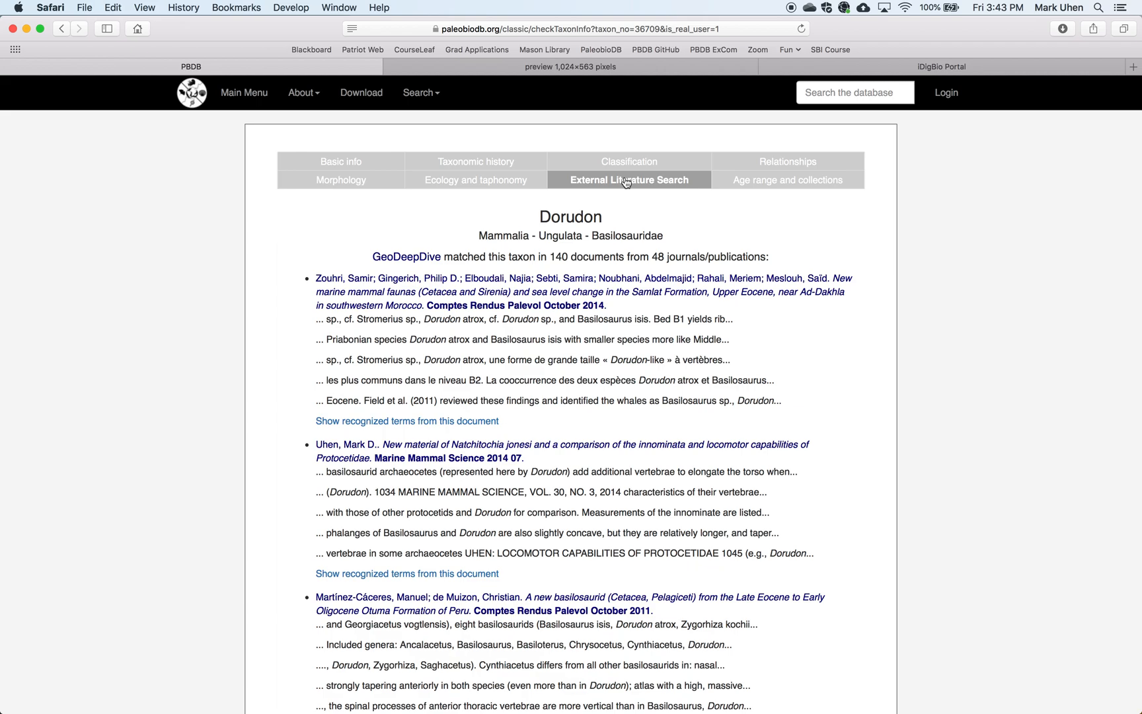
{"action": "mouse_move", "coordinate": [751, 318]}
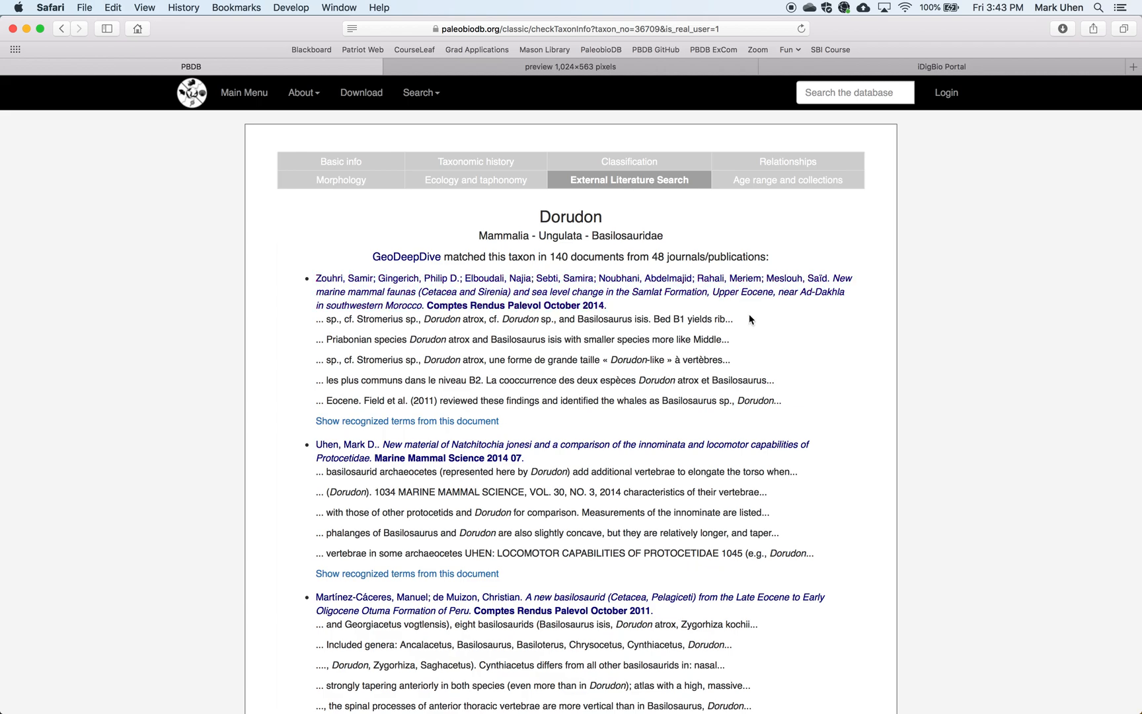
{"action": "scroll", "scroll_direction": "down", "scroll_amount": 3}
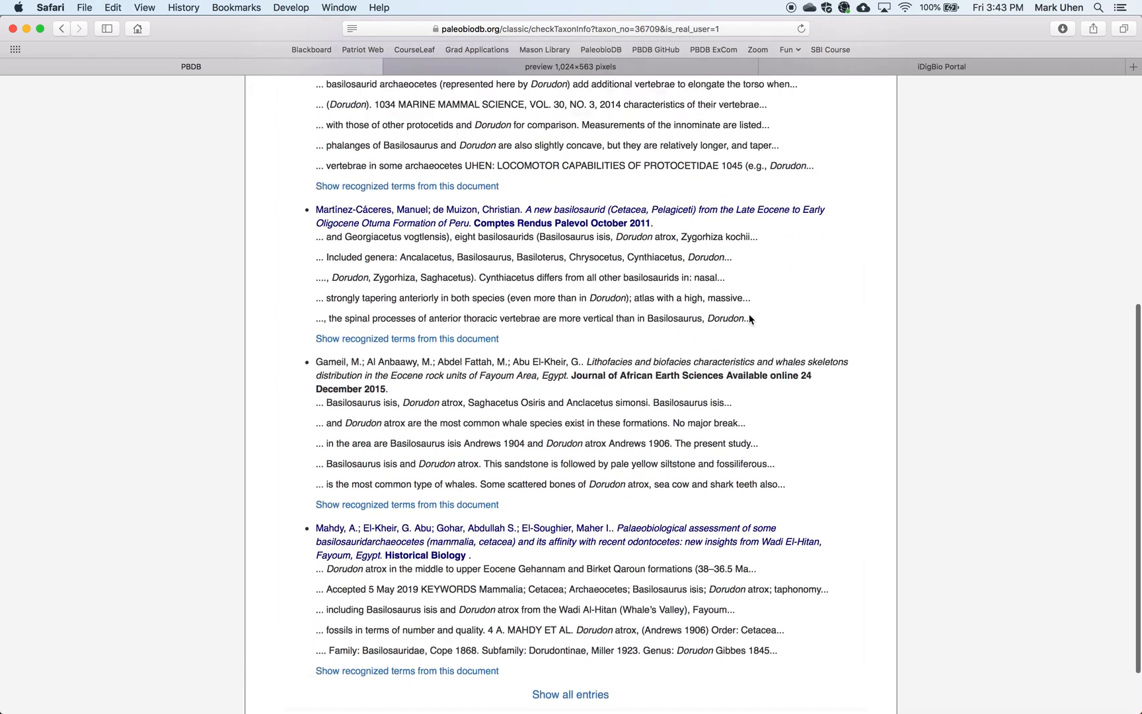
{"action": "scroll", "scroll_direction": "up", "scroll_amount": 3}
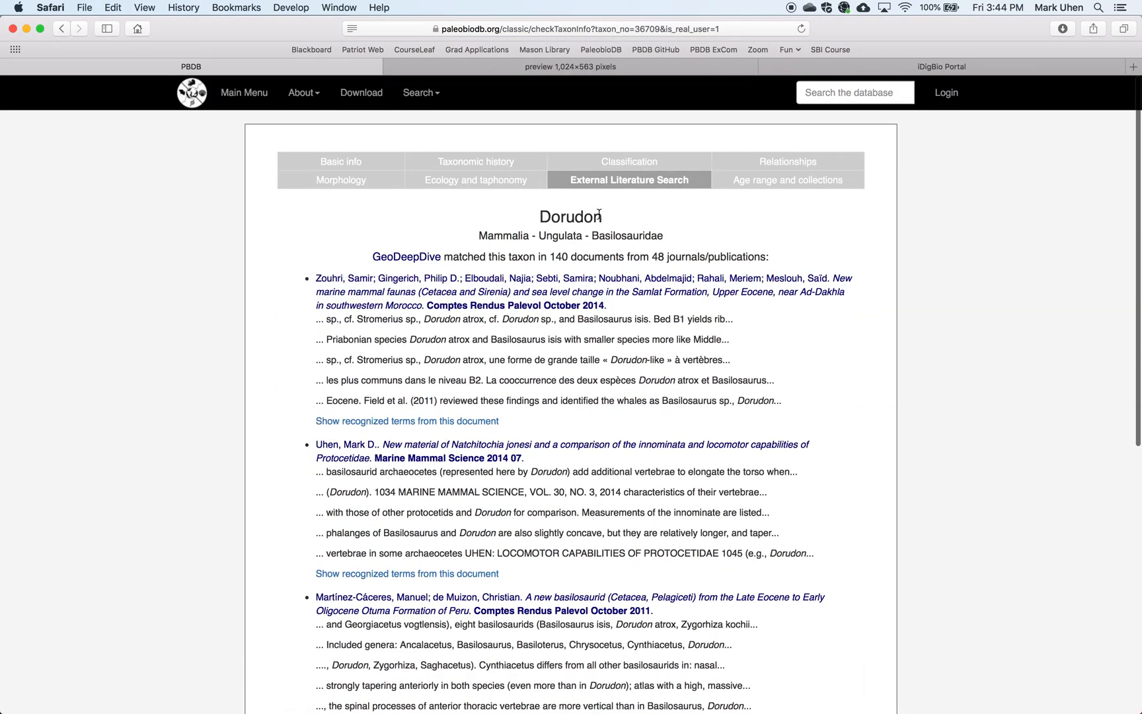
{"action": "mouse_move", "coordinate": [533, 187]}
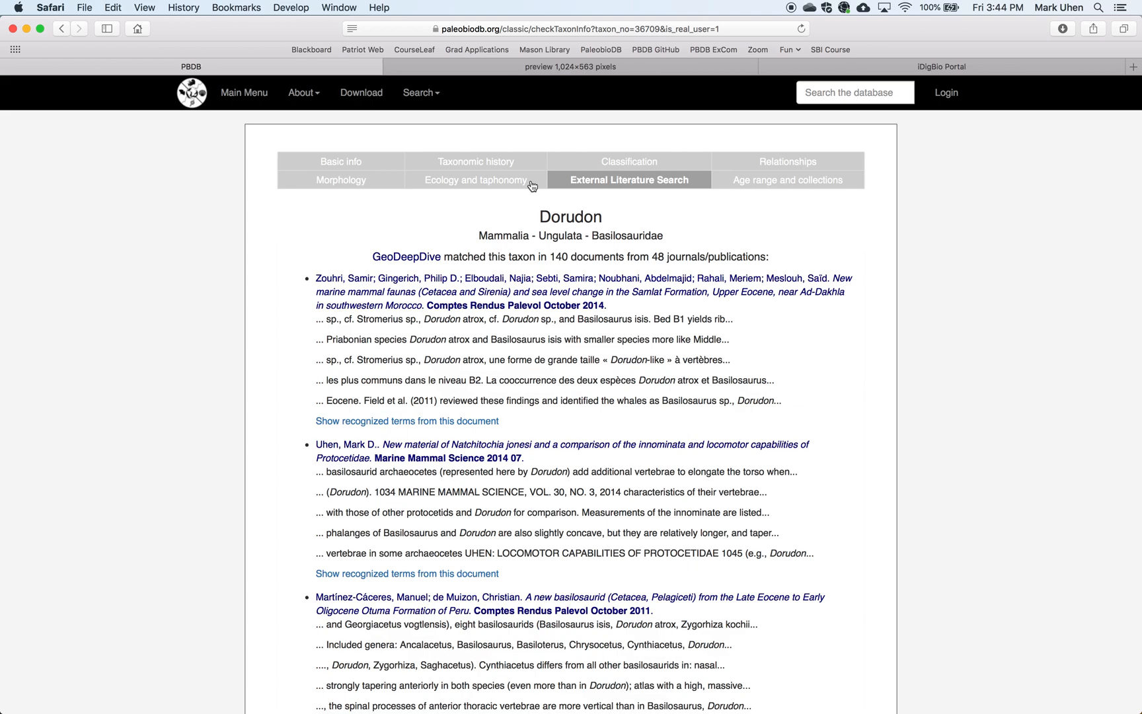
{"action": "mouse_move", "coordinate": [252, 98]}
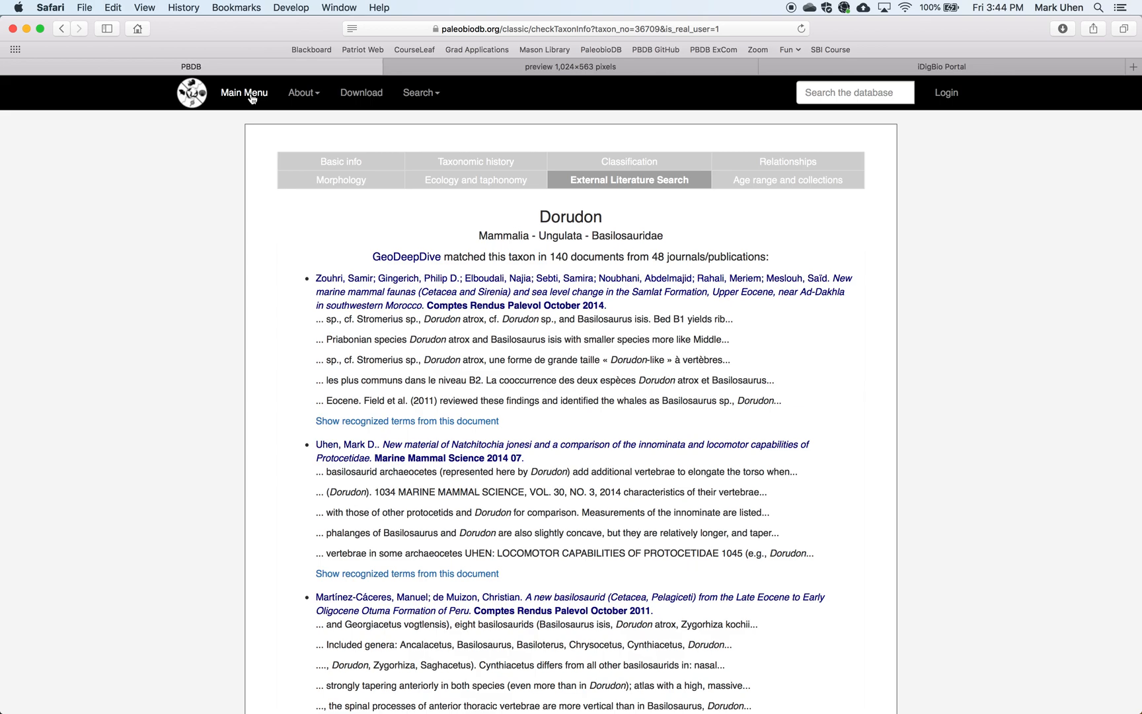
- From the guest menu, search collections by taxon name, returning 63 matches, mostly Priabonian Egypt
{"action": "left_click", "coordinate": [244, 92]}
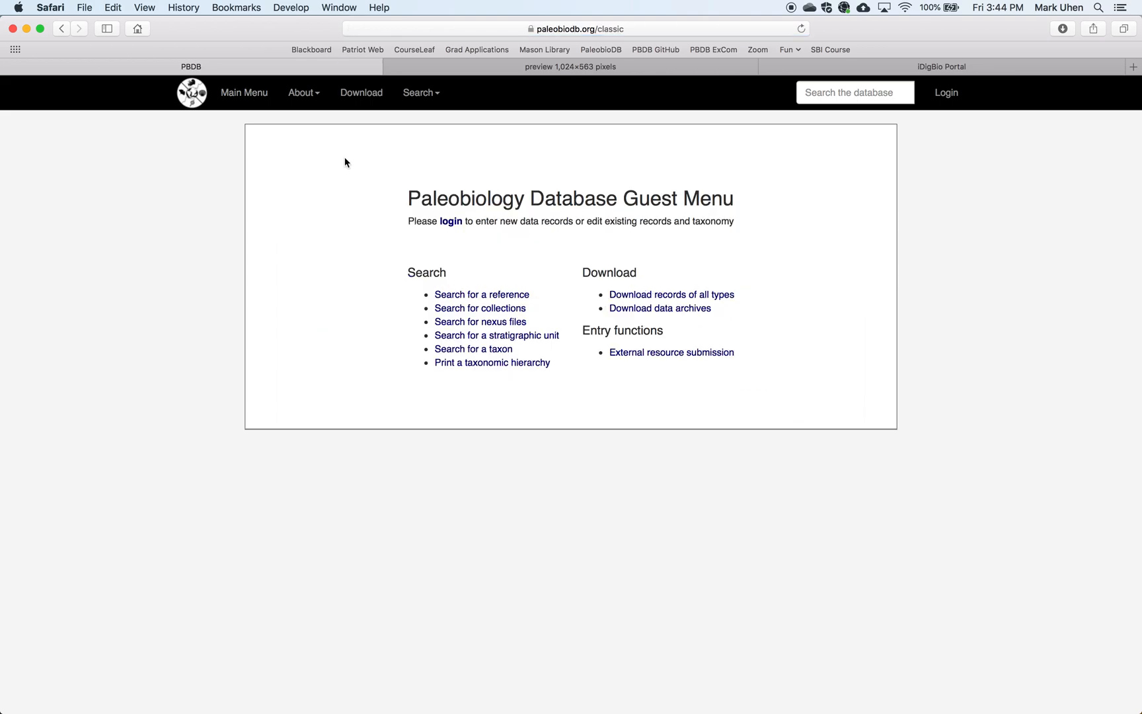
{"action": "left_click", "coordinate": [480, 308]}
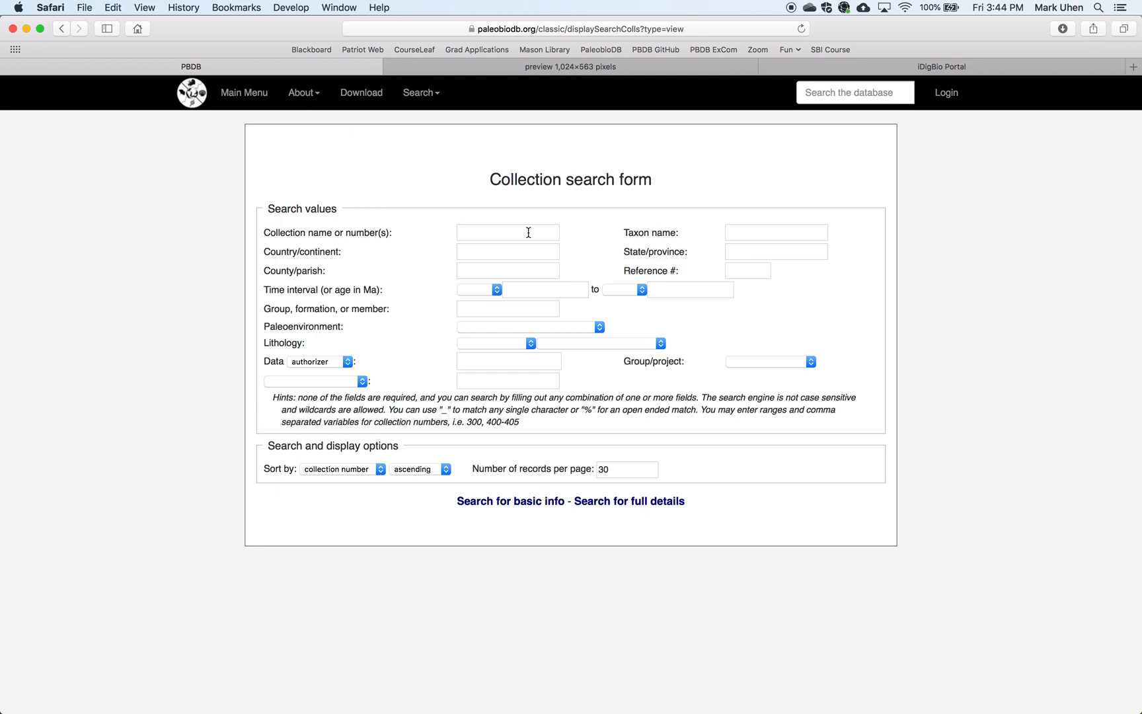
{"action": "mouse_move", "coordinate": [771, 226]}
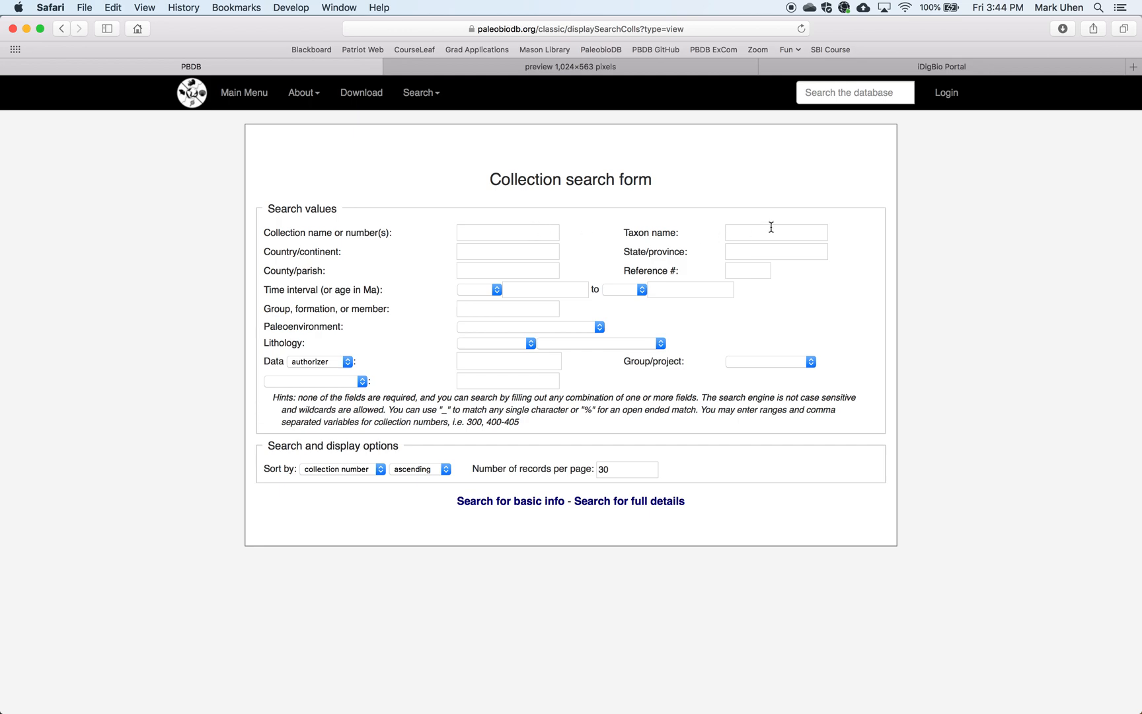
{"action": "left_click", "coordinate": [775, 231]}
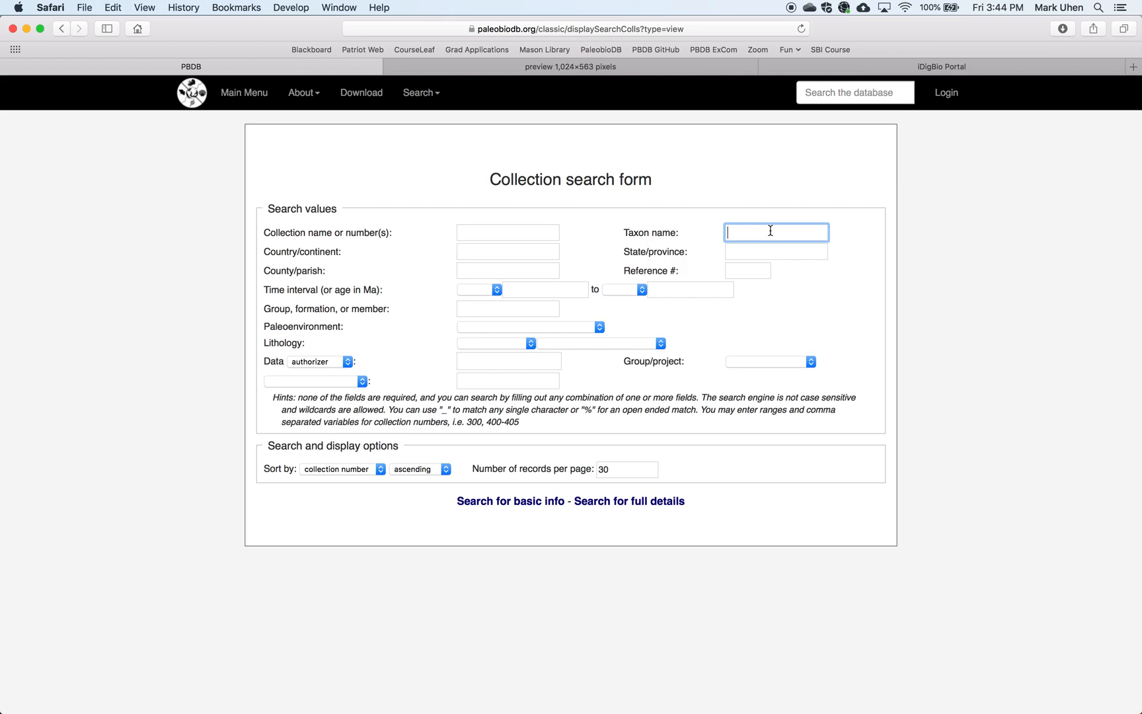
{"action": "left_click", "coordinate": [510, 501]}
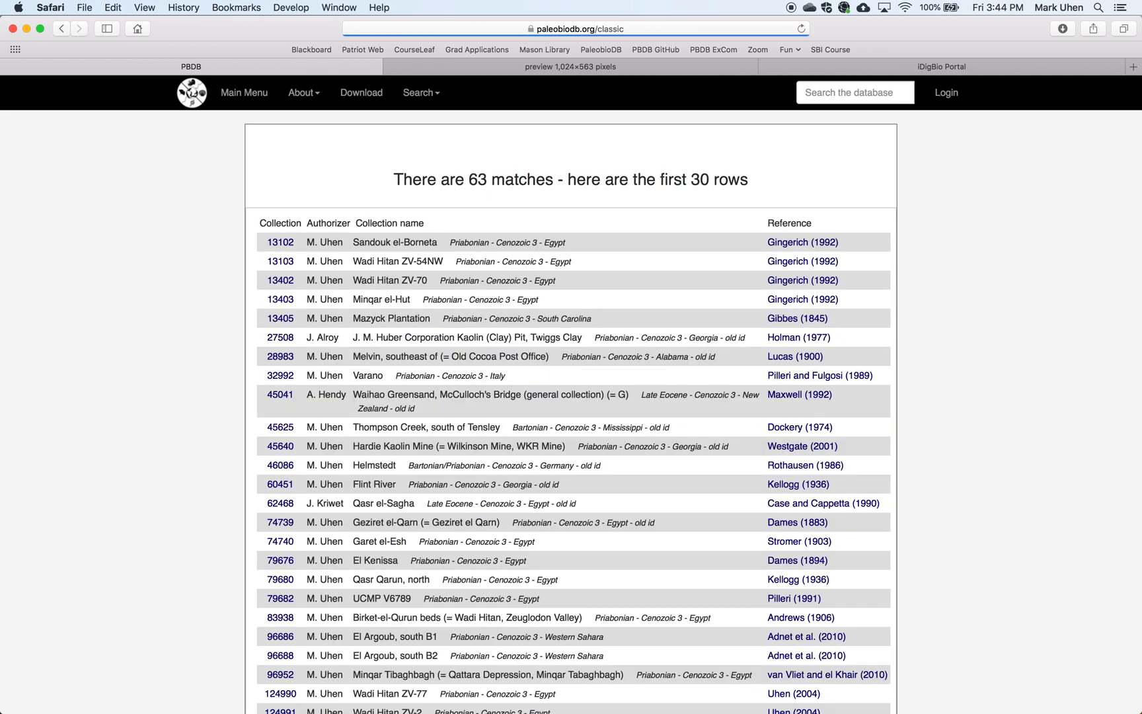
{"action": "mouse_move", "coordinate": [690, 213]}
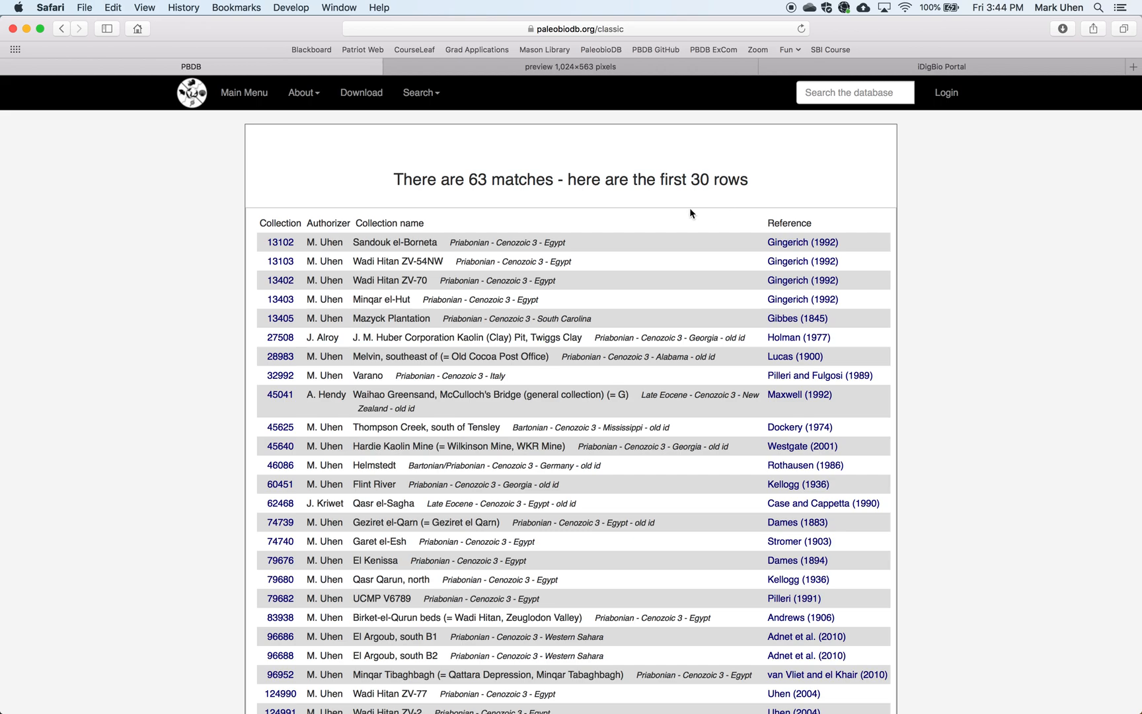
{"action": "mouse_move", "coordinate": [538, 188]}
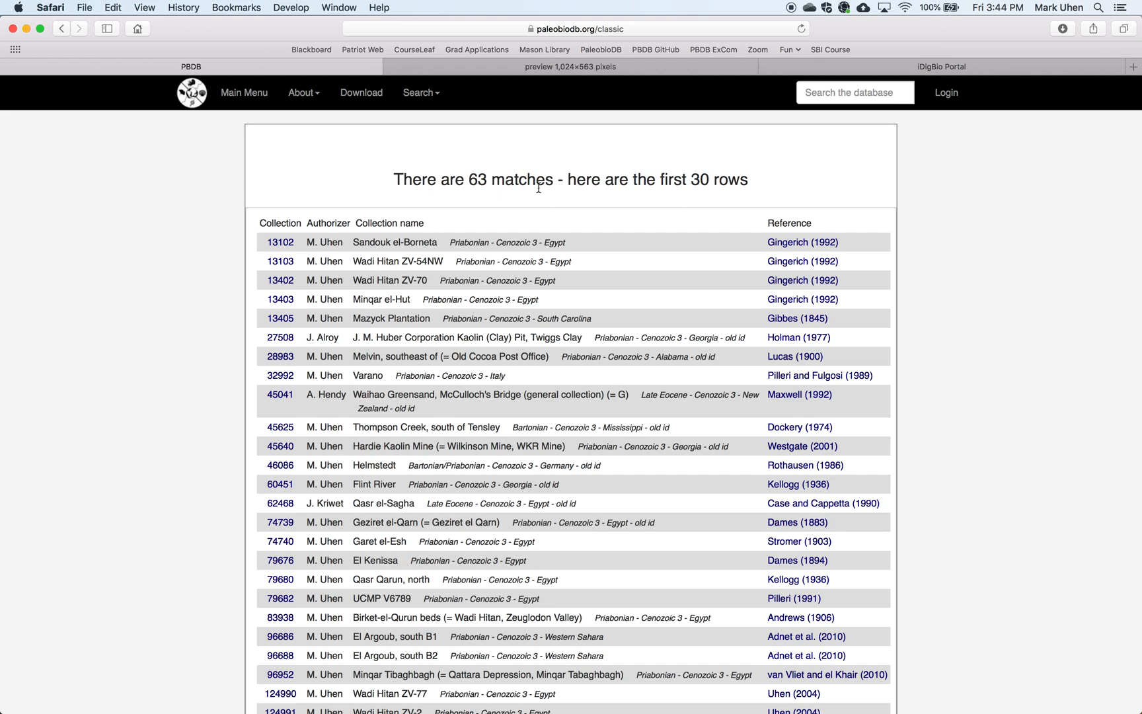
- Open collection 13102, Sandouk el-Borneta, from the results list
{"action": "scroll", "scroll_direction": "down", "scroll_amount": 3}
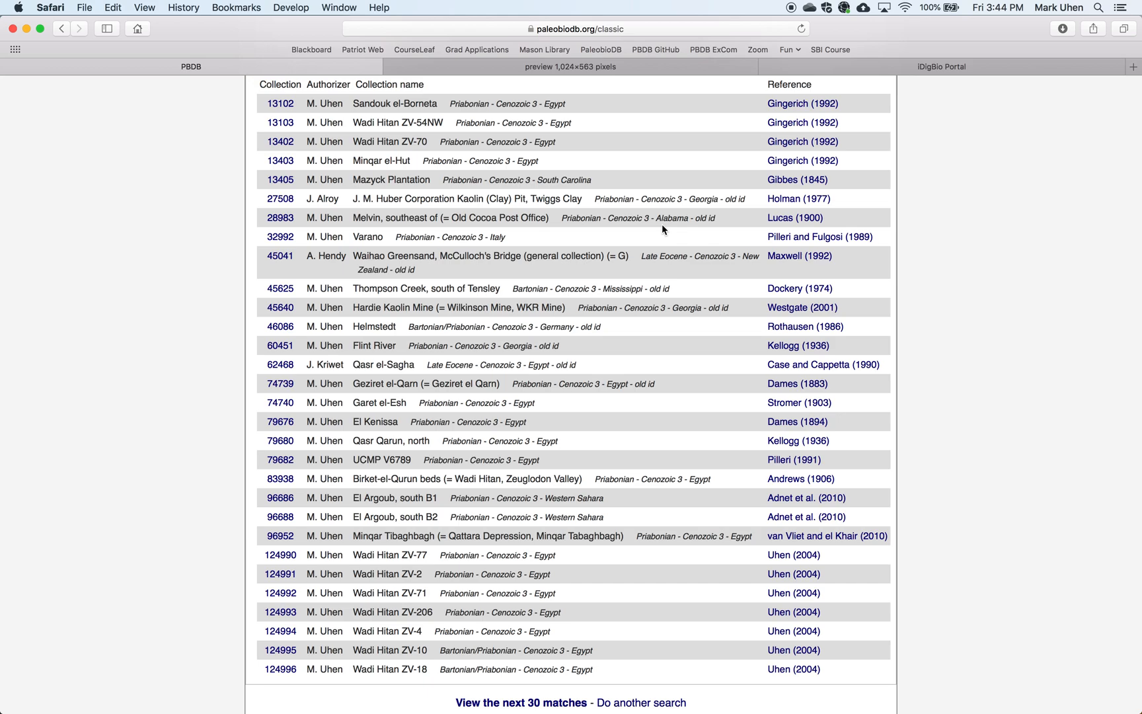
{"action": "mouse_move", "coordinate": [487, 116]}
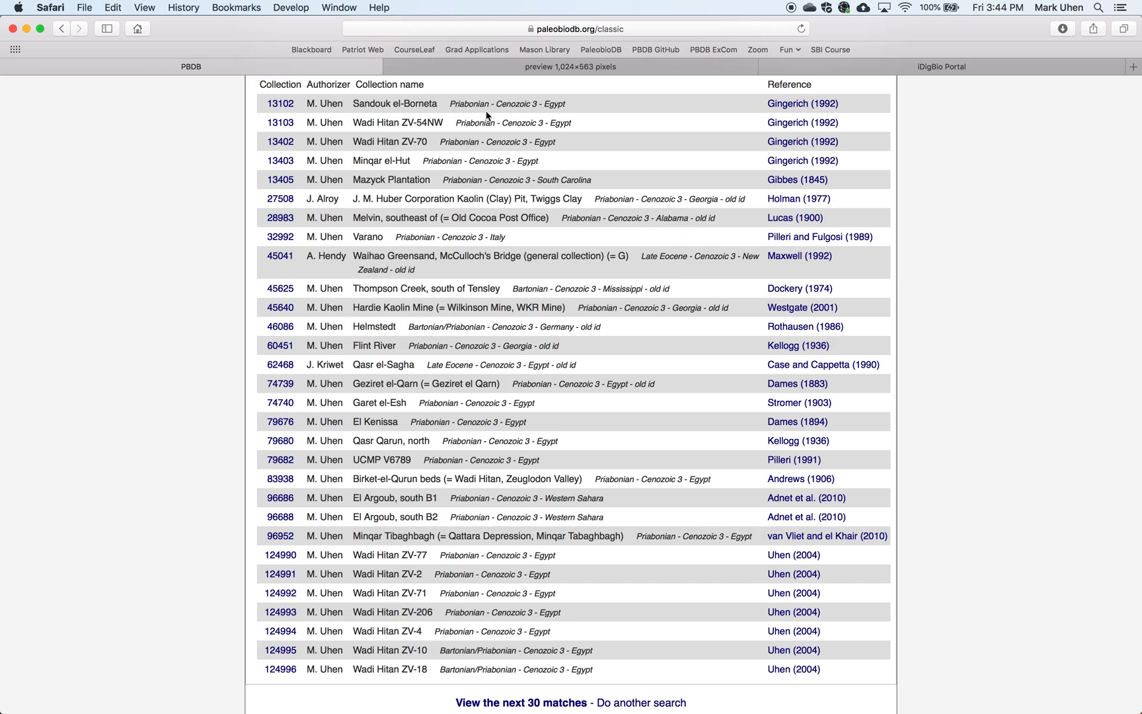
{"action": "left_click", "coordinate": [281, 103]}
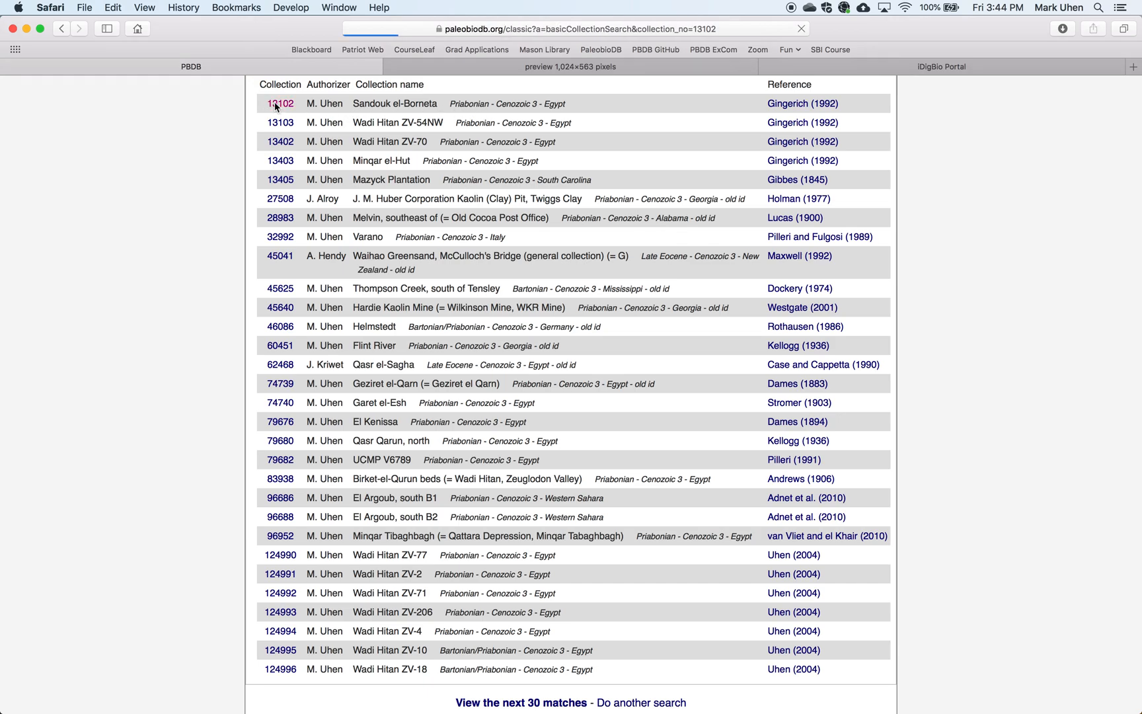
{"action": "left_click", "coordinate": [281, 103]}
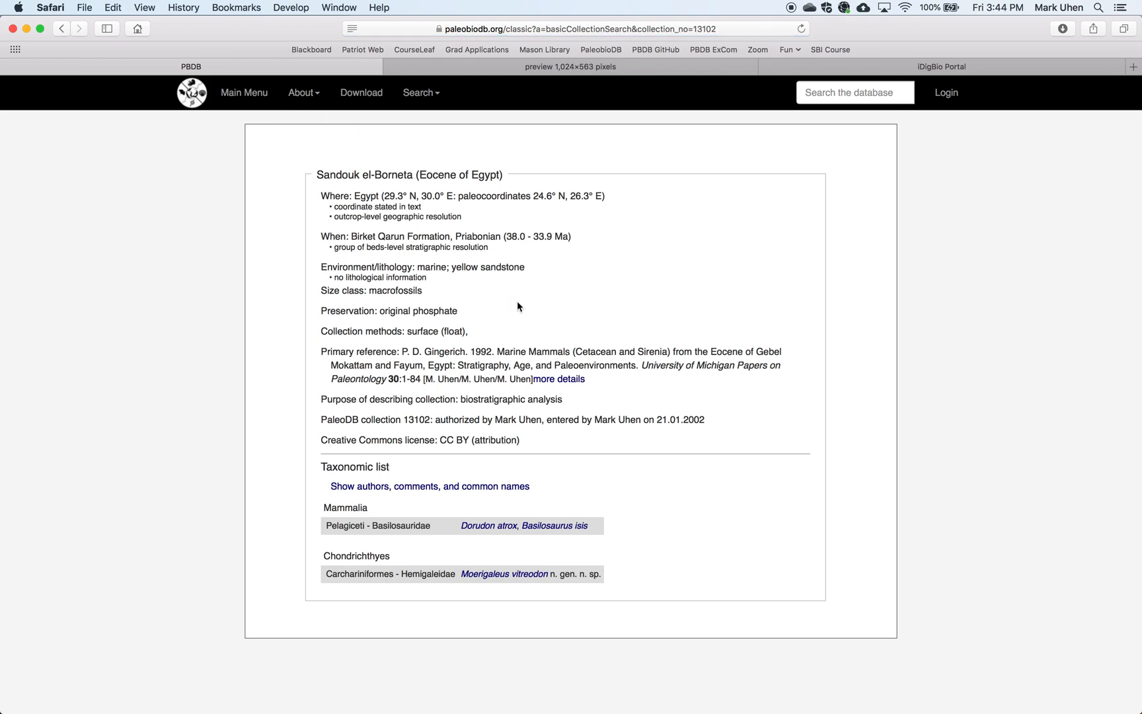
{"action": "mouse_move", "coordinate": [369, 207]}
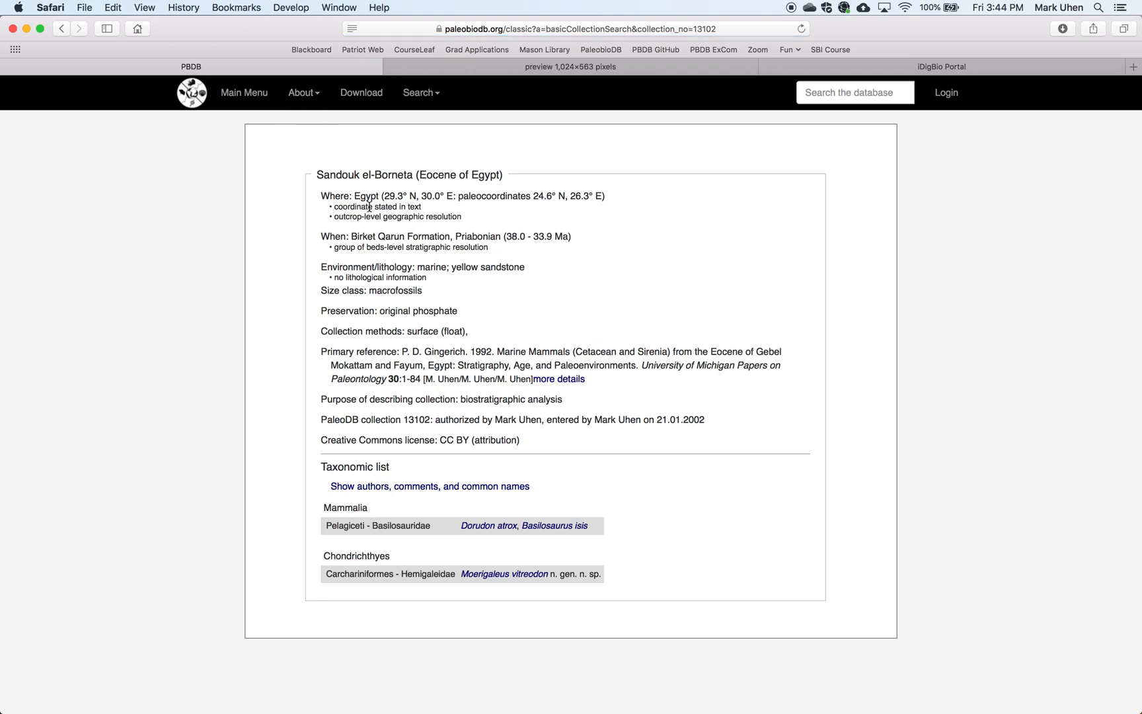
{"action": "mouse_move", "coordinate": [557, 254]}
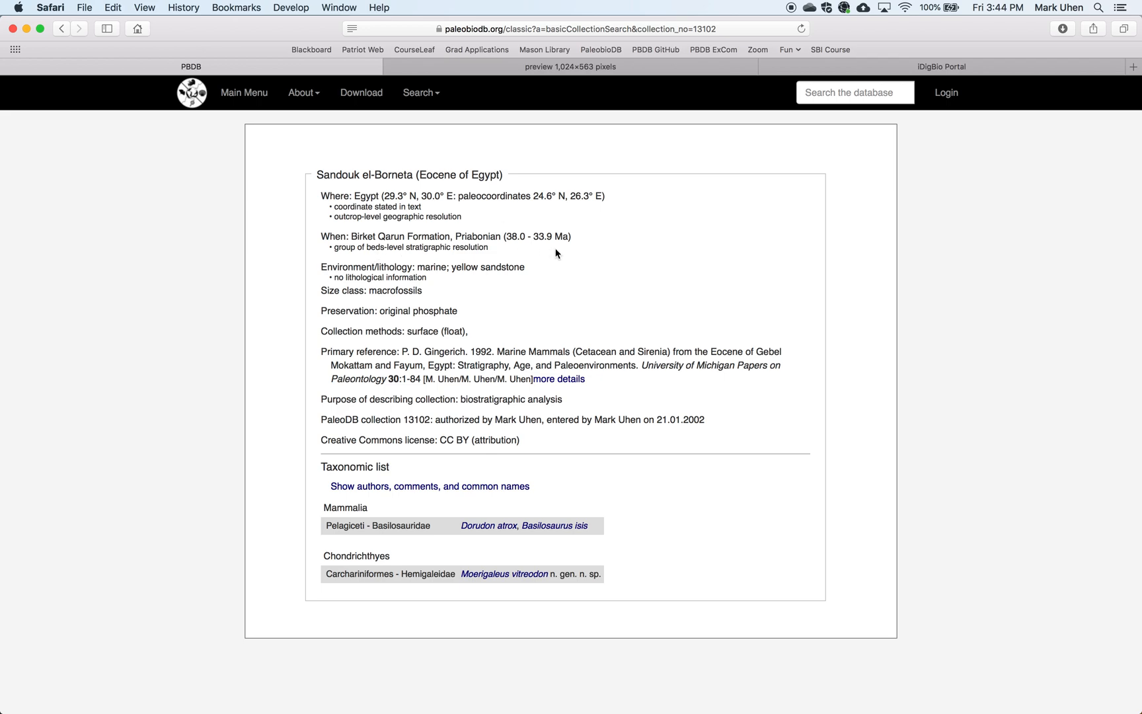
{"action": "mouse_move", "coordinate": [494, 317]}
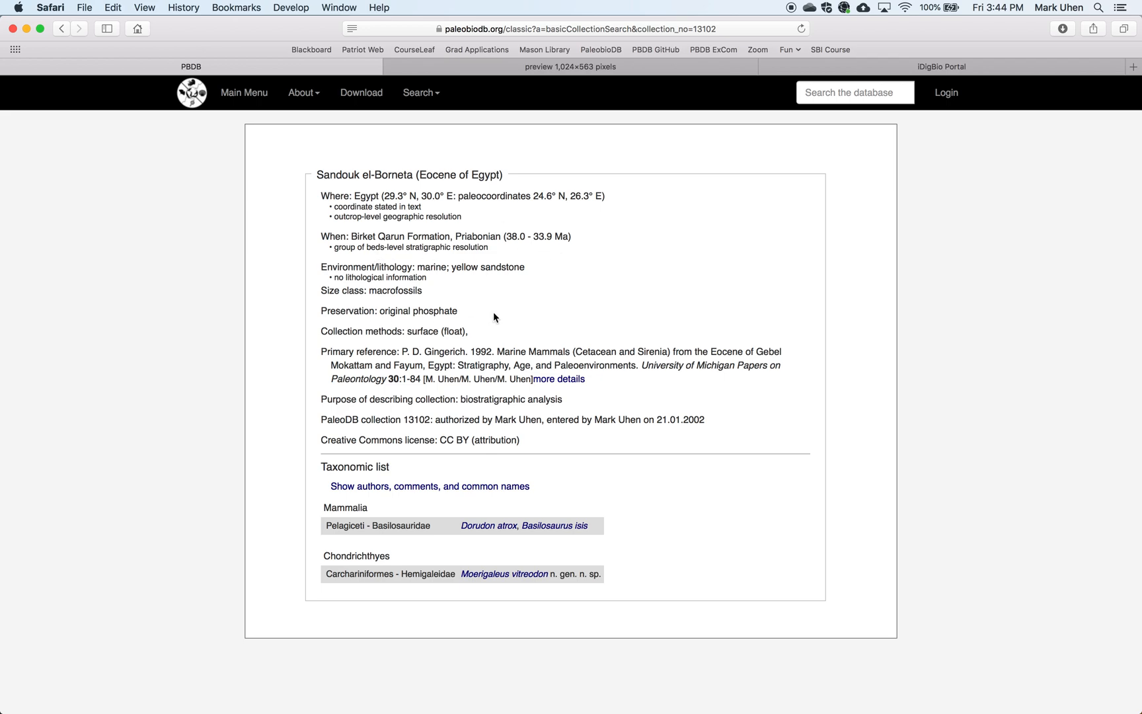
{"action": "mouse_move", "coordinate": [469, 277]}
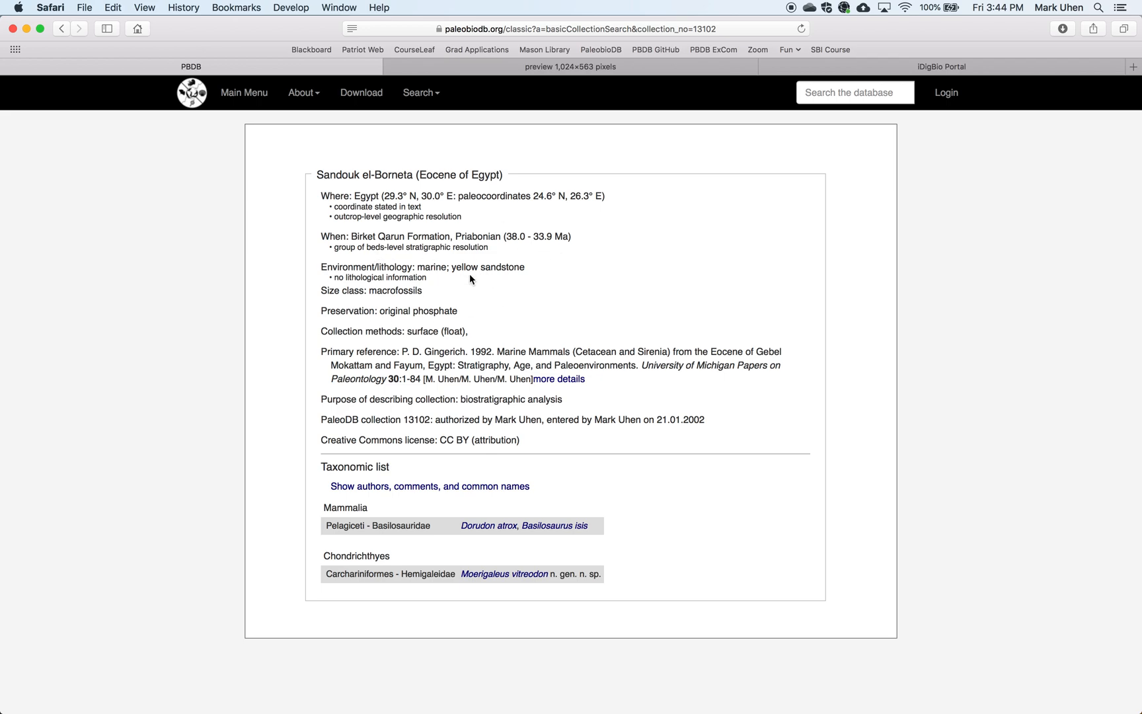
{"action": "mouse_move", "coordinate": [582, 595]}
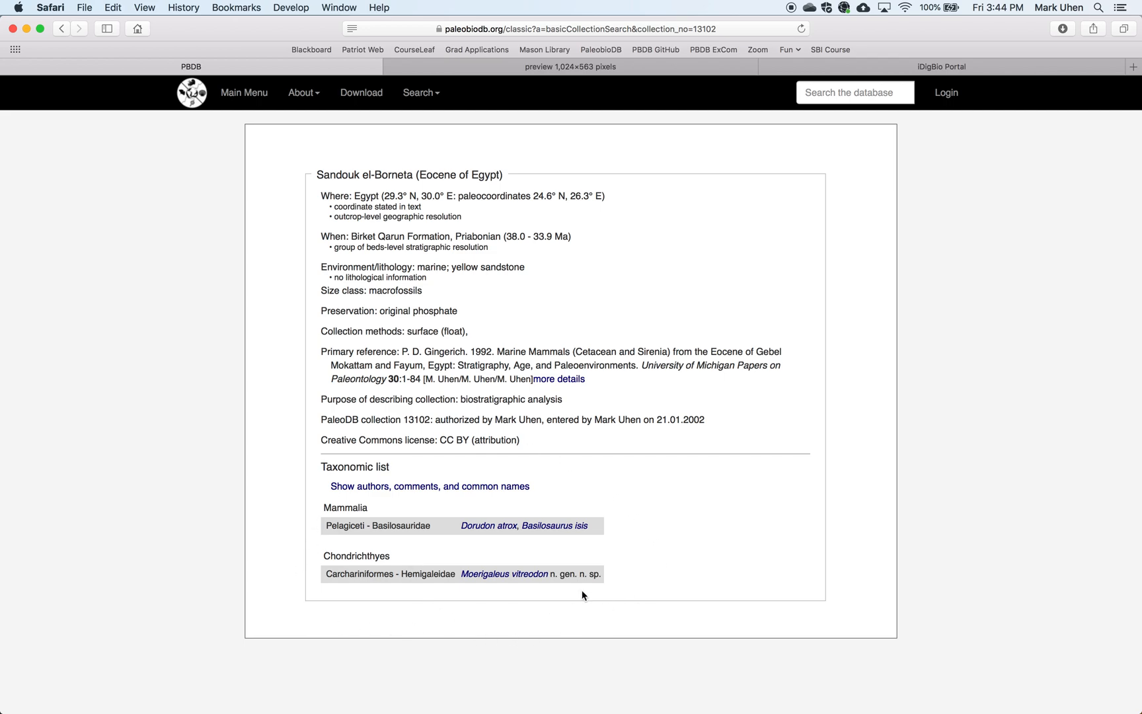
{"action": "mouse_move", "coordinate": [531, 459]}
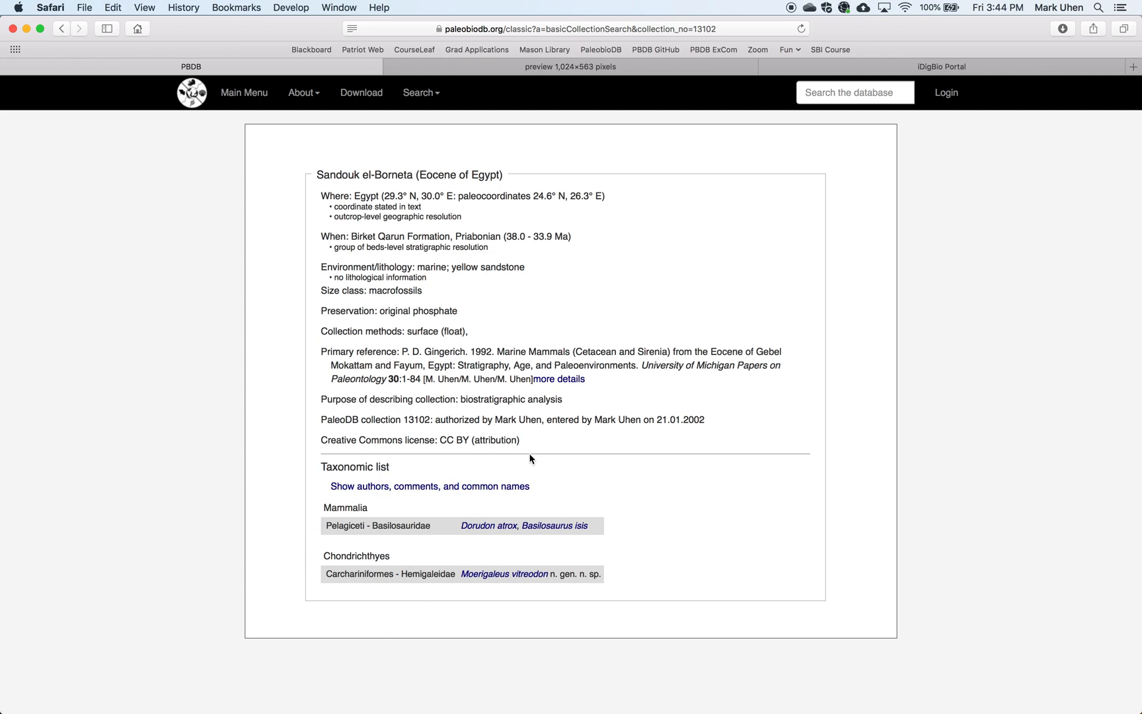
{"action": "mouse_move", "coordinate": [316, 582]}
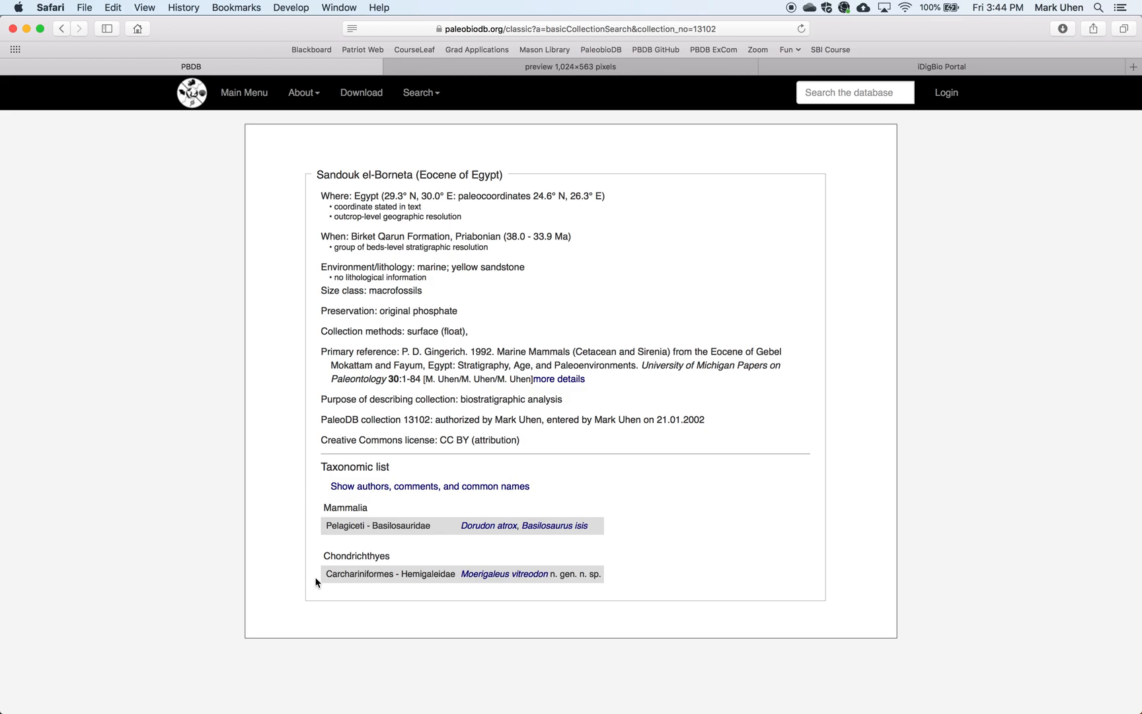
{"action": "mouse_move", "coordinate": [472, 233]}
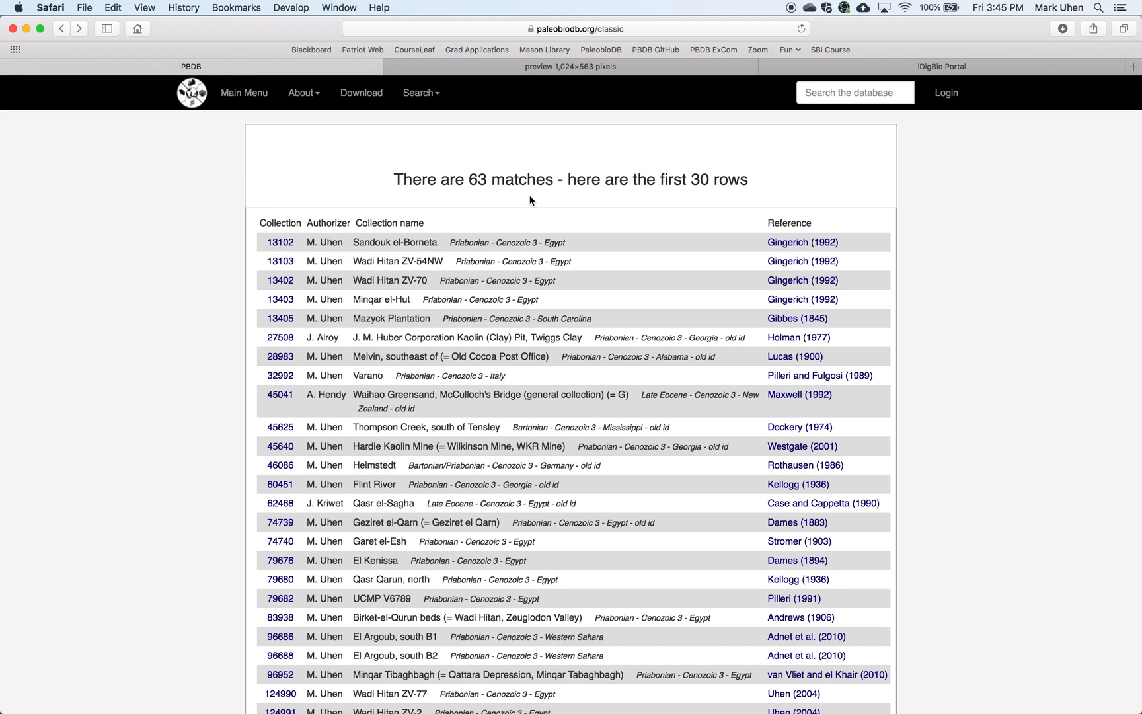
{"action": "mouse_move", "coordinate": [255, 96]}
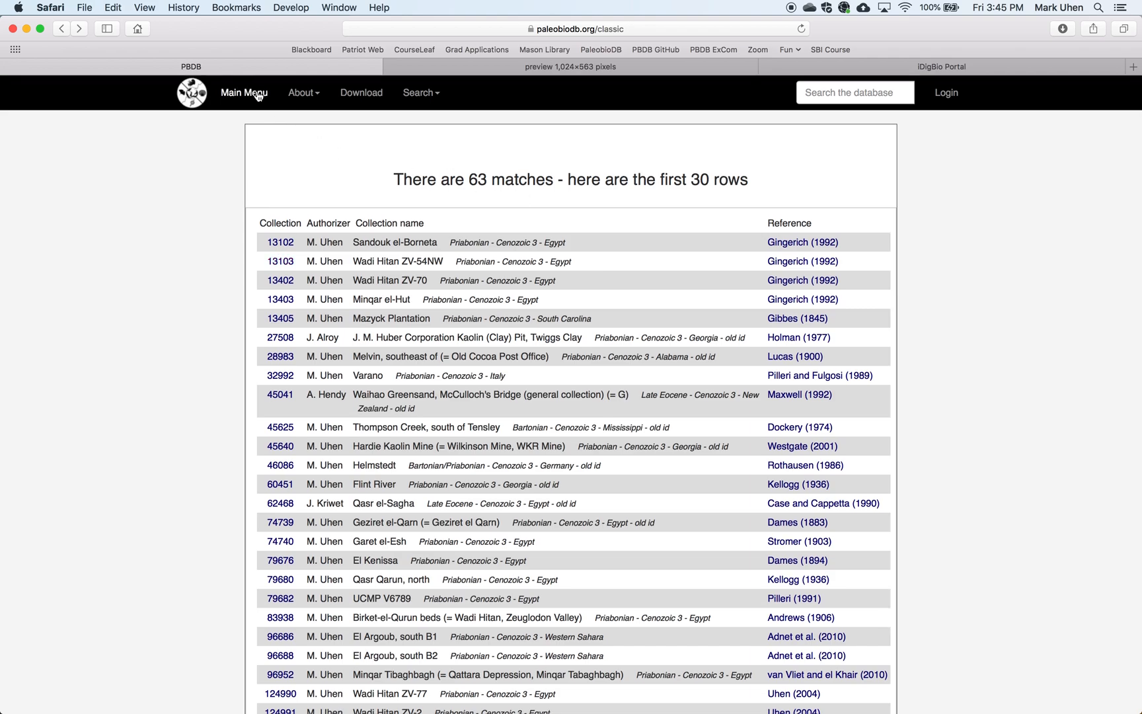
- Open Download records of all types and choose Collections as the record type with CSV output
{"action": "left_click", "coordinate": [243, 92]}
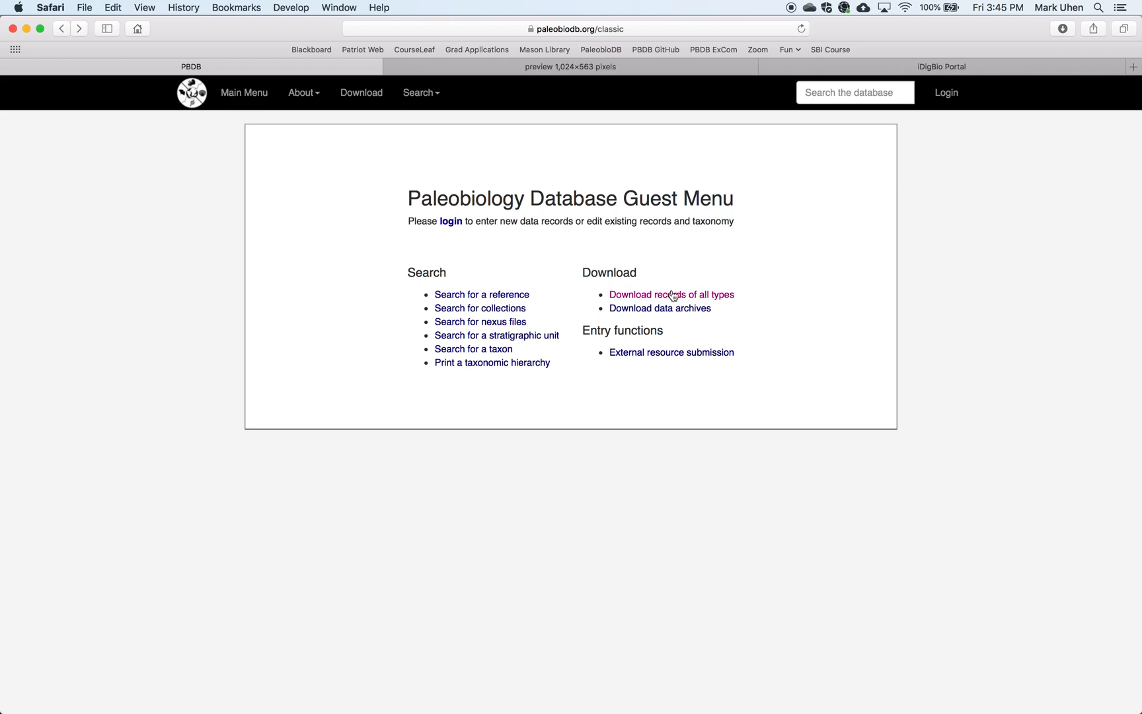
{"action": "left_click", "coordinate": [670, 295]}
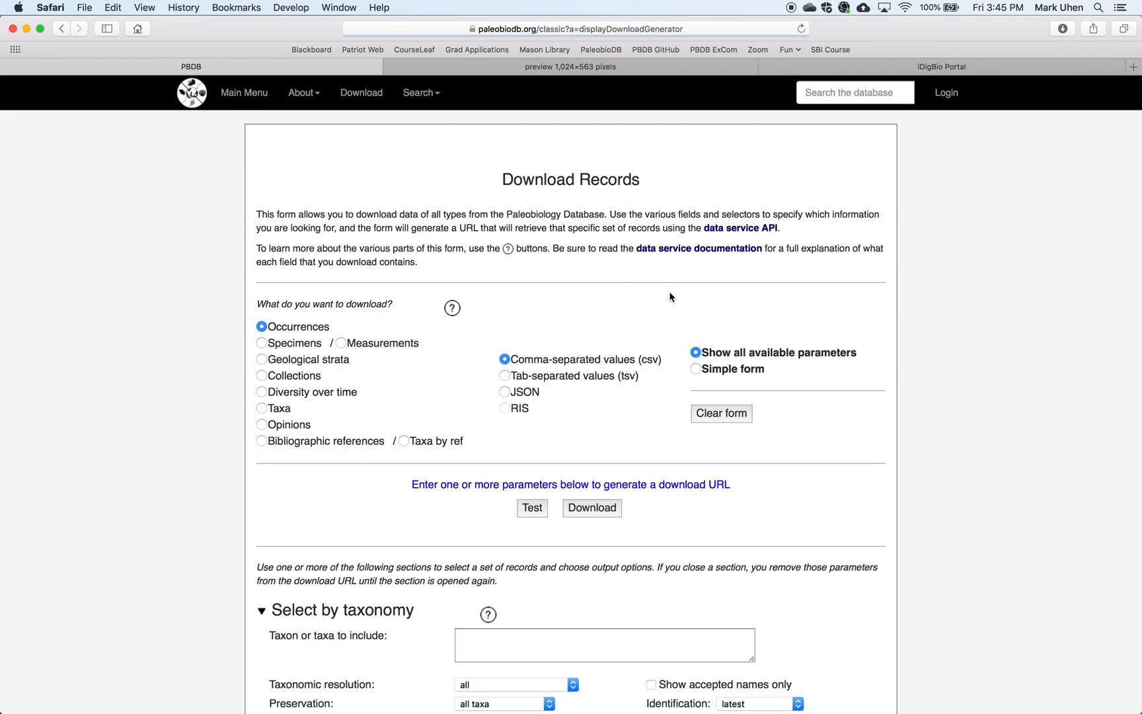
{"action": "scroll", "scroll_direction": "down", "scroll_amount": 3}
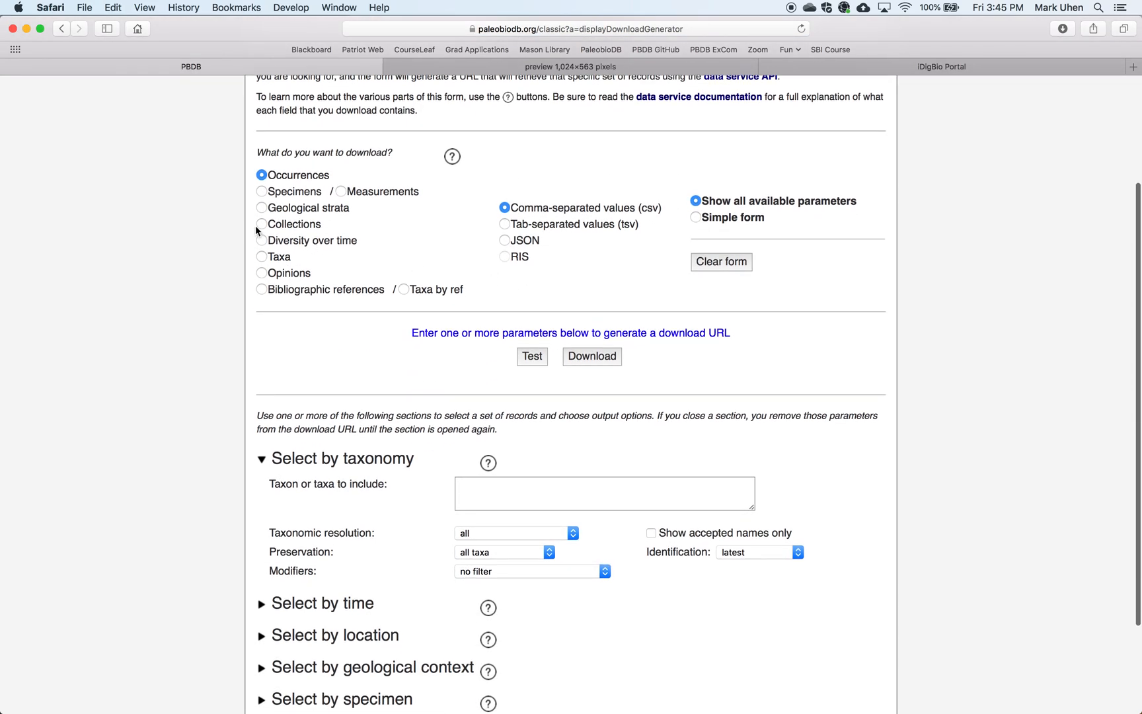
{"action": "left_click", "coordinate": [262, 224]}
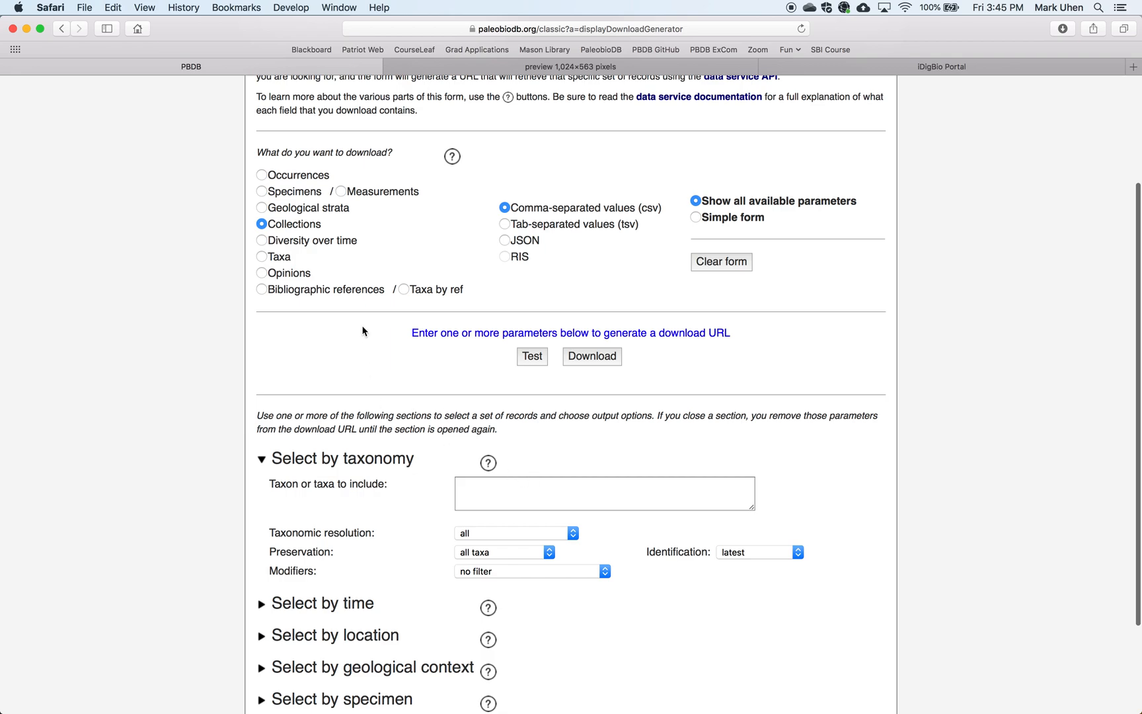
{"action": "mouse_move", "coordinate": [353, 287]}
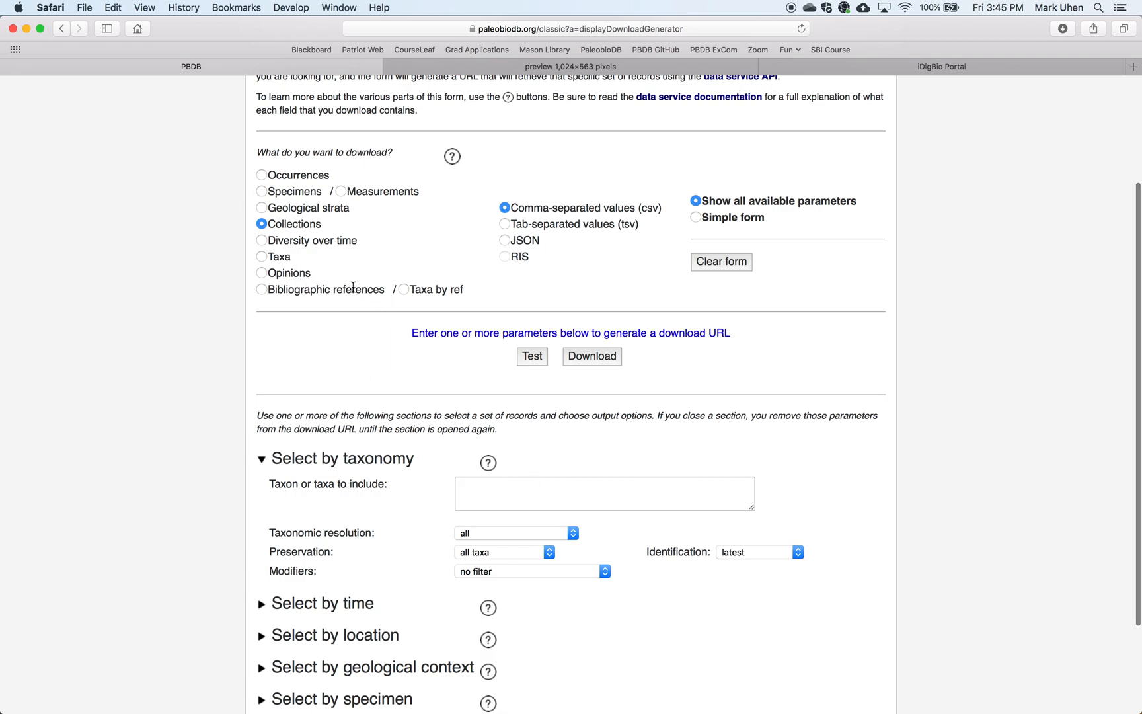
{"action": "mouse_move", "coordinate": [360, 220]}
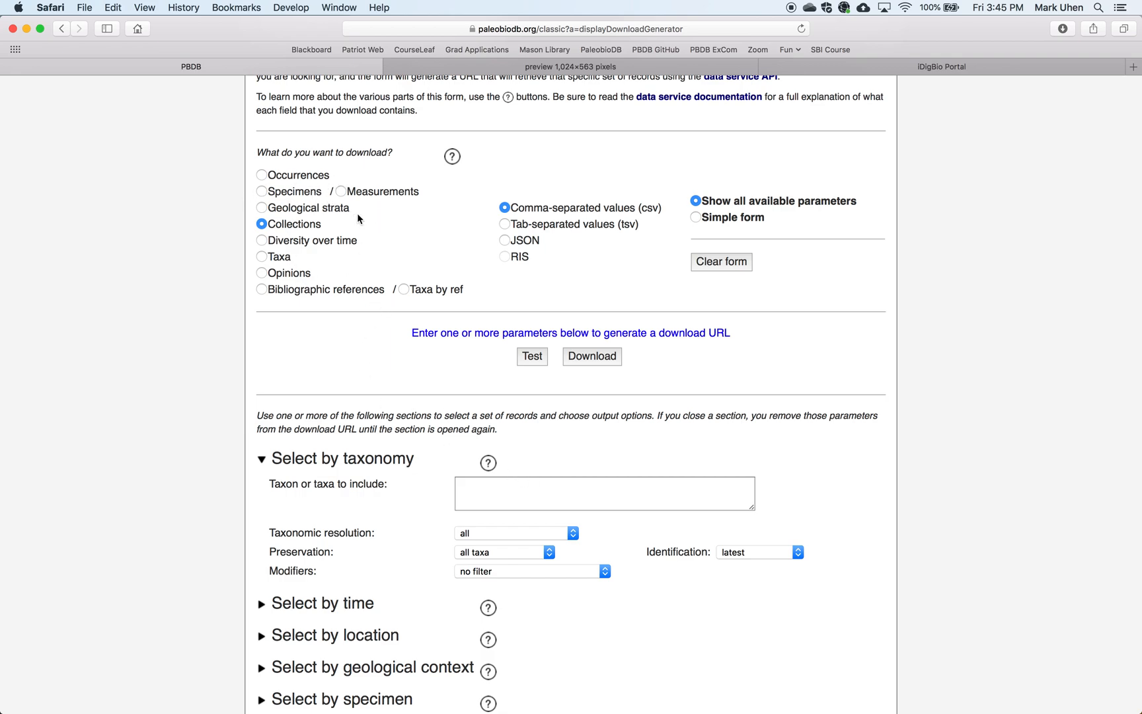
{"action": "mouse_move", "coordinate": [361, 245]}
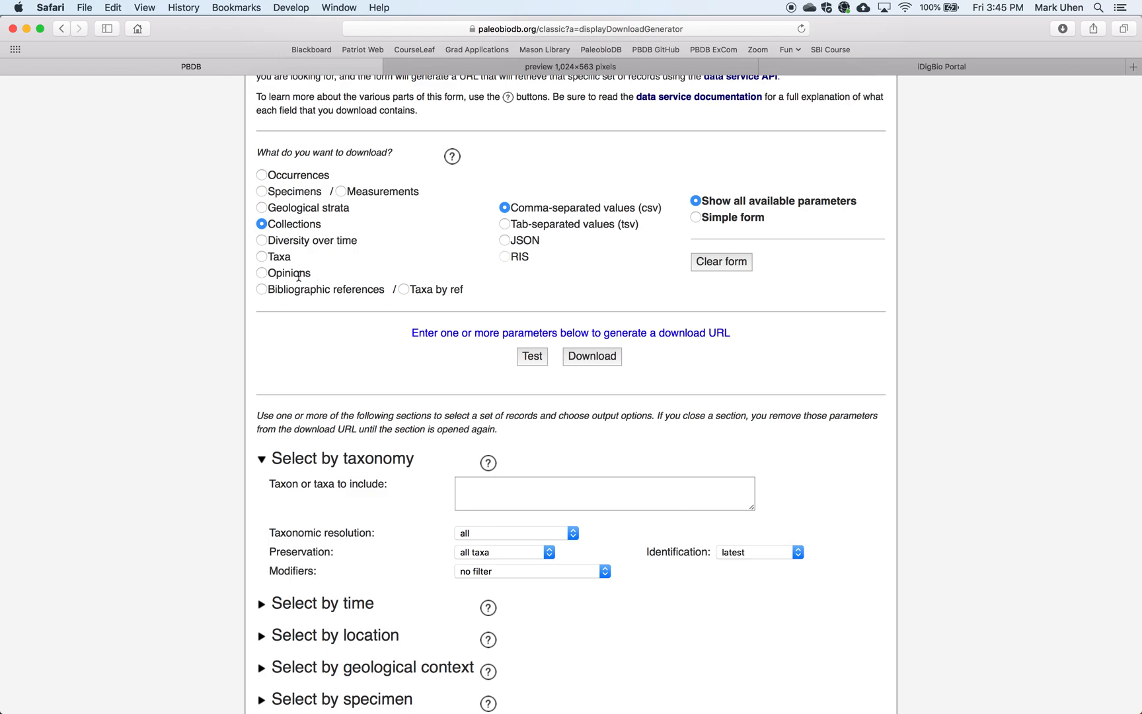
{"action": "mouse_move", "coordinate": [337, 332]}
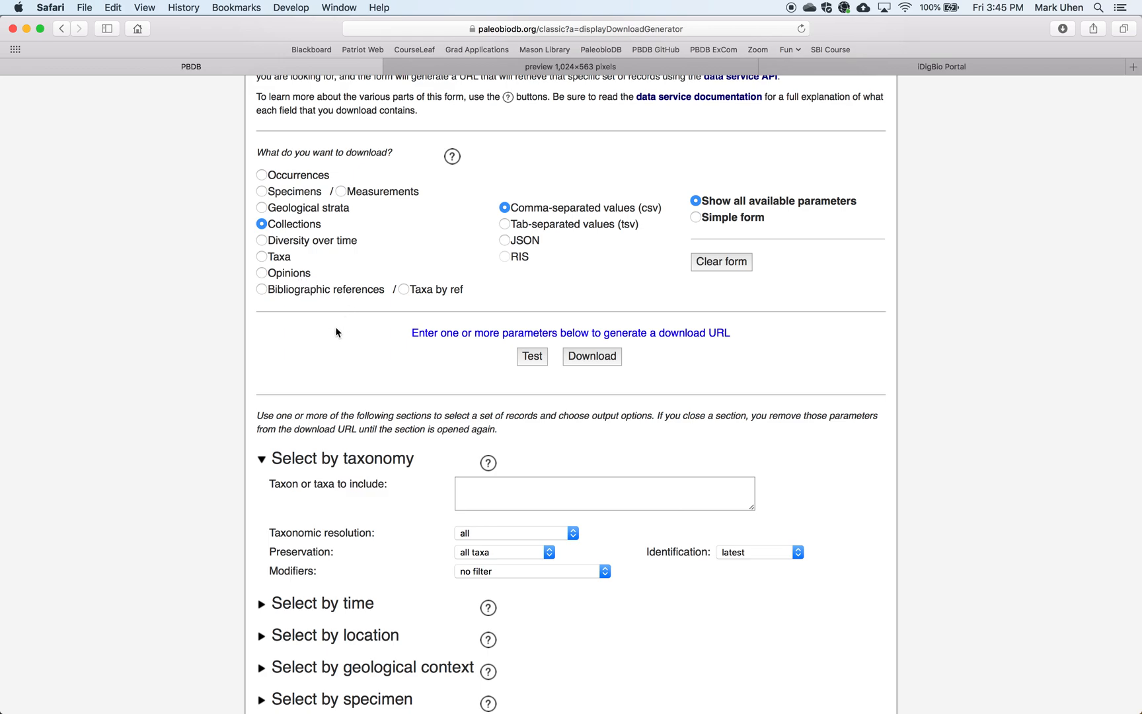
- Filter for taxon Dorudon at genus resolution, regular taxa only, excluding uncertain genus and species
{"action": "scroll", "scroll_direction": "down", "scroll_amount": 3}
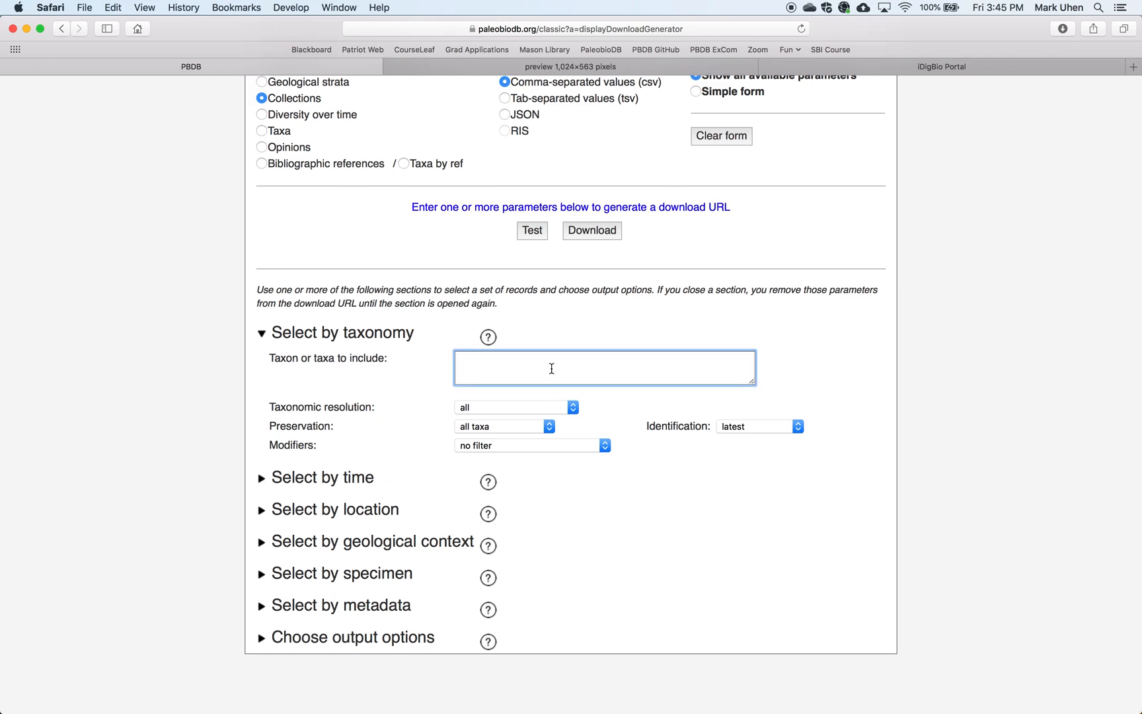
{"action": "type", "text": "Dorudon"}
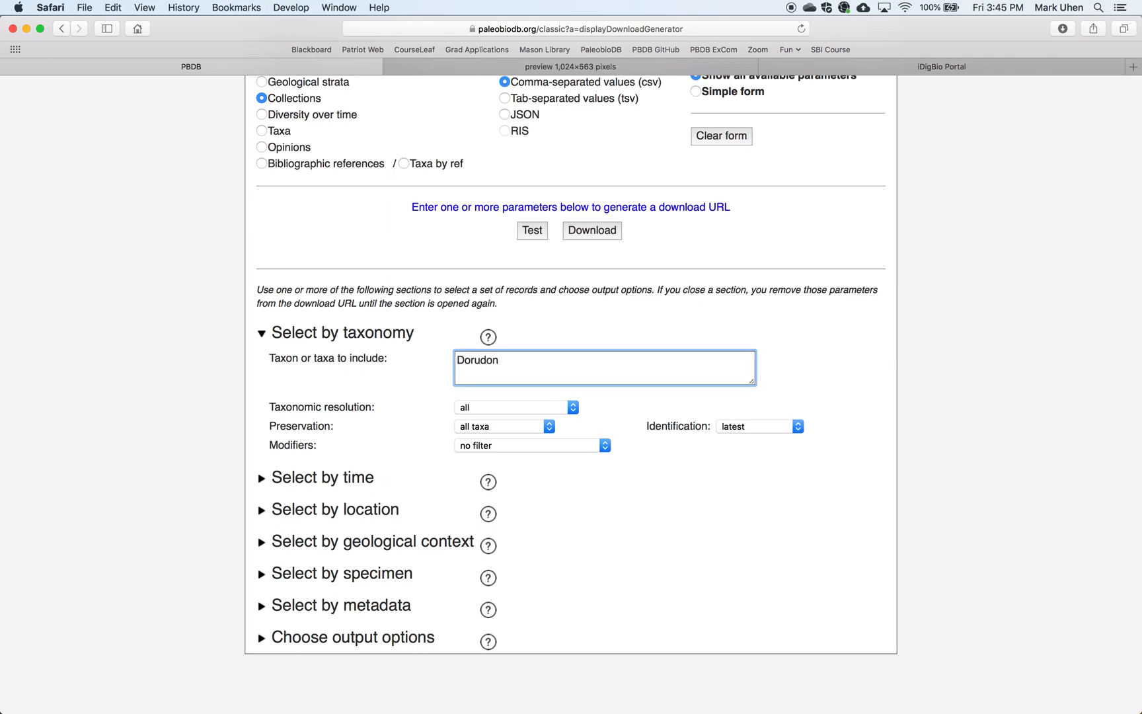
{"action": "mouse_move", "coordinate": [384, 438]}
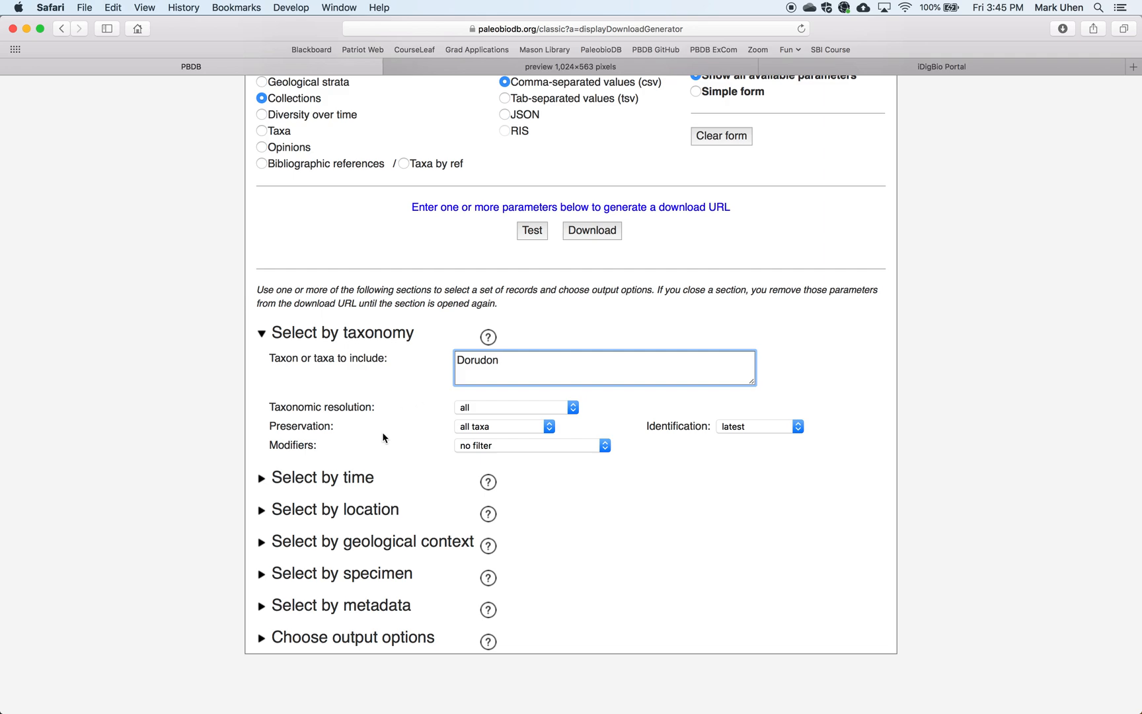
{"action": "mouse_move", "coordinate": [683, 461]}
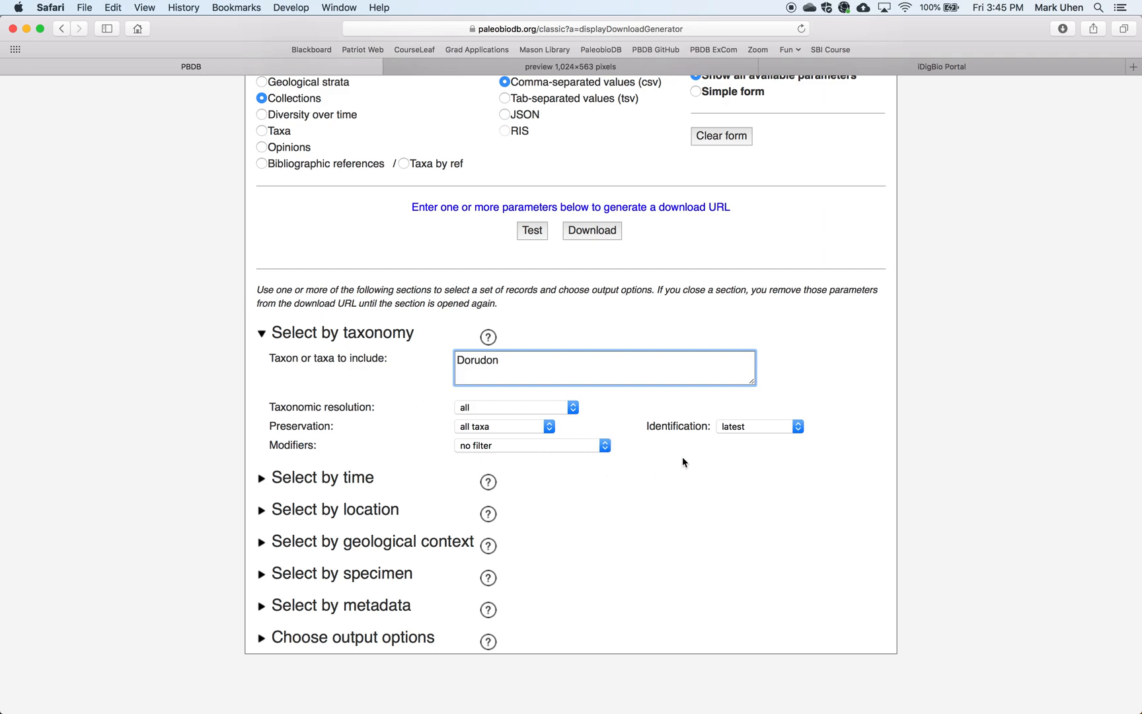
{"action": "mouse_move", "coordinate": [570, 413]}
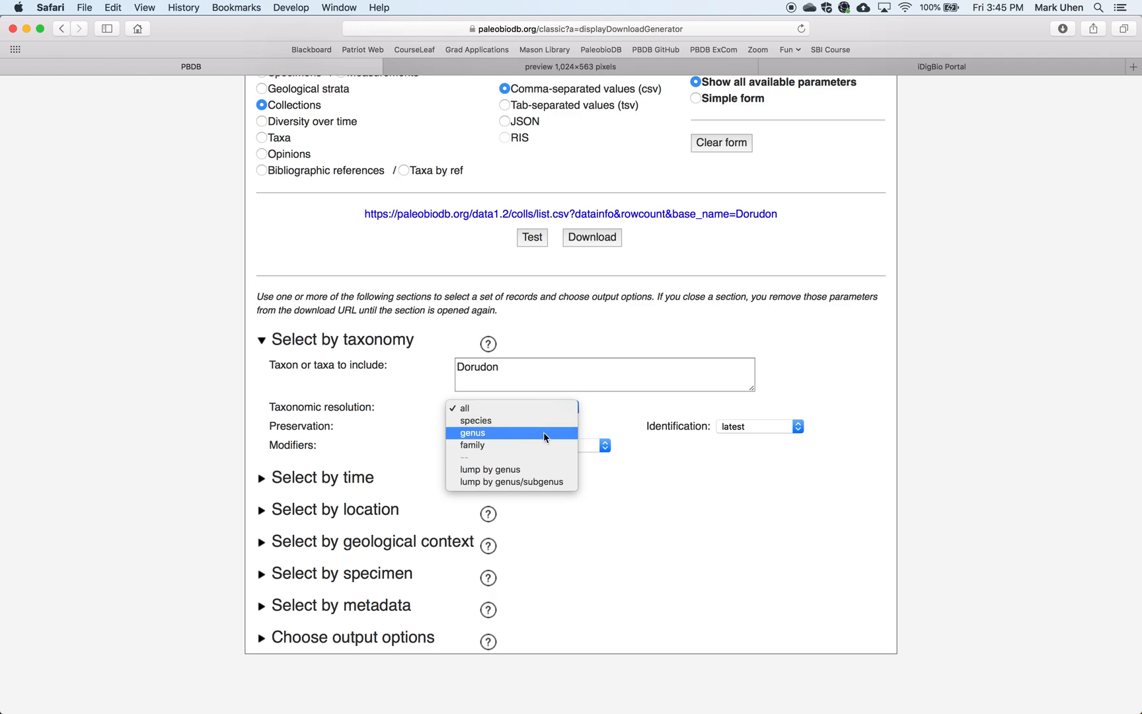
{"action": "left_click", "coordinate": [472, 432]}
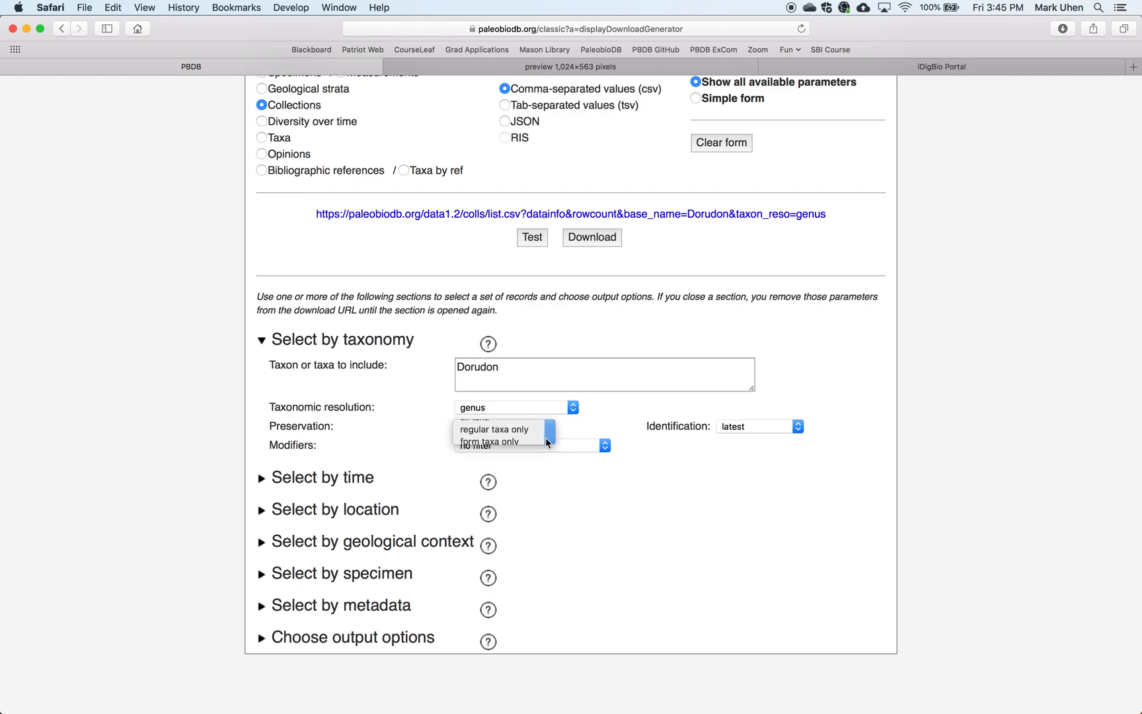
{"action": "left_click", "coordinate": [493, 430]}
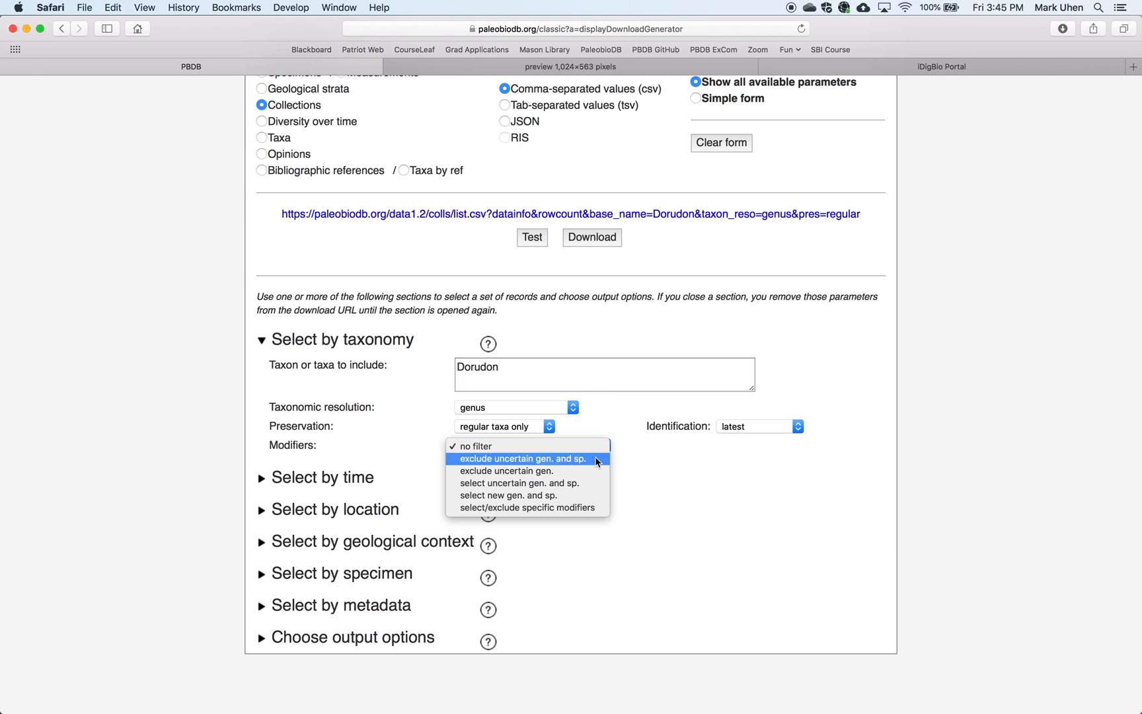
{"action": "left_click", "coordinate": [519, 459]}
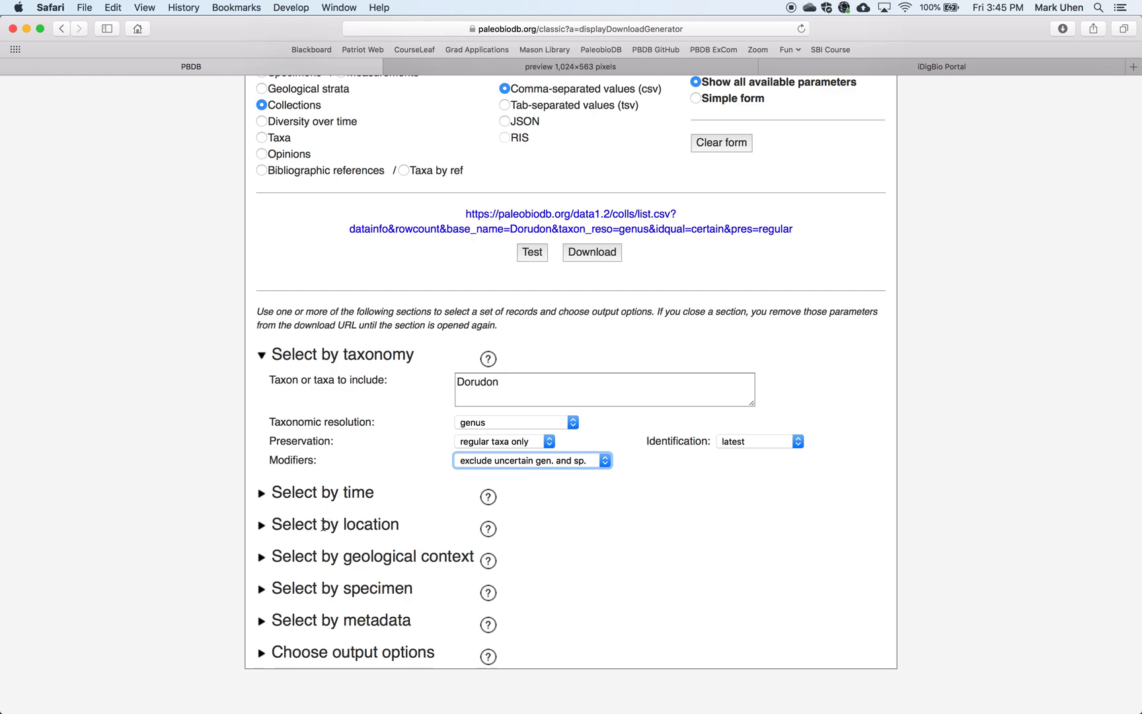
{"action": "mouse_move", "coordinate": [443, 549]}
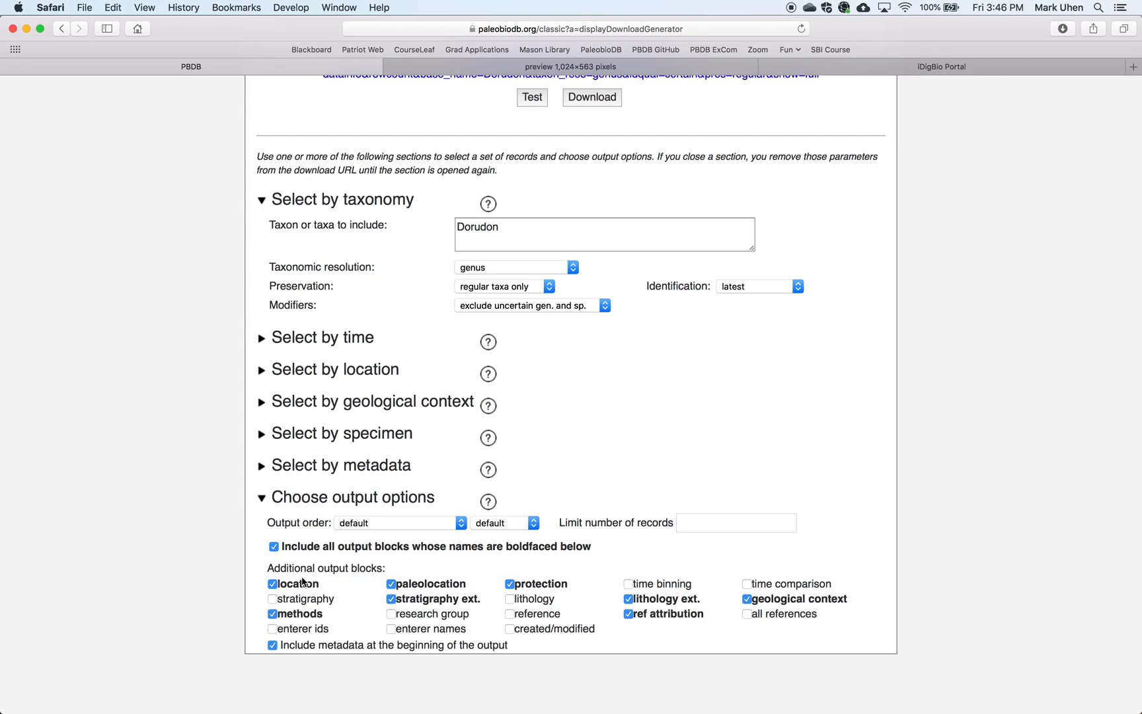
{"action": "mouse_move", "coordinate": [597, 569]}
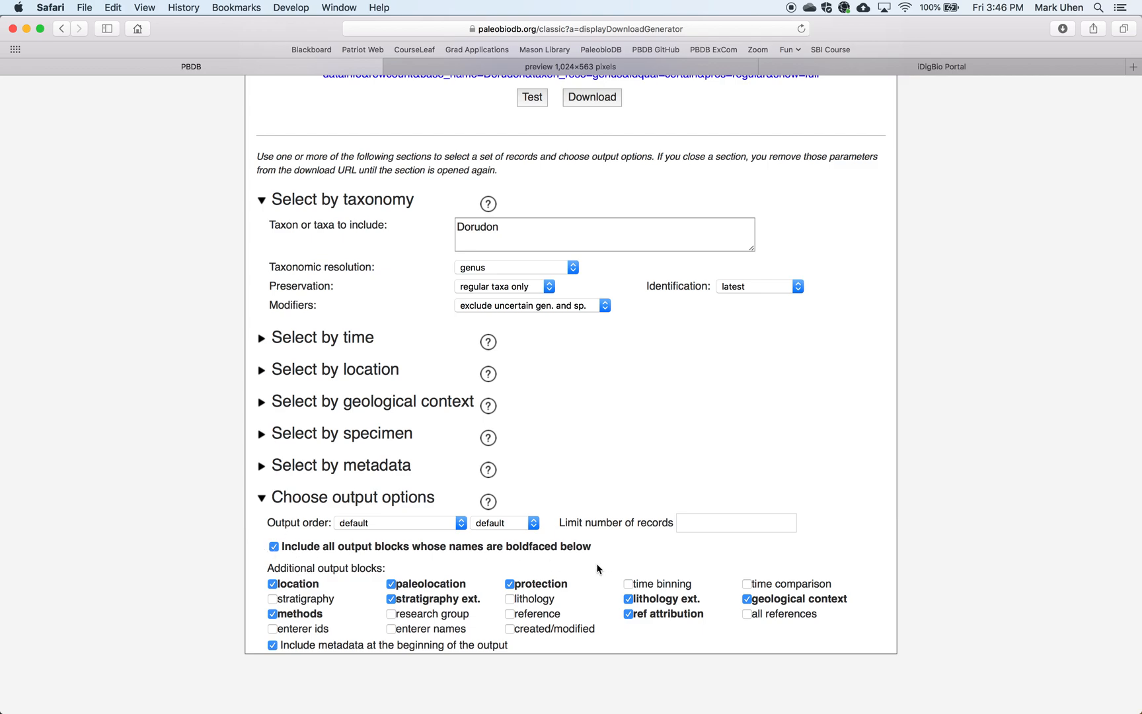
{"action": "scroll", "scroll_direction": "up", "scroll_amount": 3}
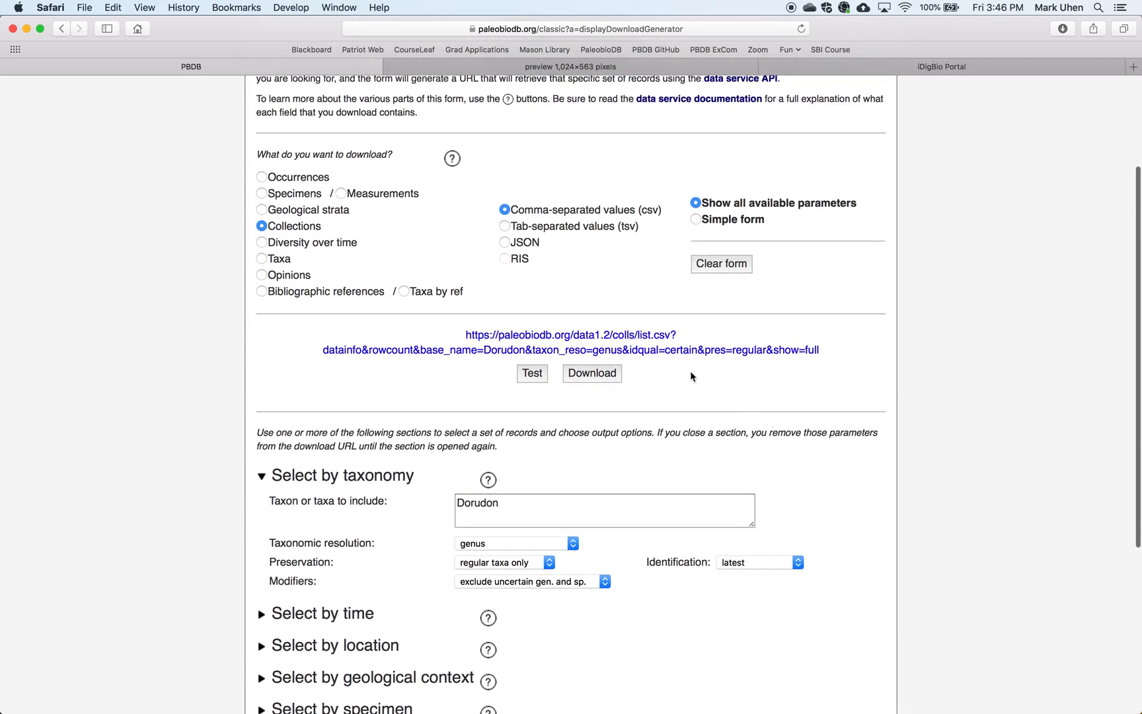
- Download the Dorudon collections file and open pbdb_data.csv from the desktop in Excel
{"action": "left_click", "coordinate": [591, 373]}
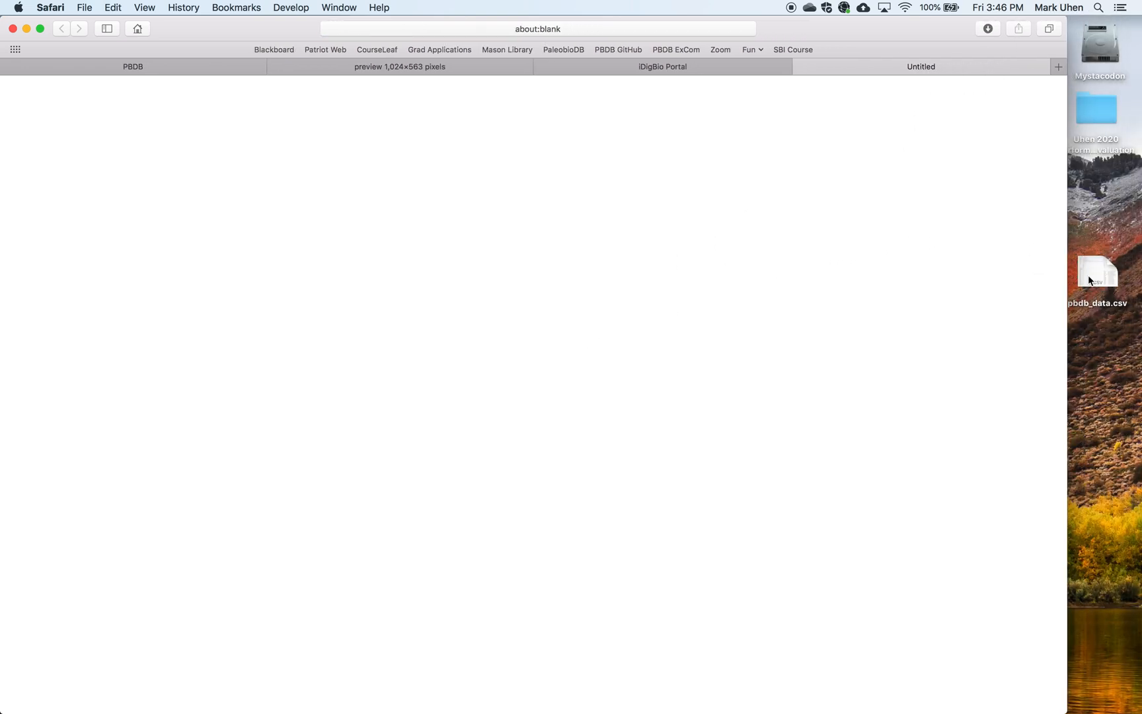
{"action": "left_click", "coordinate": [1097, 273]}
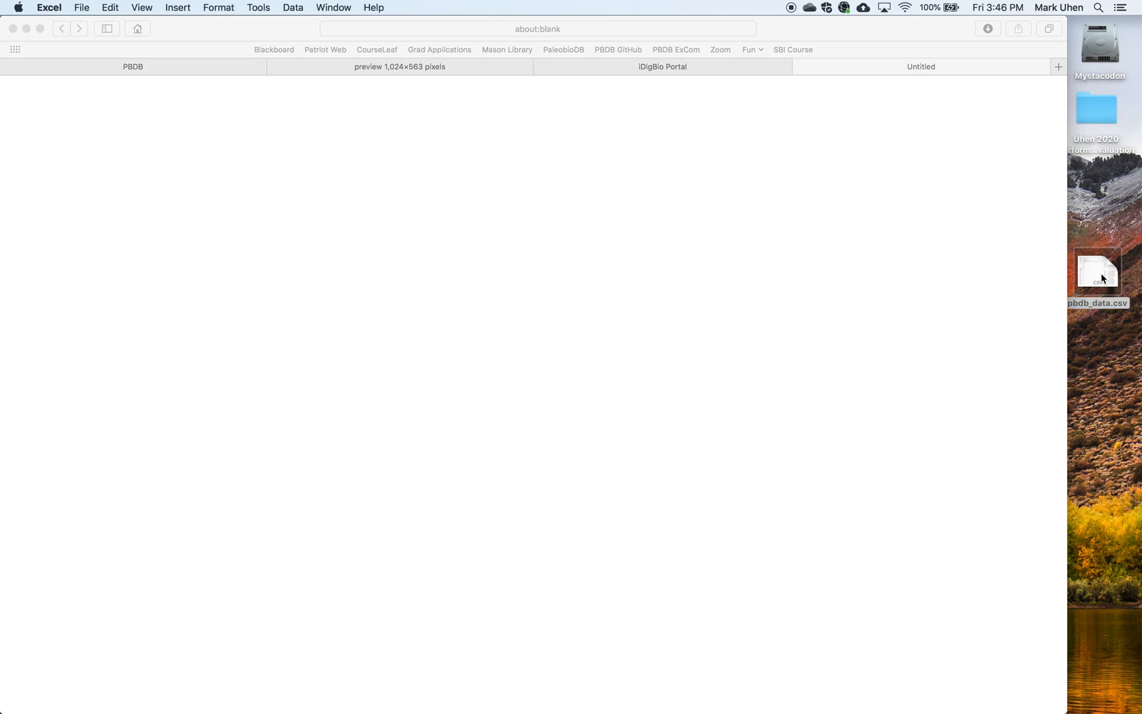
{"action": "double_click", "coordinate": [1096, 269]}
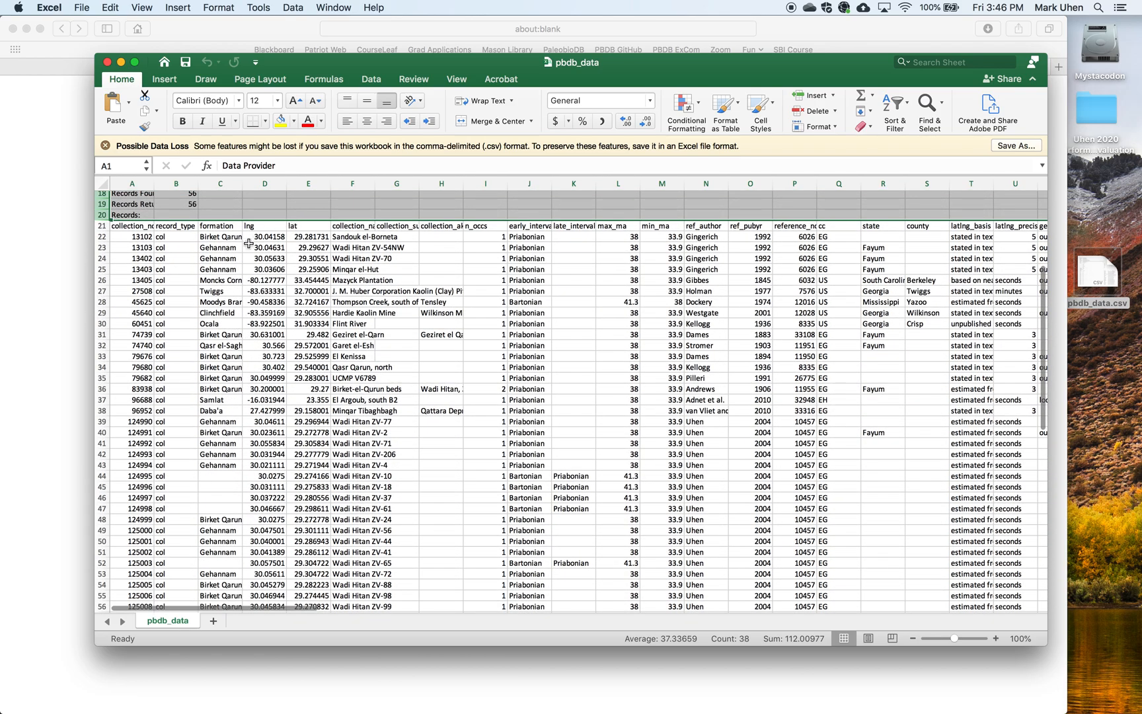
- Scroll across the collection records' location, age, lithology and environment columns
{"action": "scroll", "scroll_direction": "up", "scroll_amount": 3}
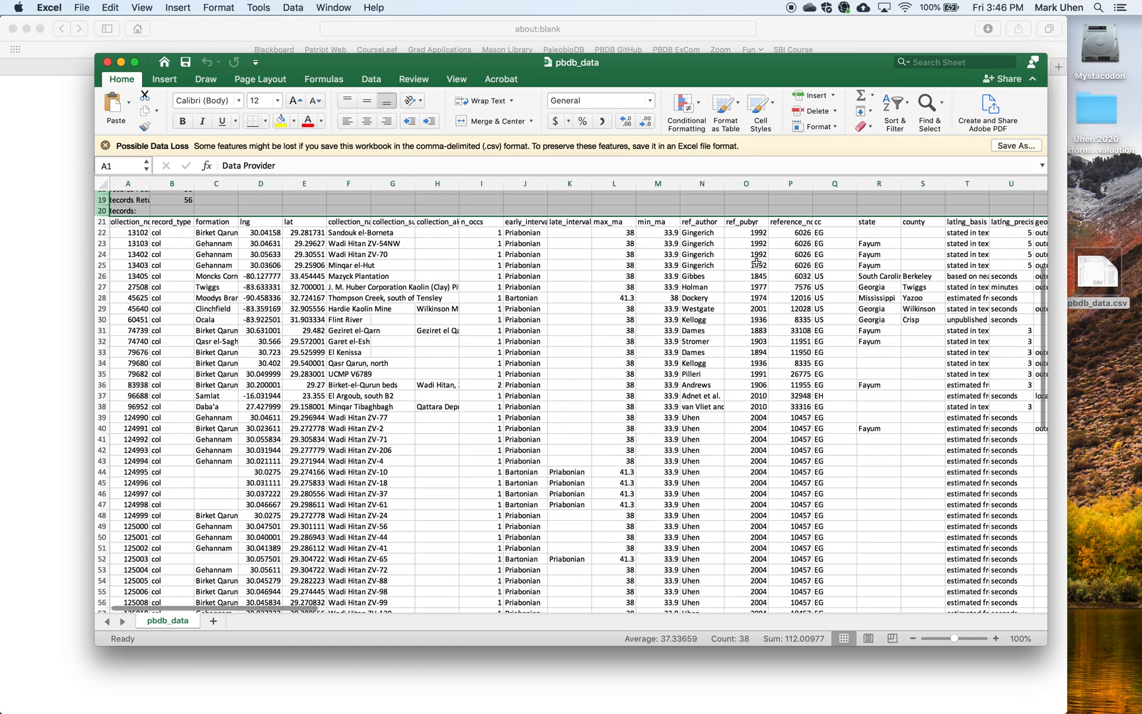
{"action": "scroll", "scroll_direction": "right", "scroll_amount": 3}
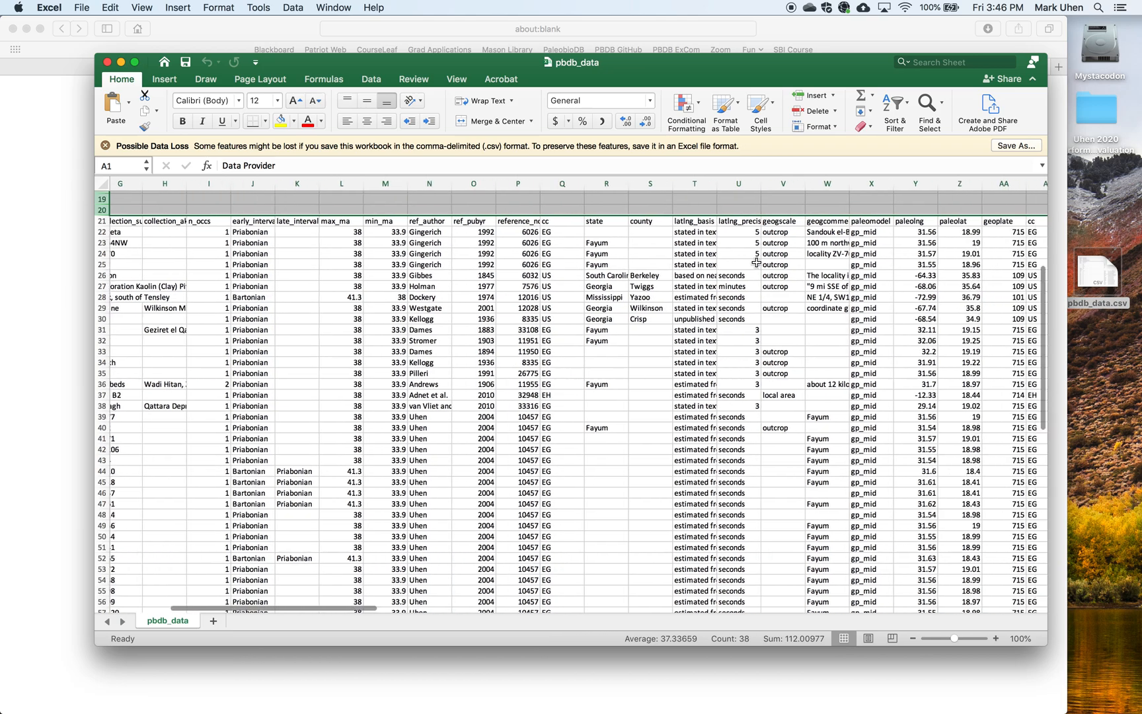
{"action": "scroll", "scroll_direction": "right", "scroll_amount": 3}
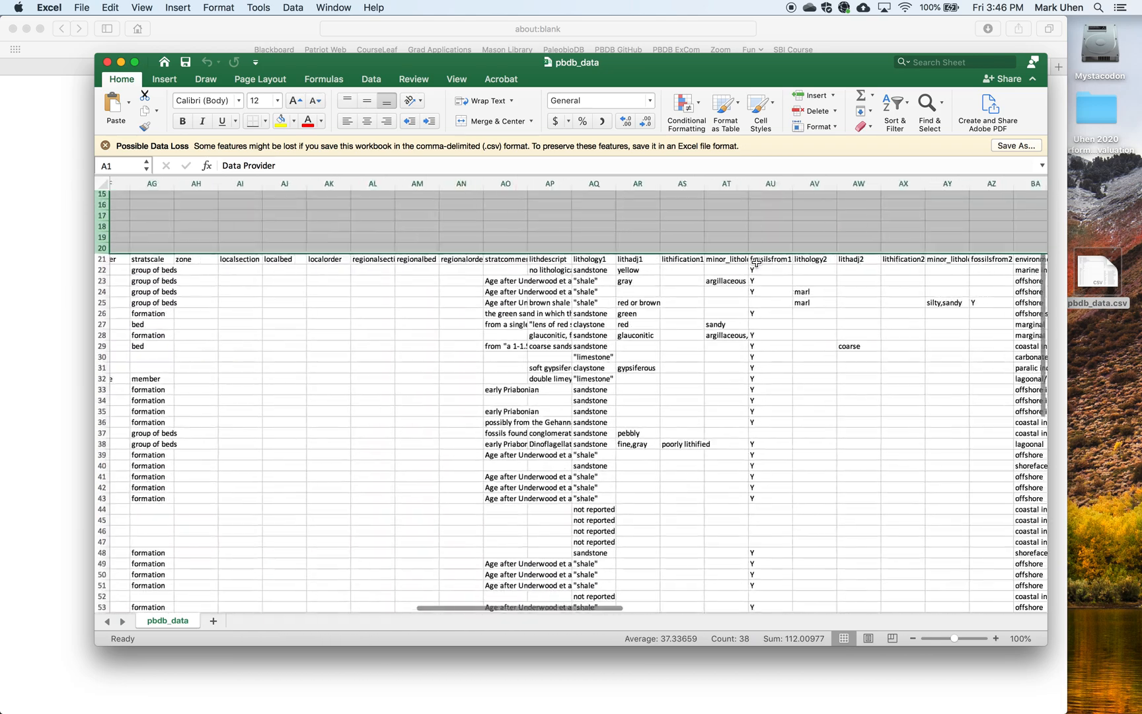
{"action": "scroll", "scroll_direction": "right", "scroll_amount": 3}
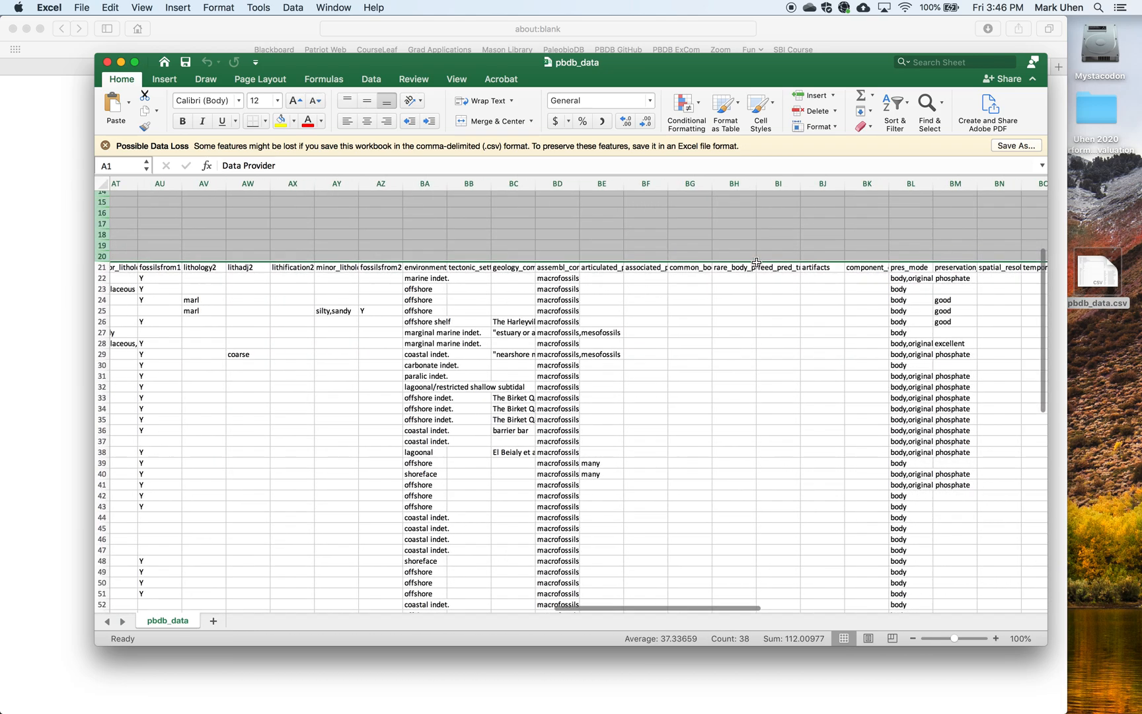
{"action": "scroll", "scroll_direction": "right", "scroll_amount": 3}
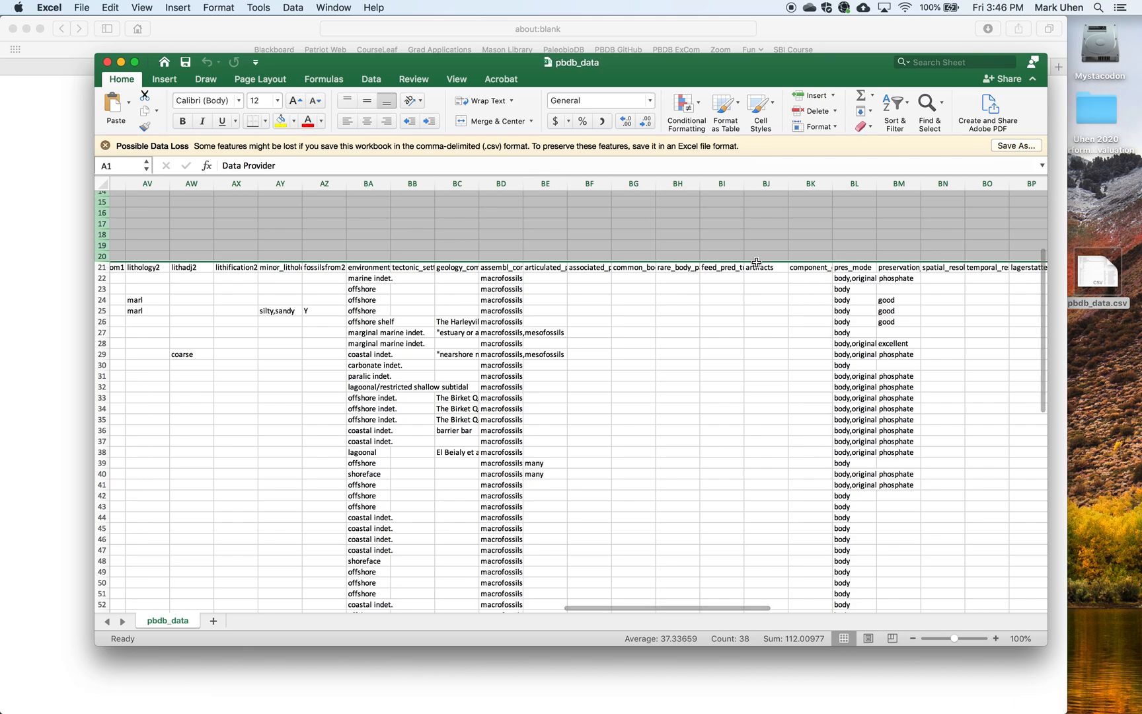
{"action": "mouse_move", "coordinate": [98, 68]}
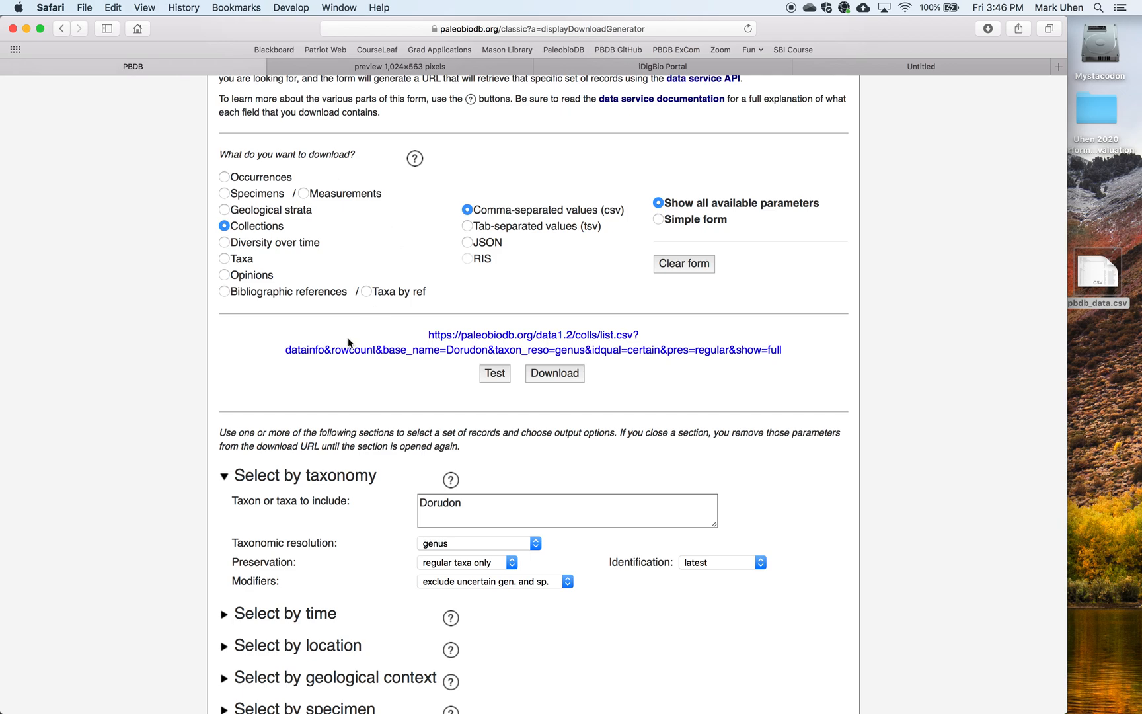
- Switch to Diversity over time, change the taxon to Cetacea, and download pbdb_data-2.csv
{"action": "left_click", "coordinate": [225, 242]}
{"action": "type", "text": "Ceta"}
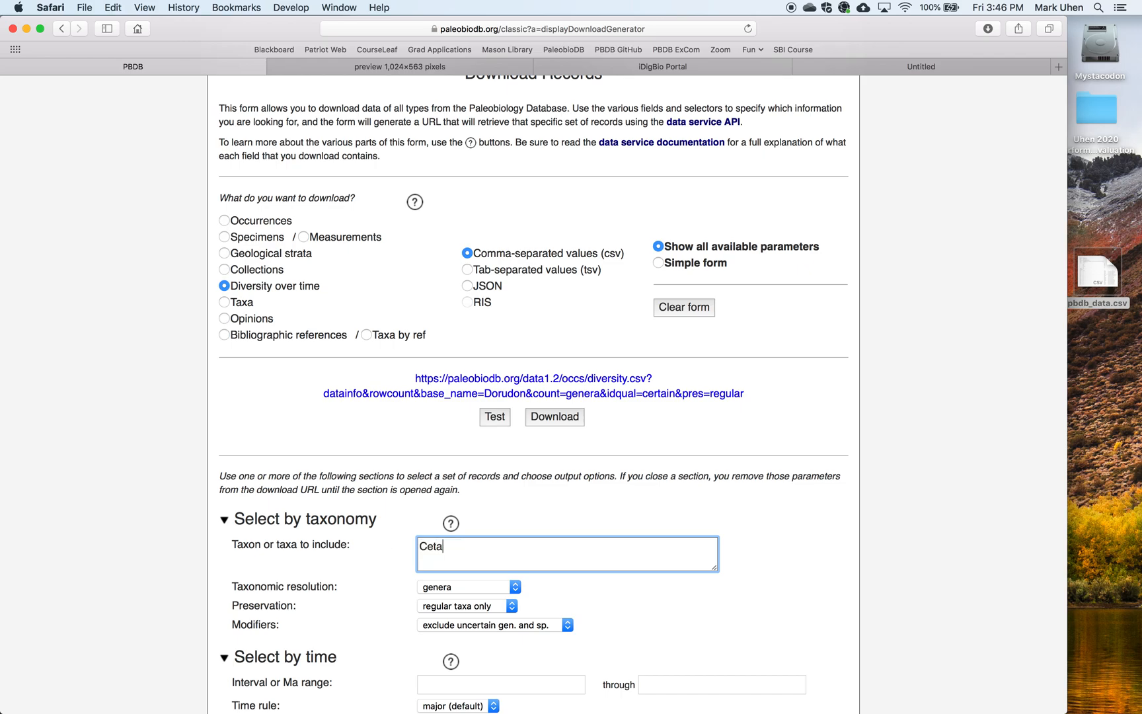
{"action": "type", "text": "cea"}
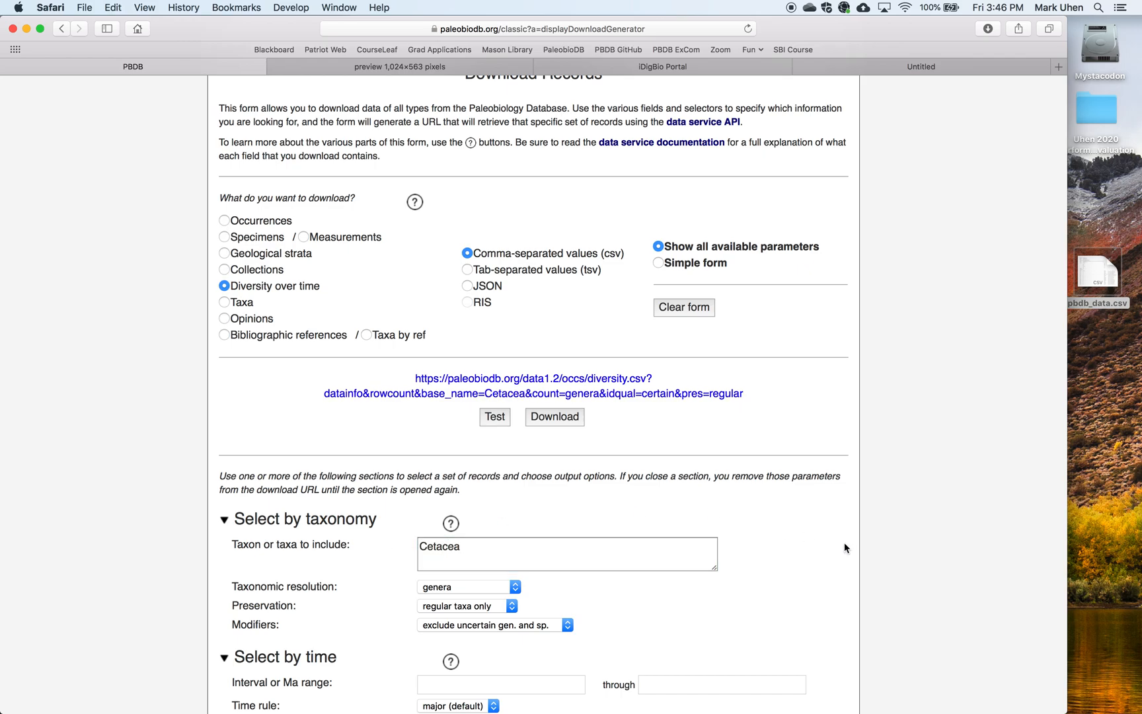
{"action": "scroll", "scroll_direction": "down", "scroll_amount": 3}
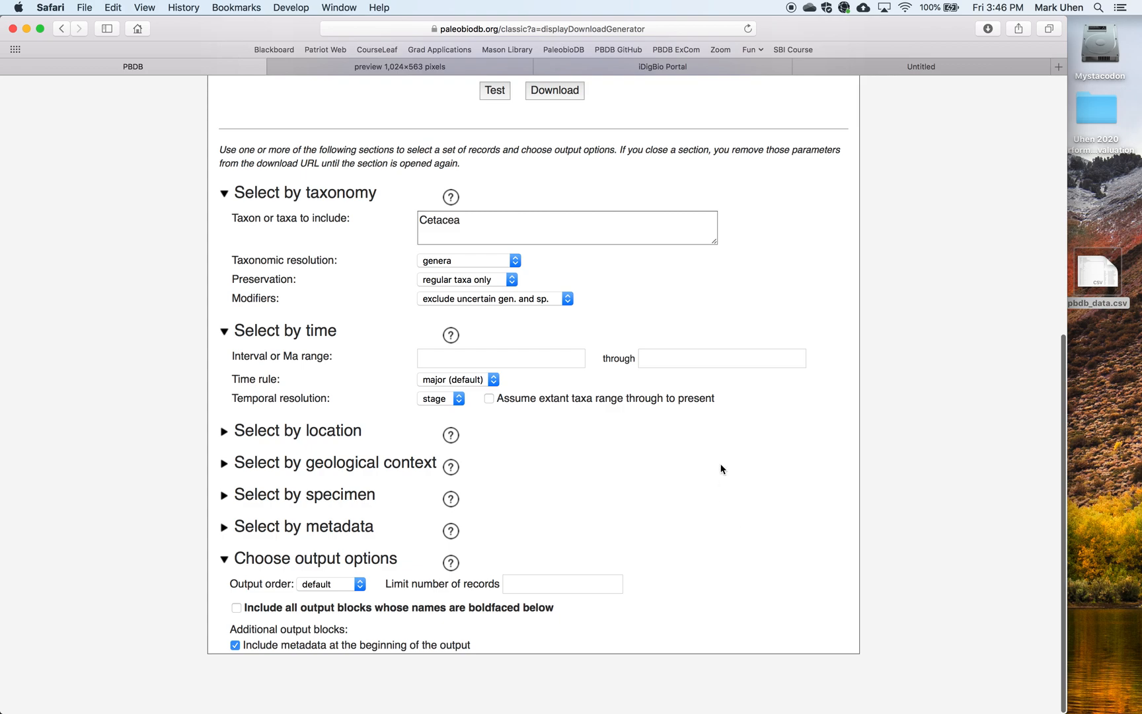
{"action": "scroll", "scroll_direction": "up", "scroll_amount": 3}
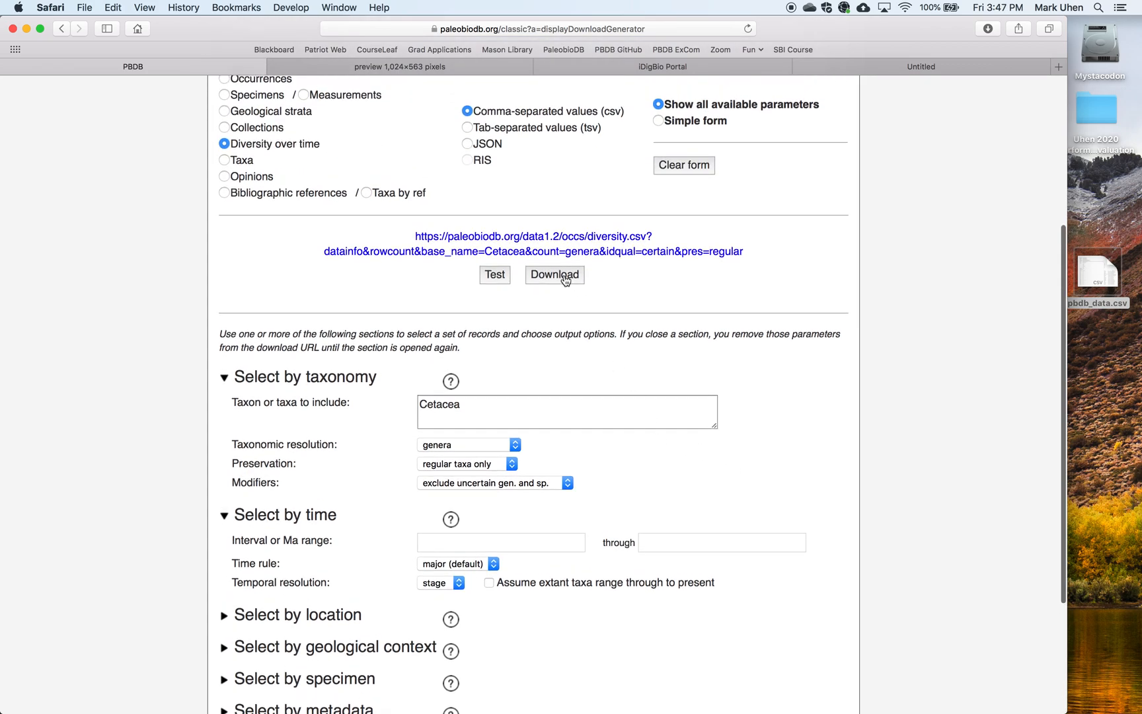
{"action": "left_click", "coordinate": [554, 275]}
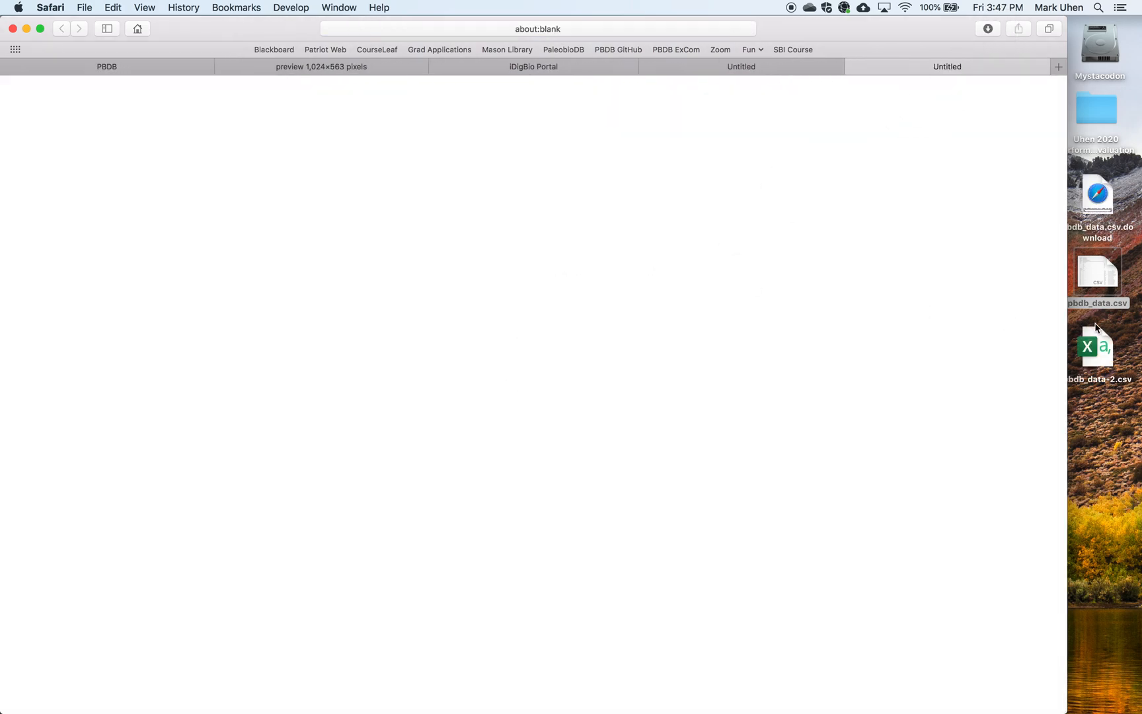
- Open pbdb_data-2.csv in Excel showing Cetacea genus counts by stage, Holocene to Ypresian
{"action": "left_click", "coordinate": [1096, 348]}
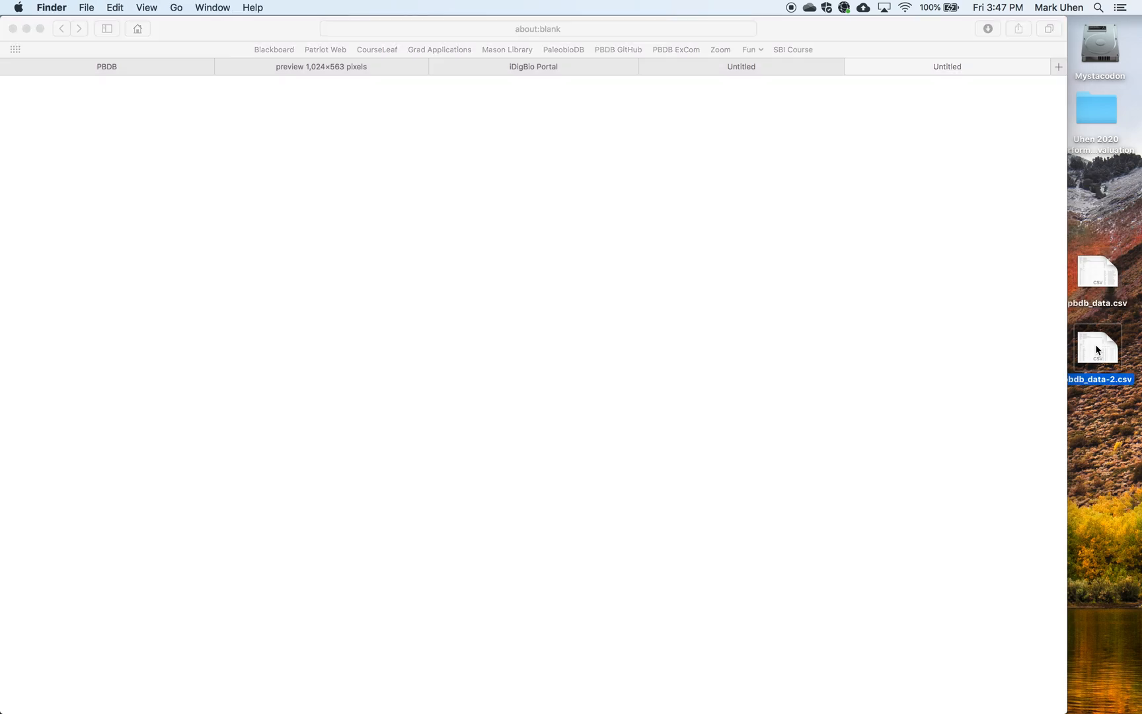
{"action": "double_click", "coordinate": [1098, 349]}
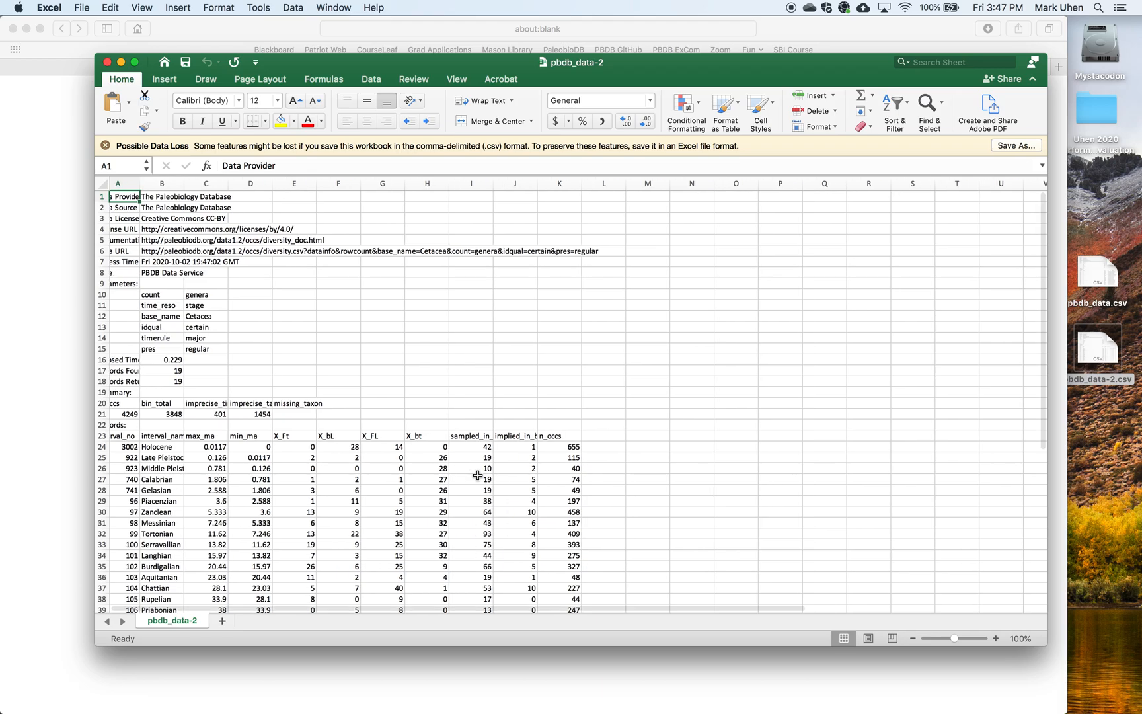
{"action": "scroll", "scroll_direction": "down", "scroll_amount": 3}
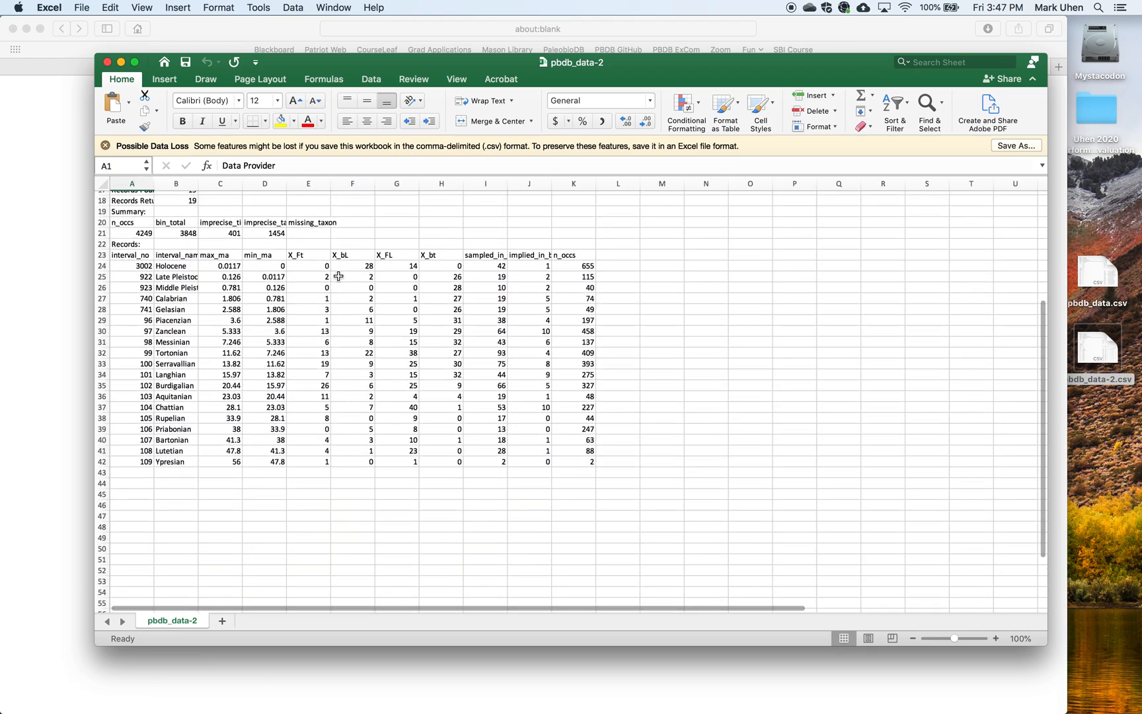
{"action": "mouse_move", "coordinate": [315, 461]}
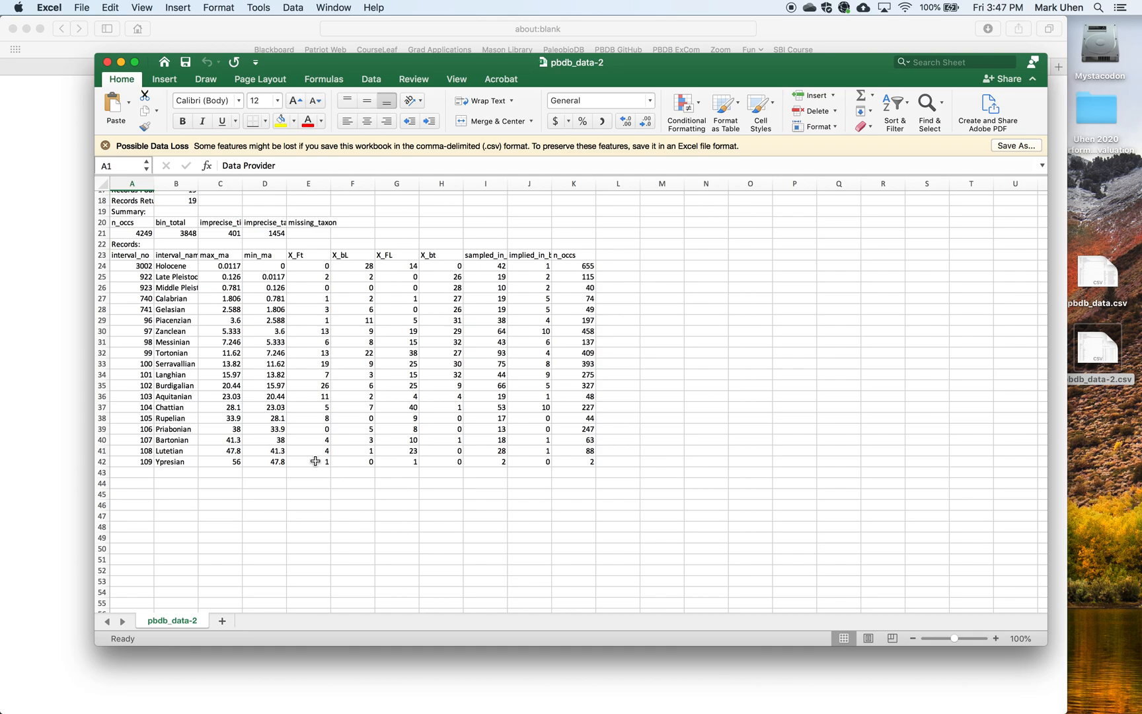
{"action": "mouse_move", "coordinate": [336, 262]}
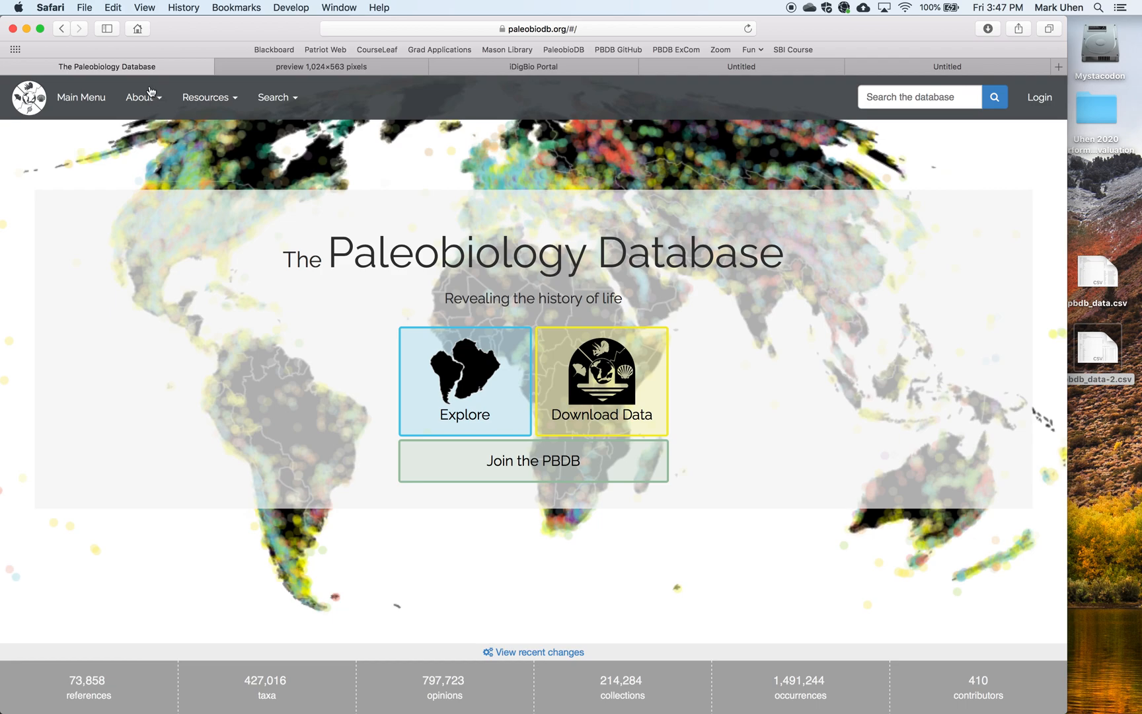
- Switch back to the Safari window with the PBDB home page
{"action": "left_click", "coordinate": [162, 28]}
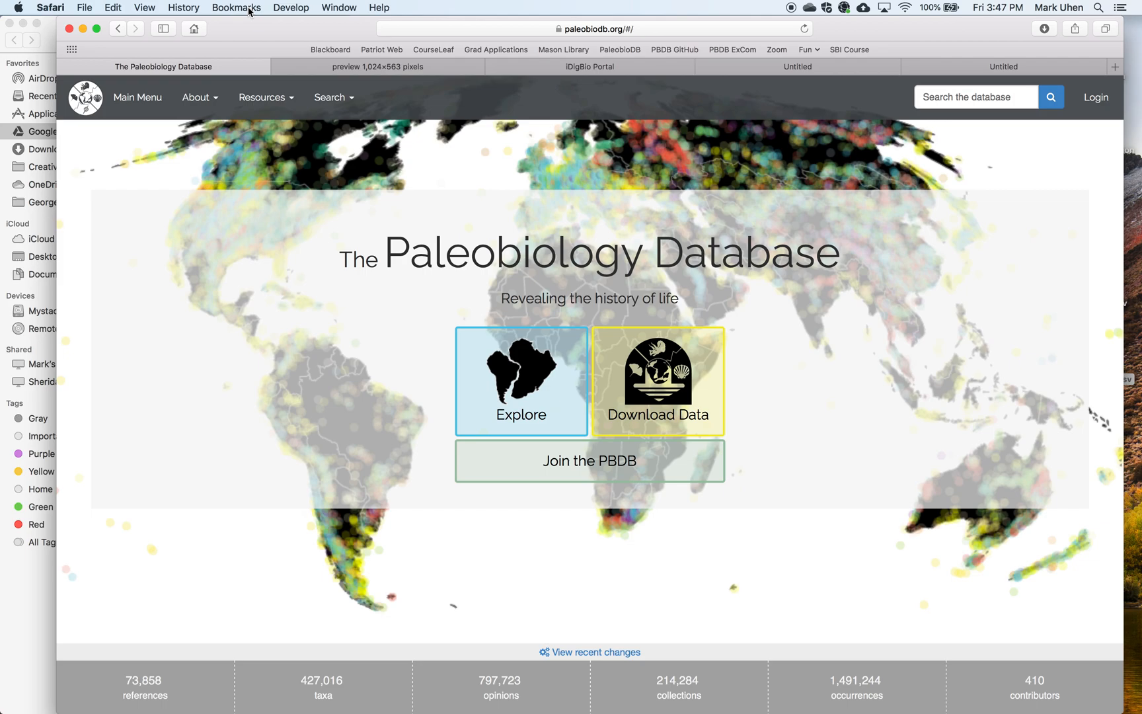
{"action": "mouse_move", "coordinate": [599, 468]}
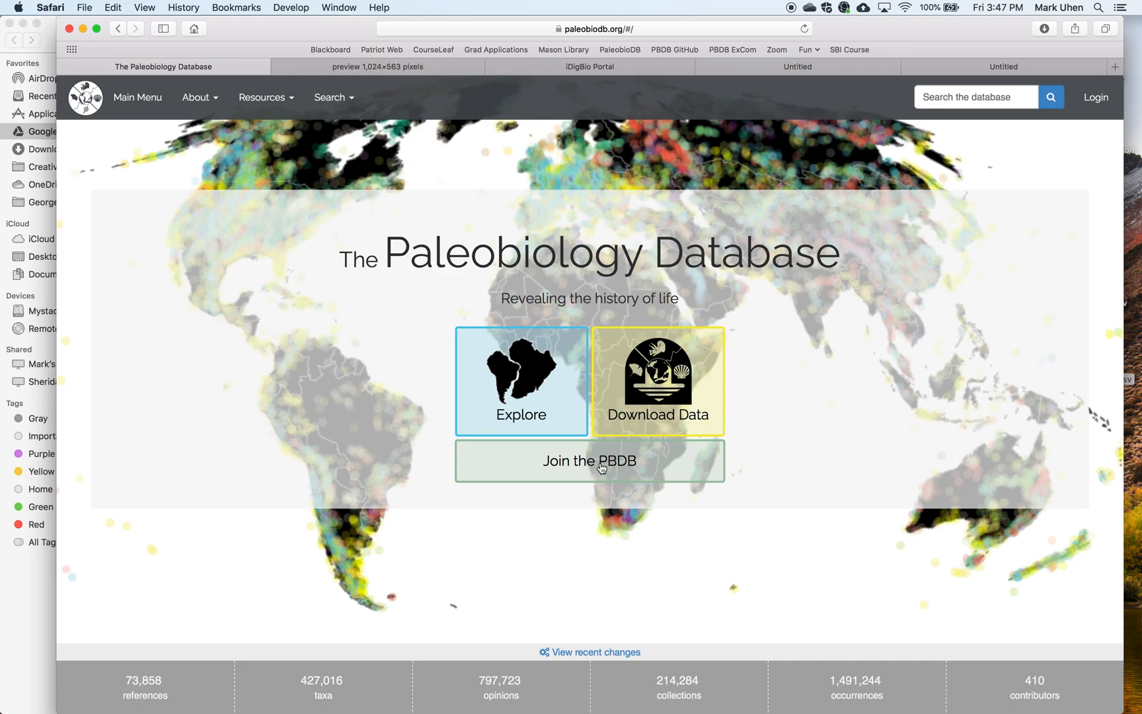